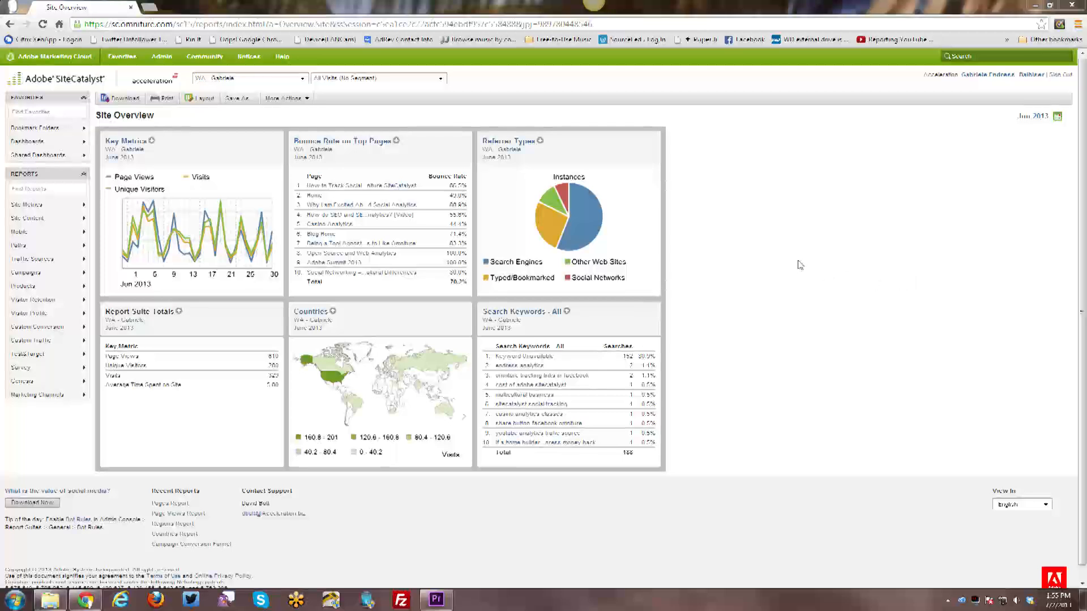
mouse_move(782, 270)
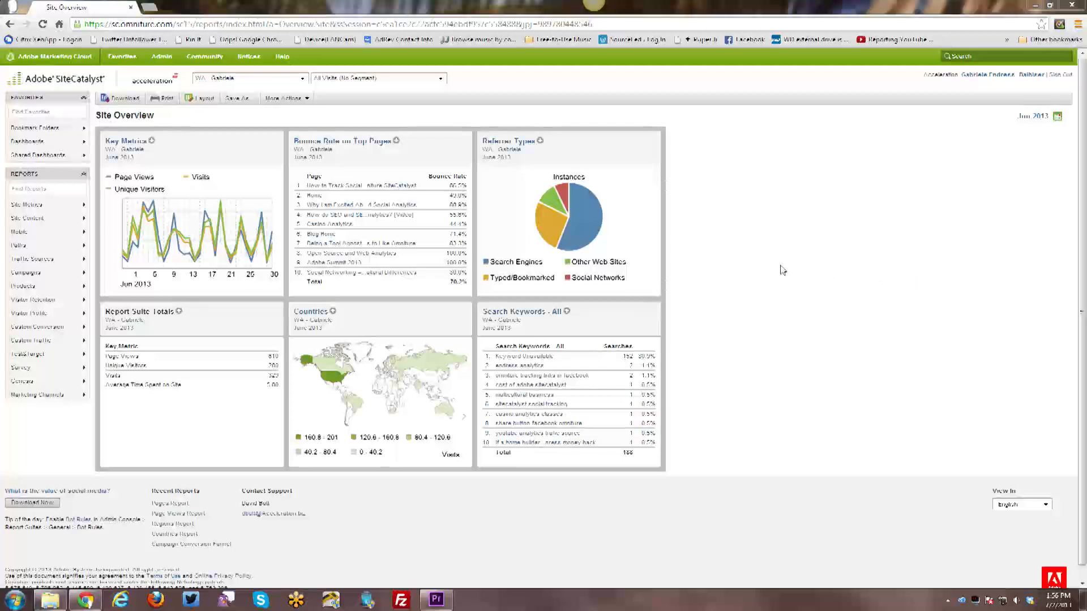
mouse_move(784, 272)
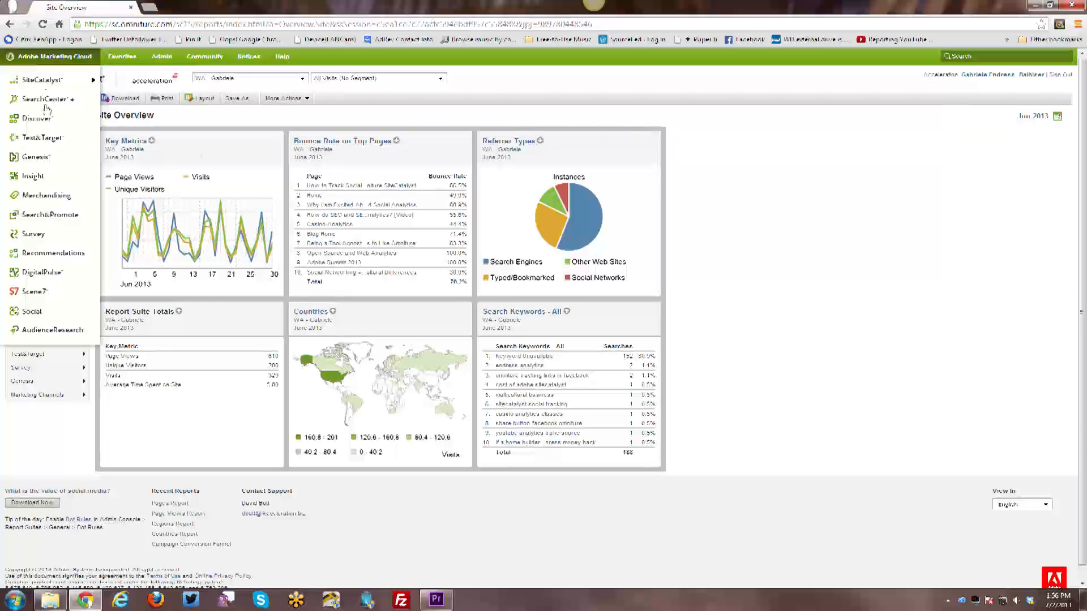
- Show the SiteCatalyst tools submenu, then bring up the saved Favorites options
left_click(38, 79)
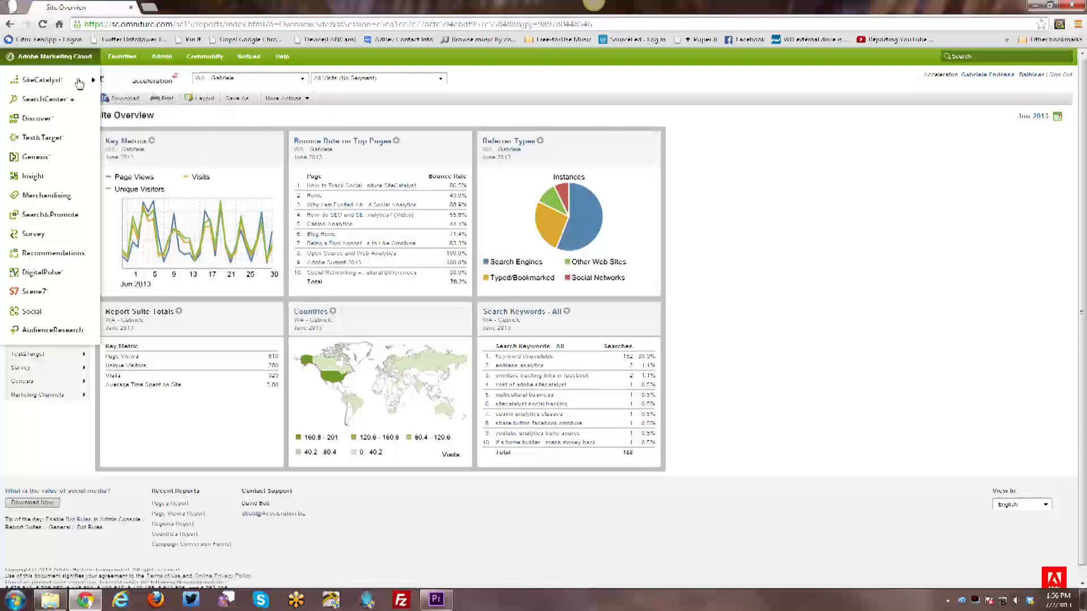
left_click(40, 79)
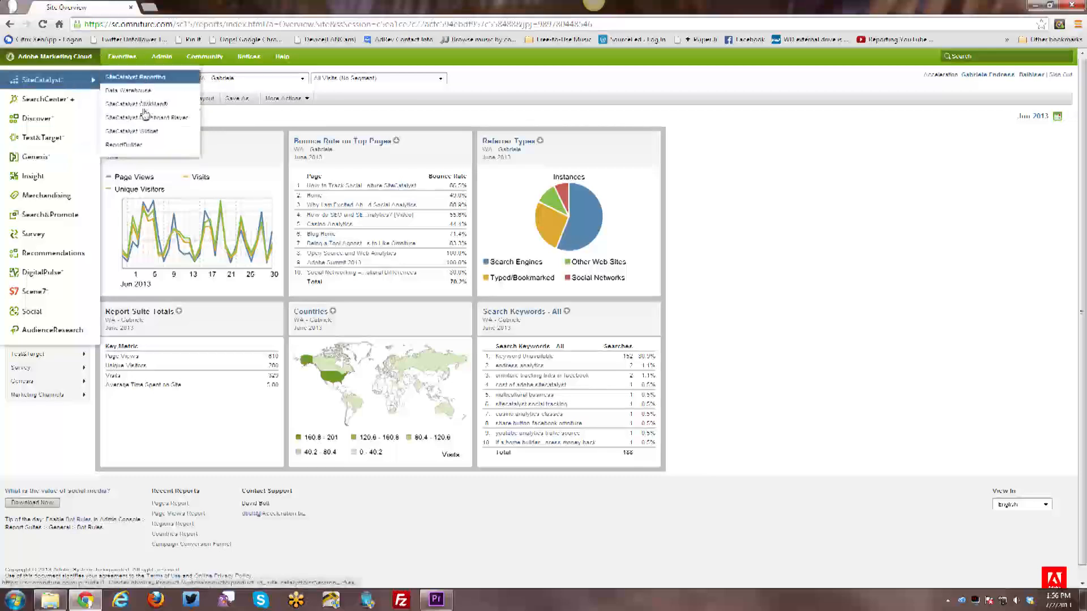
left_click(122, 56)
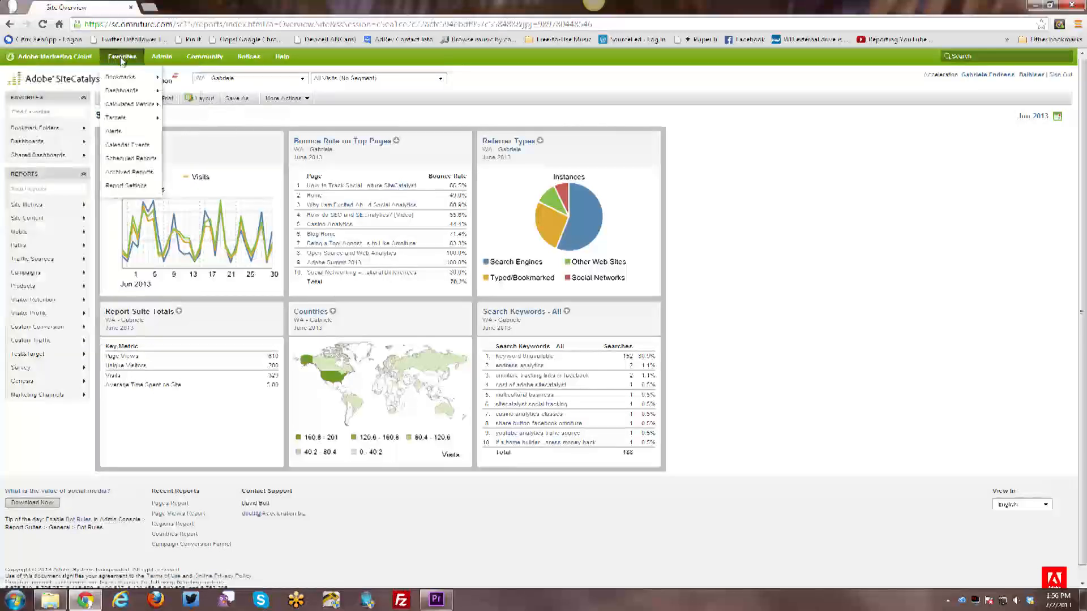
mouse_move(121, 76)
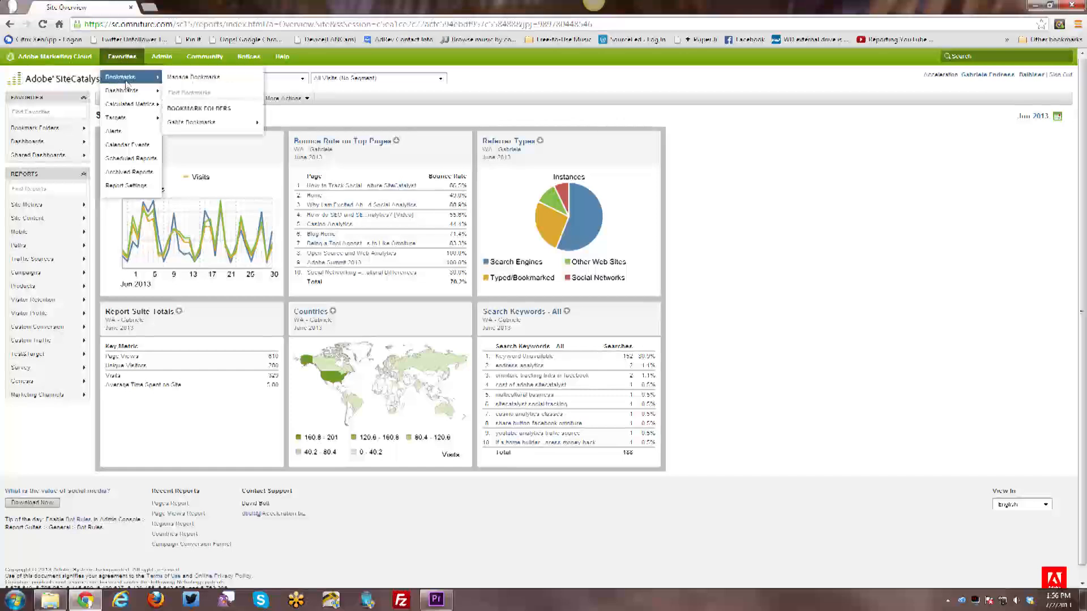
mouse_move(118, 90)
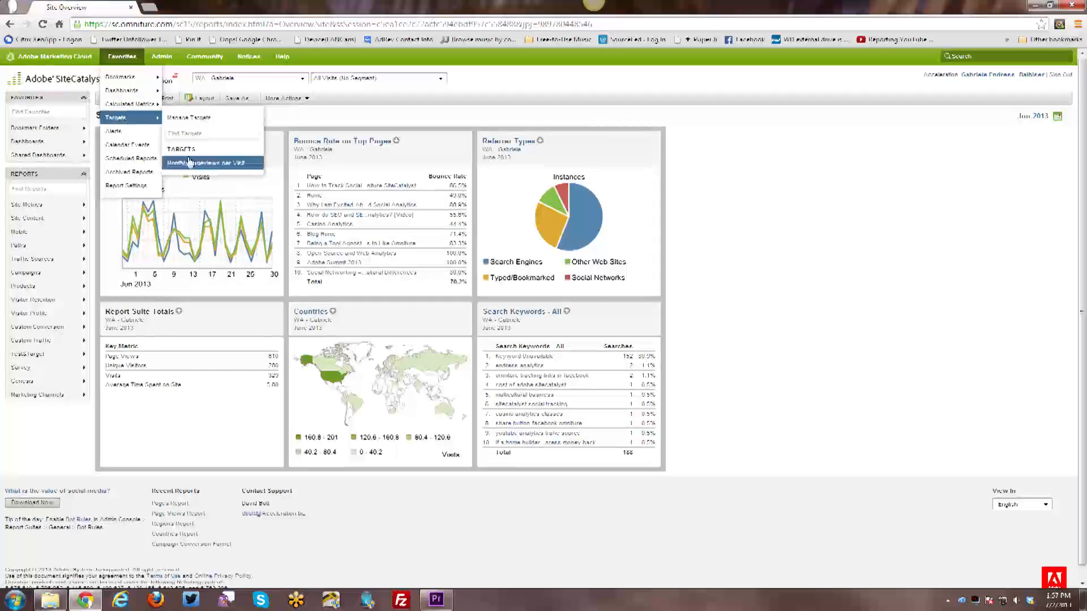
mouse_move(127, 144)
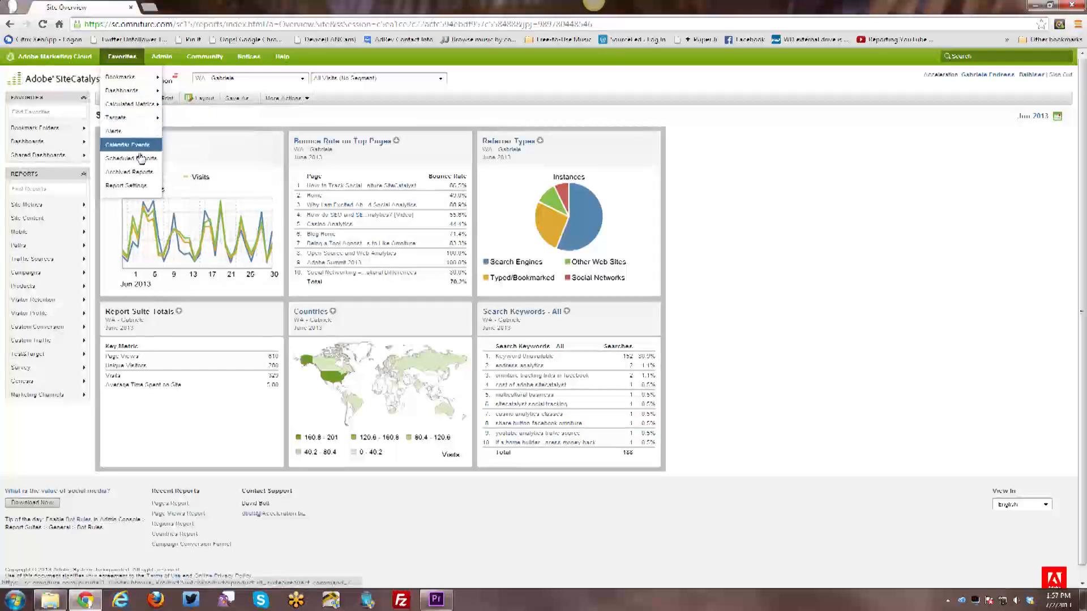
mouse_move(127, 185)
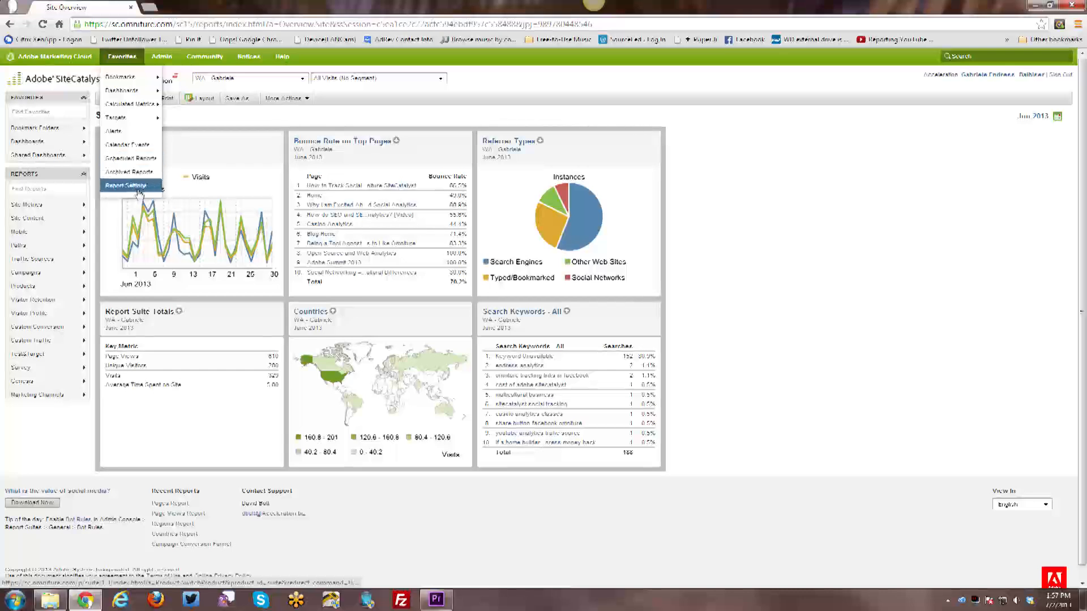
- Glance at the Admin options, return to Favorites, then reopen Admin
left_click(160, 56)
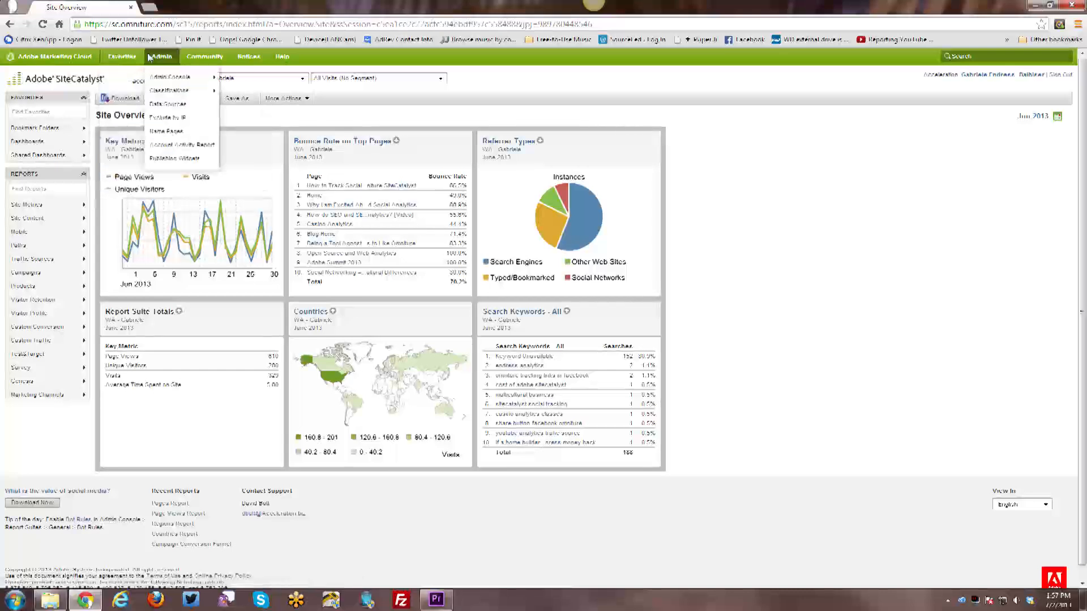
left_click(121, 56)
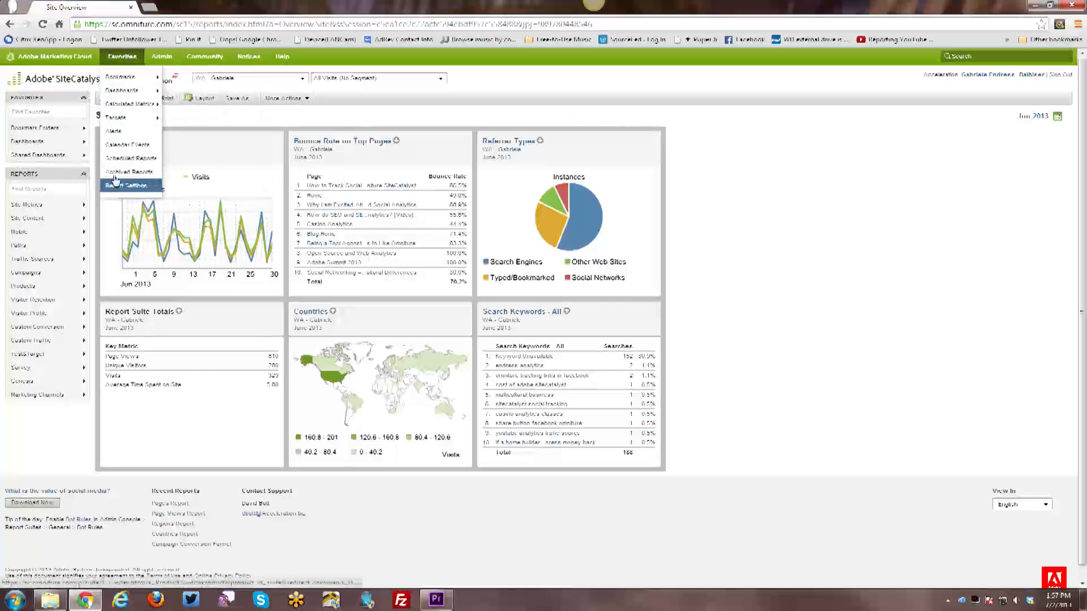
left_click(161, 56)
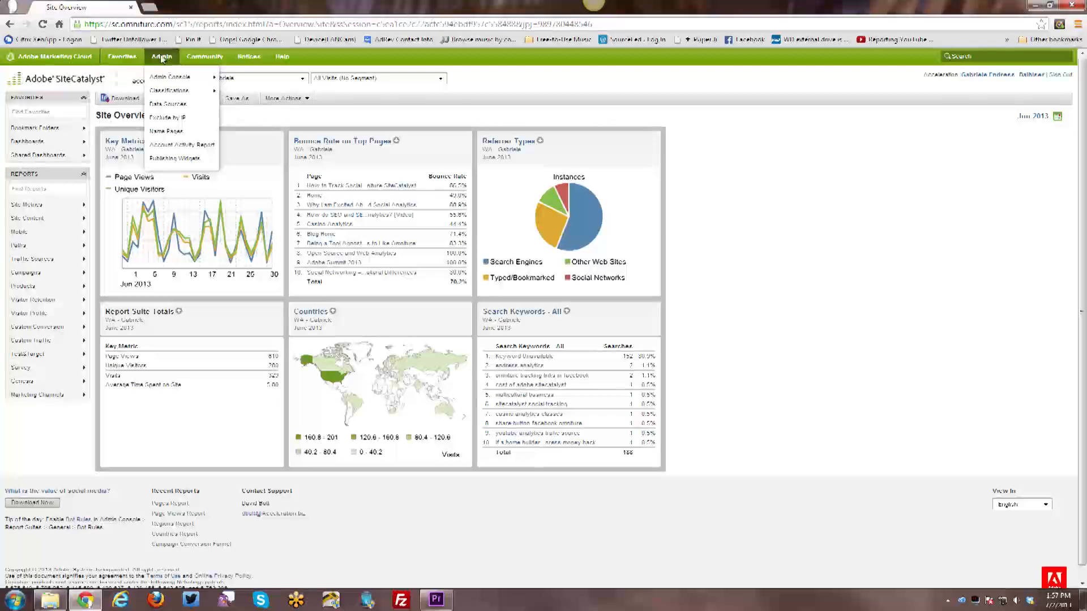
left_click(121, 56)
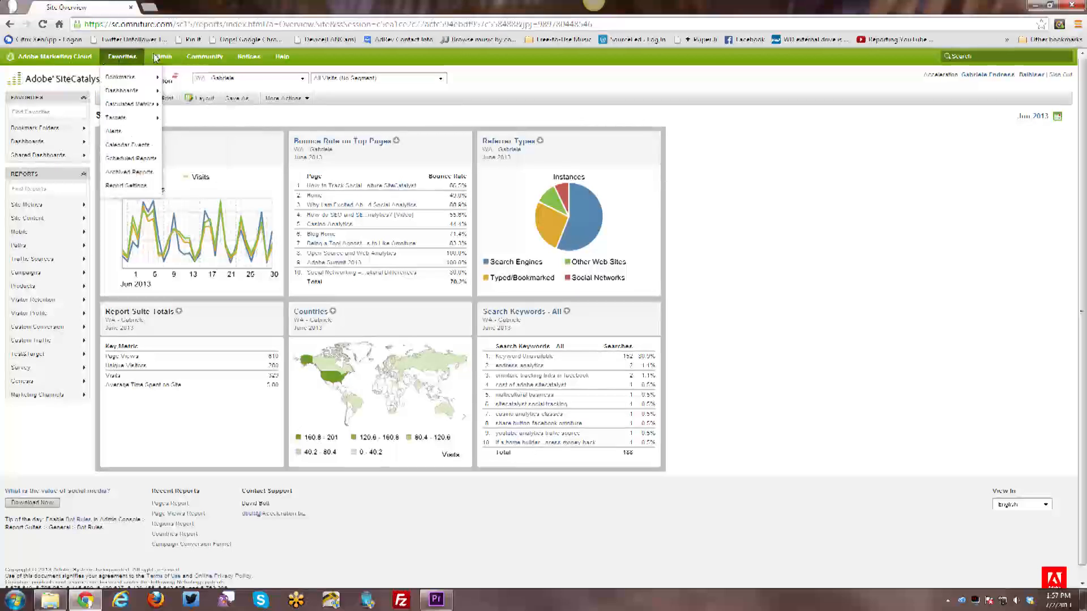
left_click(203, 56)
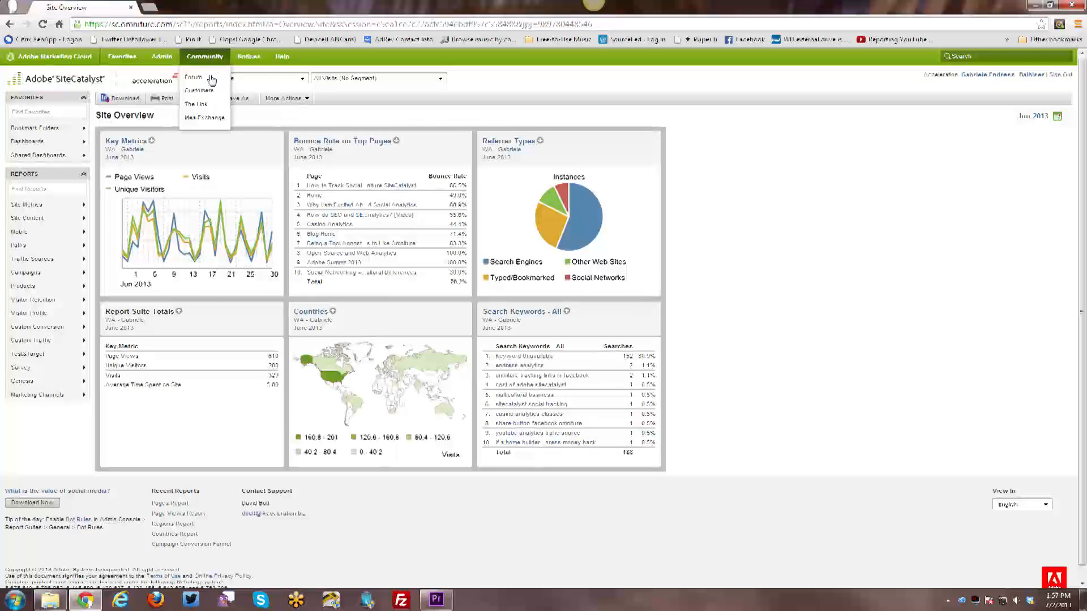
mouse_move(203, 91)
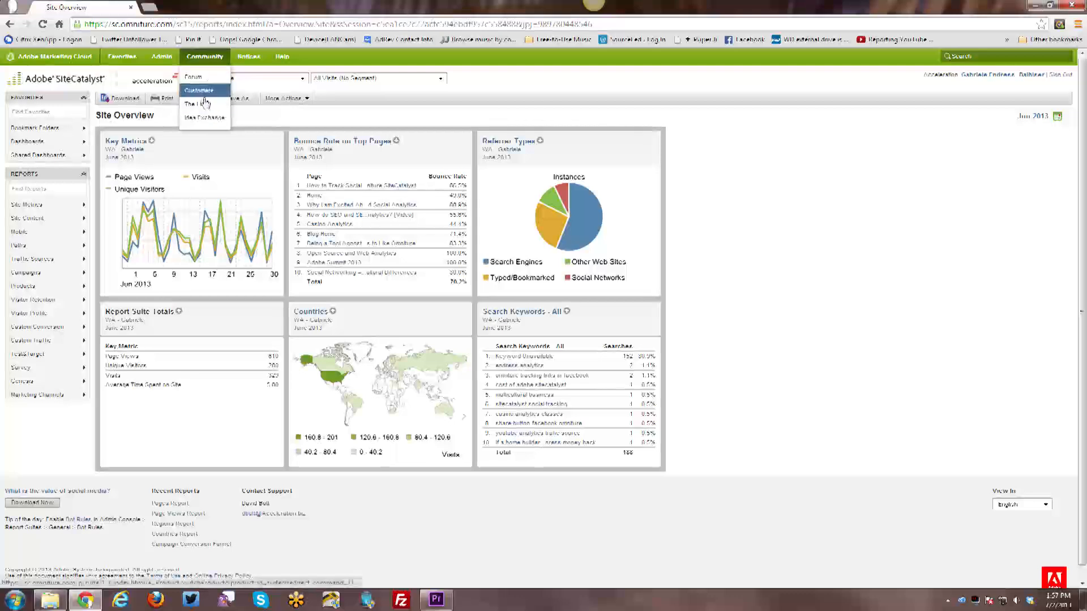
mouse_move(204, 117)
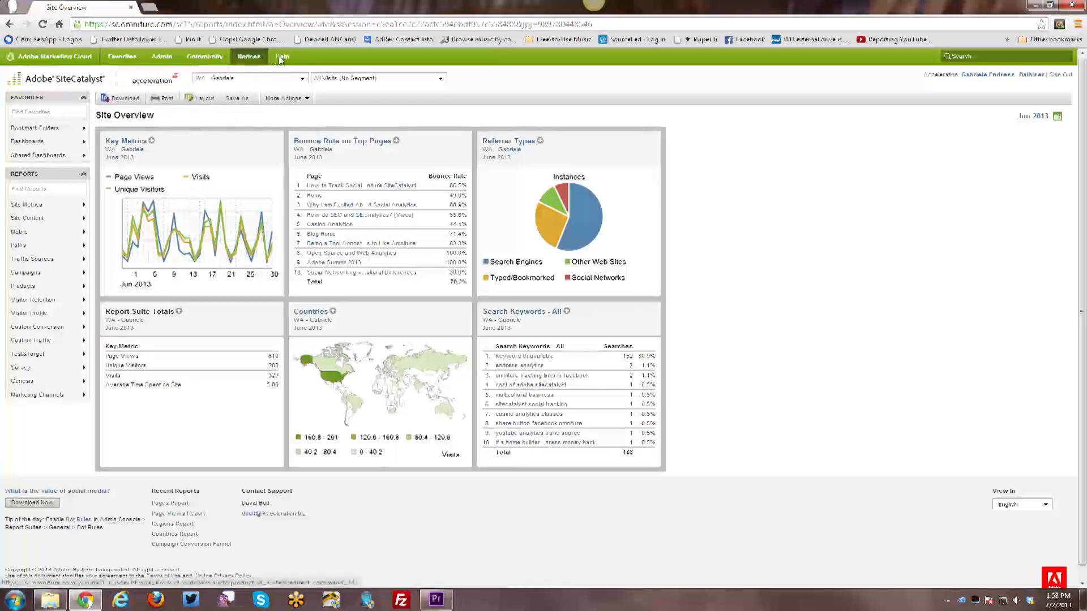
left_click(281, 57)
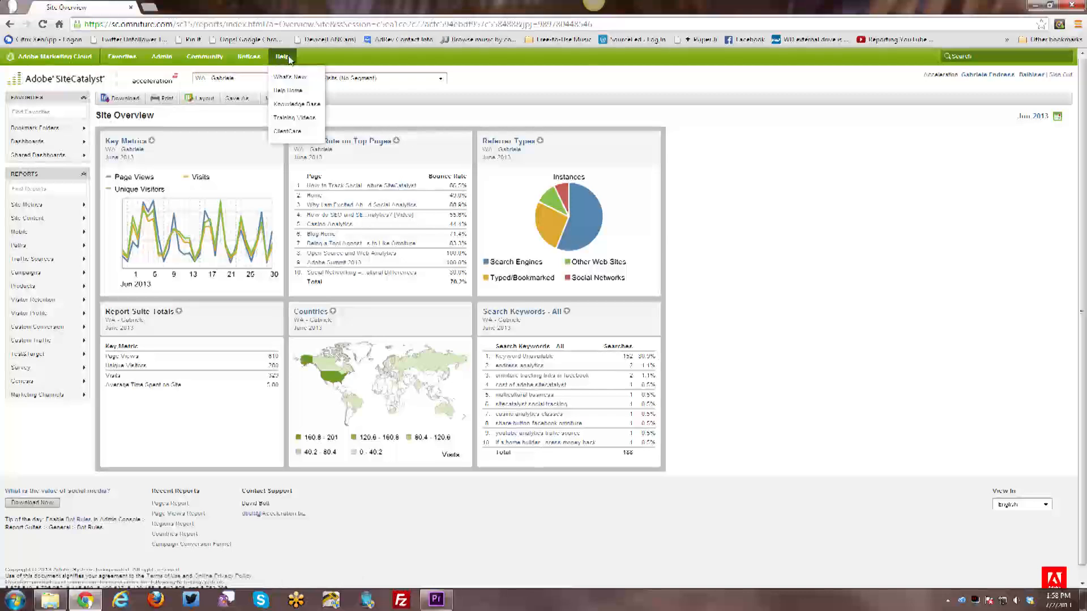
mouse_move(287, 131)
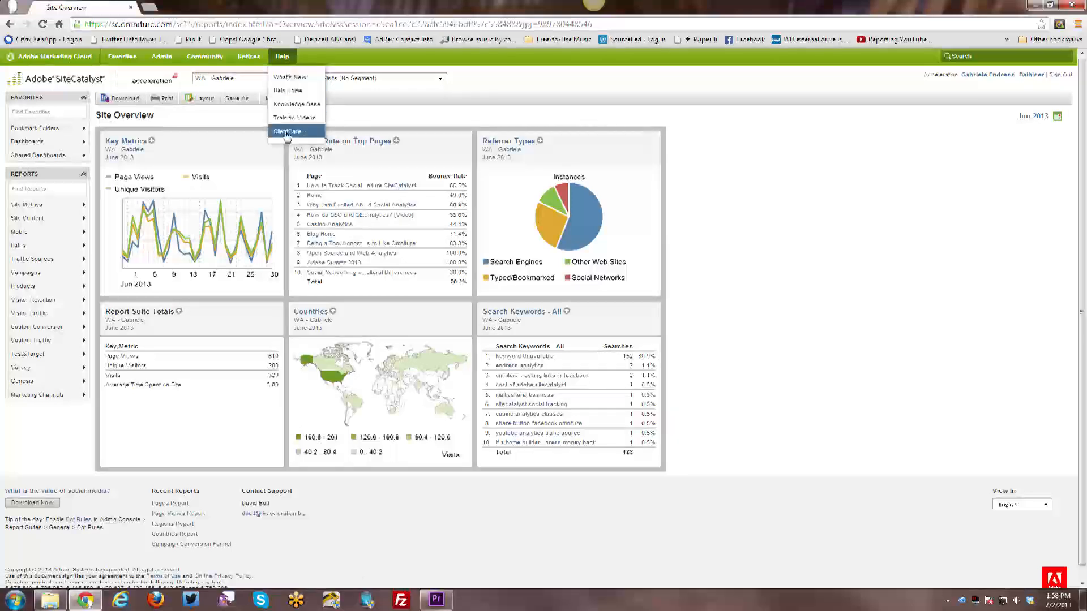
mouse_move(296, 103)
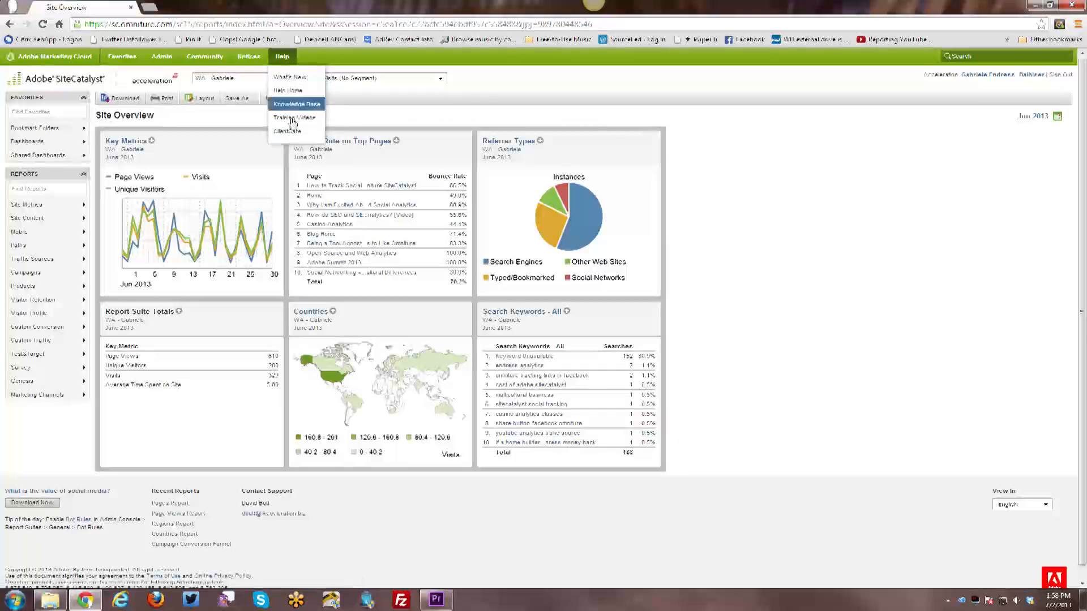
mouse_move(501, 81)
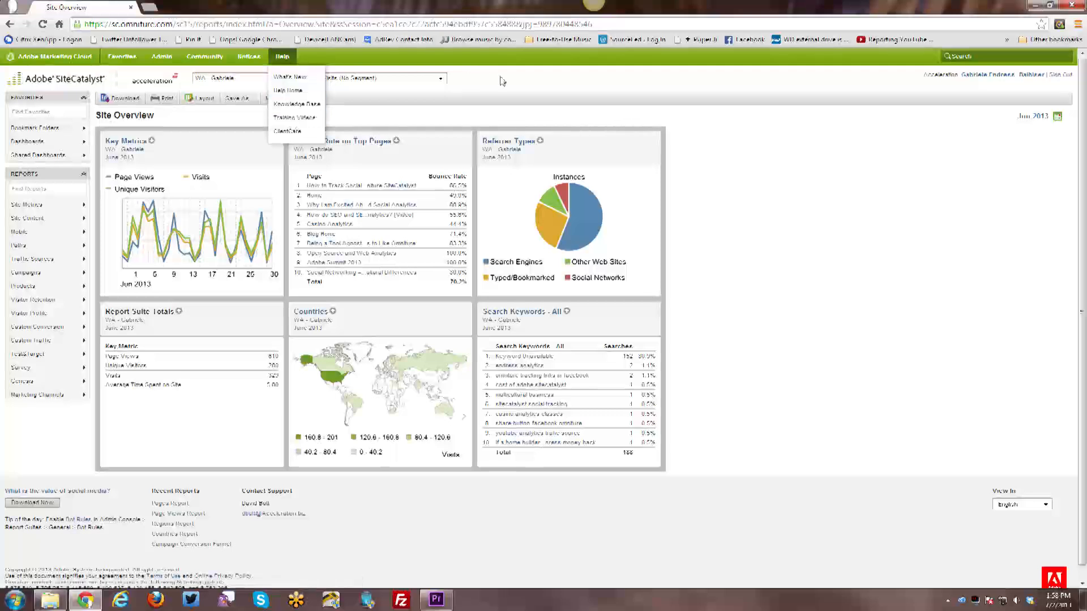
left_click(451, 82)
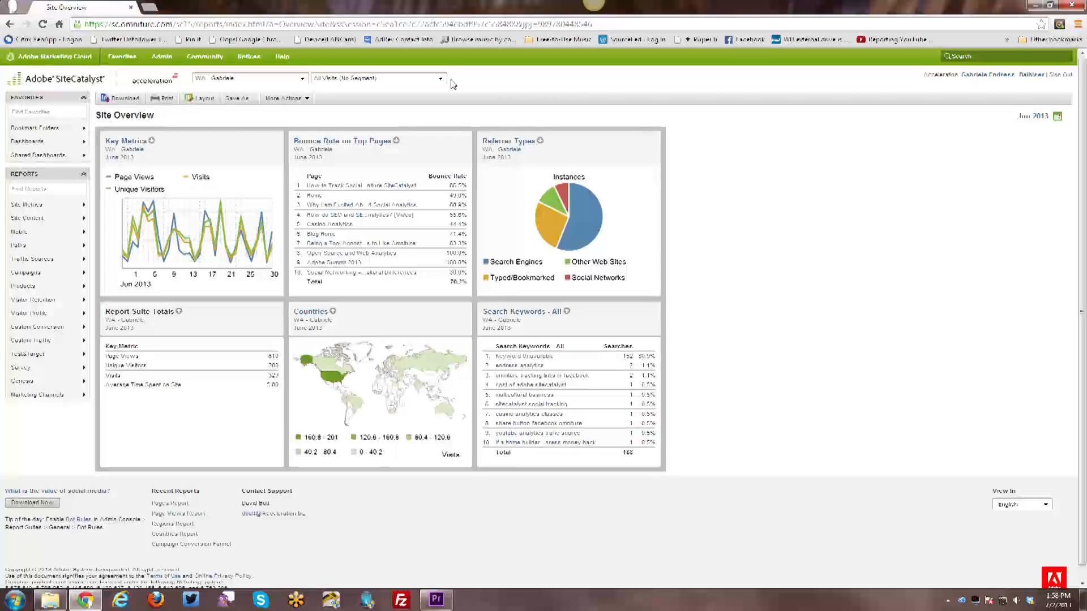
left_click(282, 56)
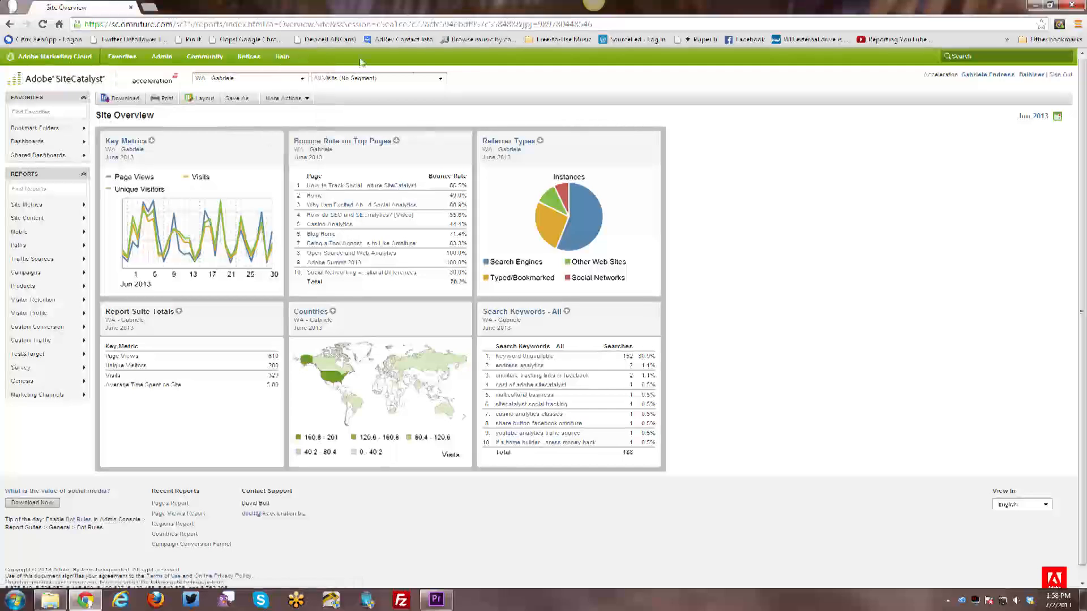
mouse_move(580, 115)
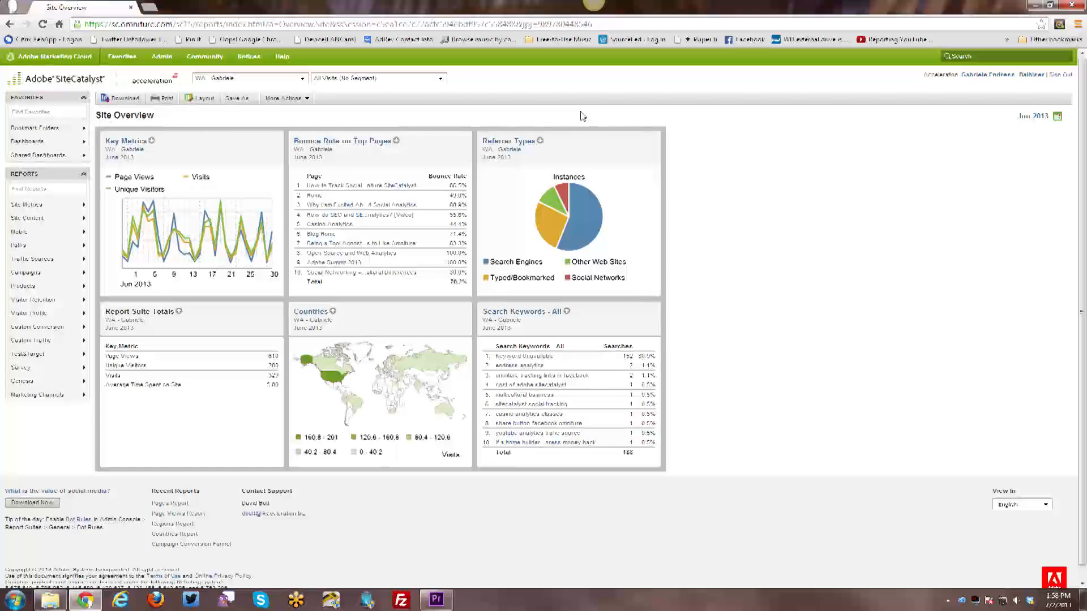
mouse_move(578, 118)
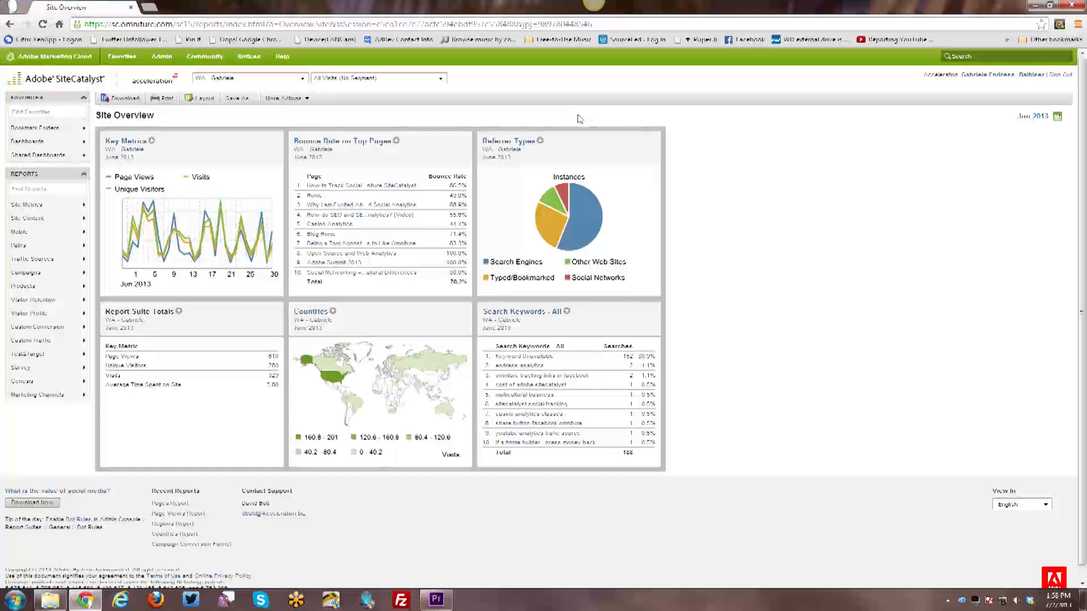
mouse_move(575, 113)
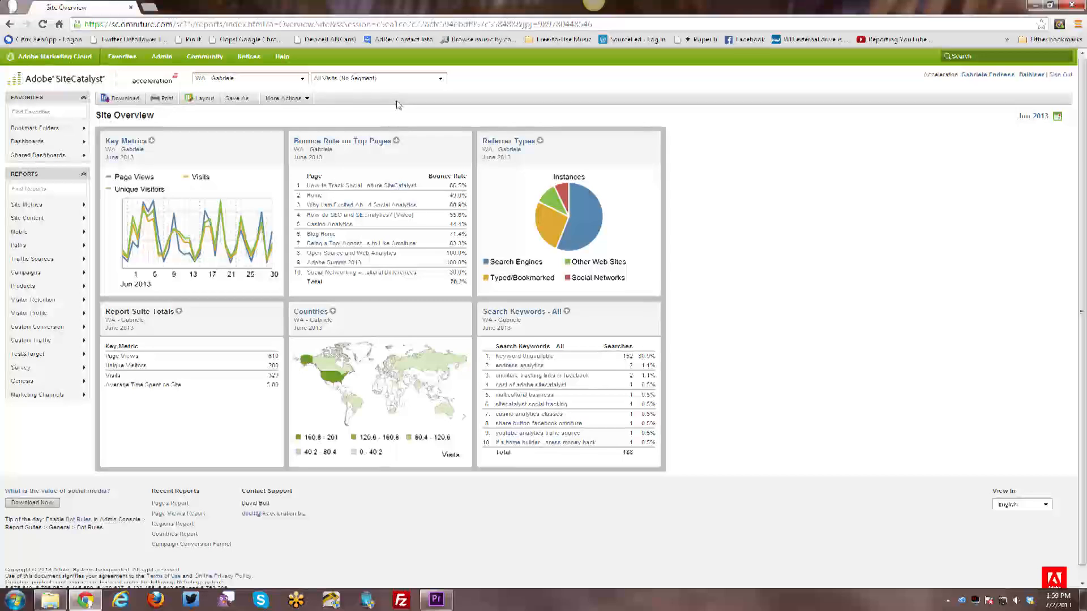
mouse_move(399, 93)
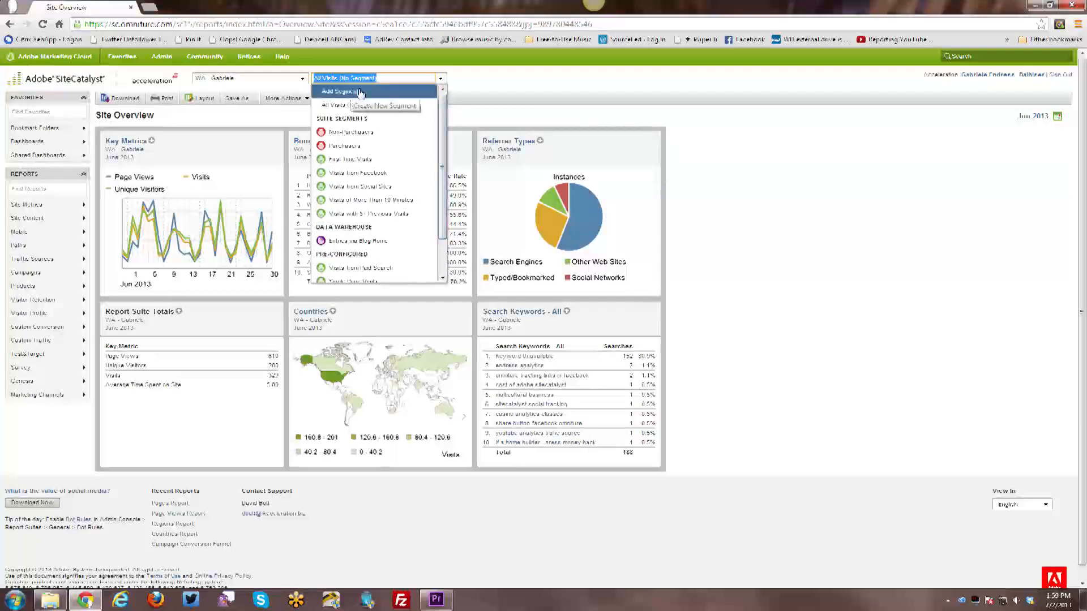
mouse_move(374, 213)
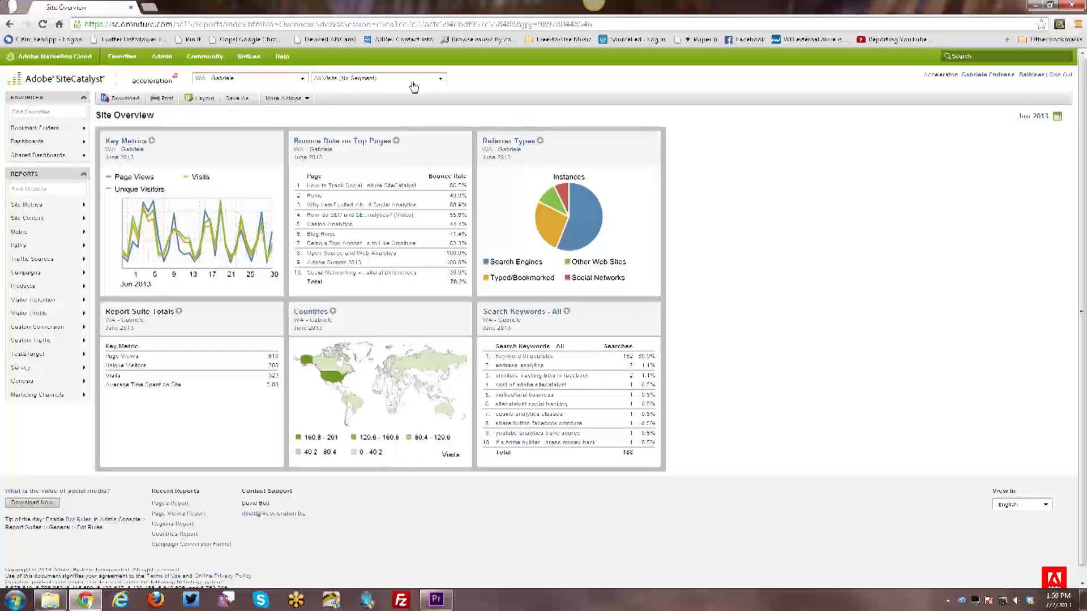
mouse_move(49, 107)
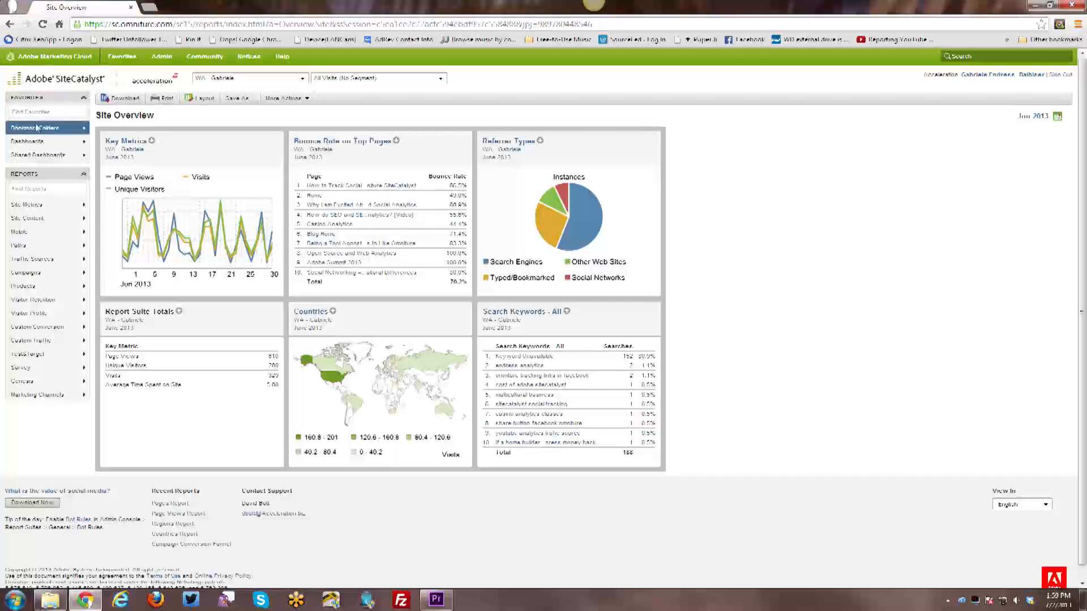
left_click(121, 56)
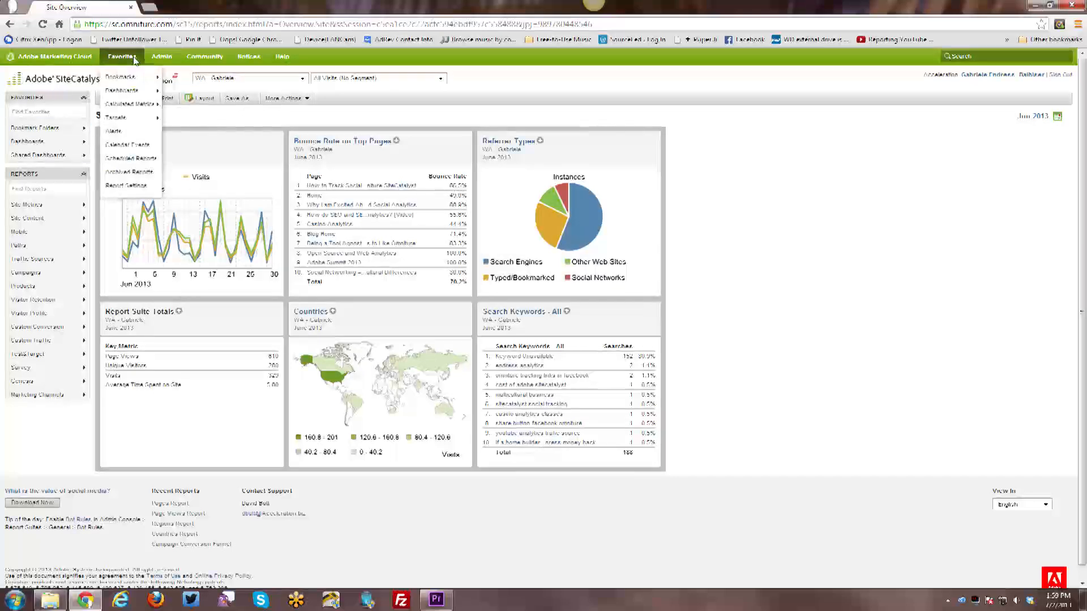
left_click(123, 57)
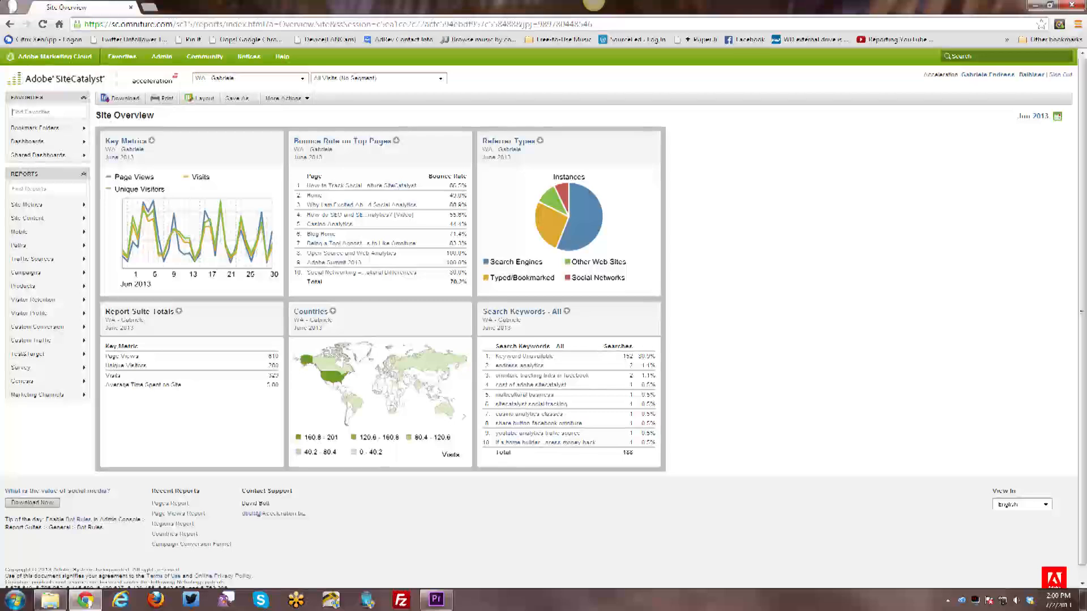
left_click(28, 141)
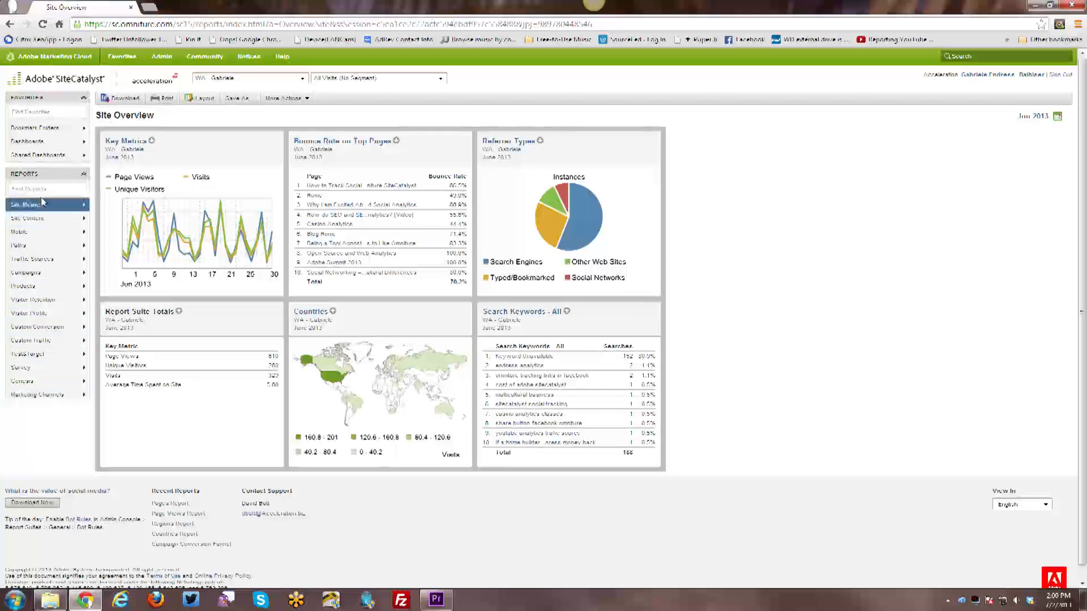
left_click(47, 188)
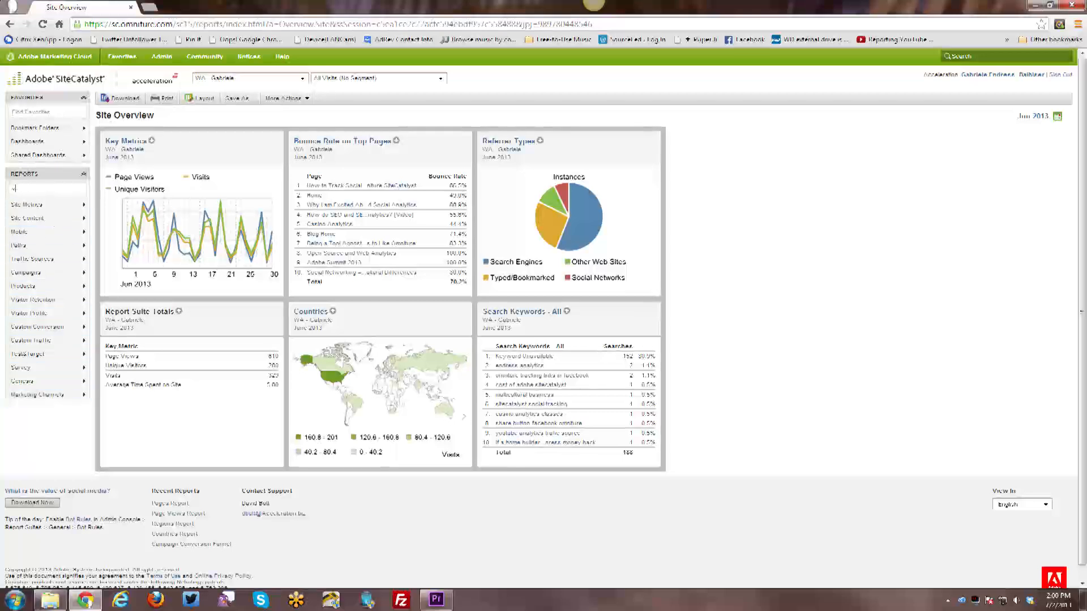
type("visit")
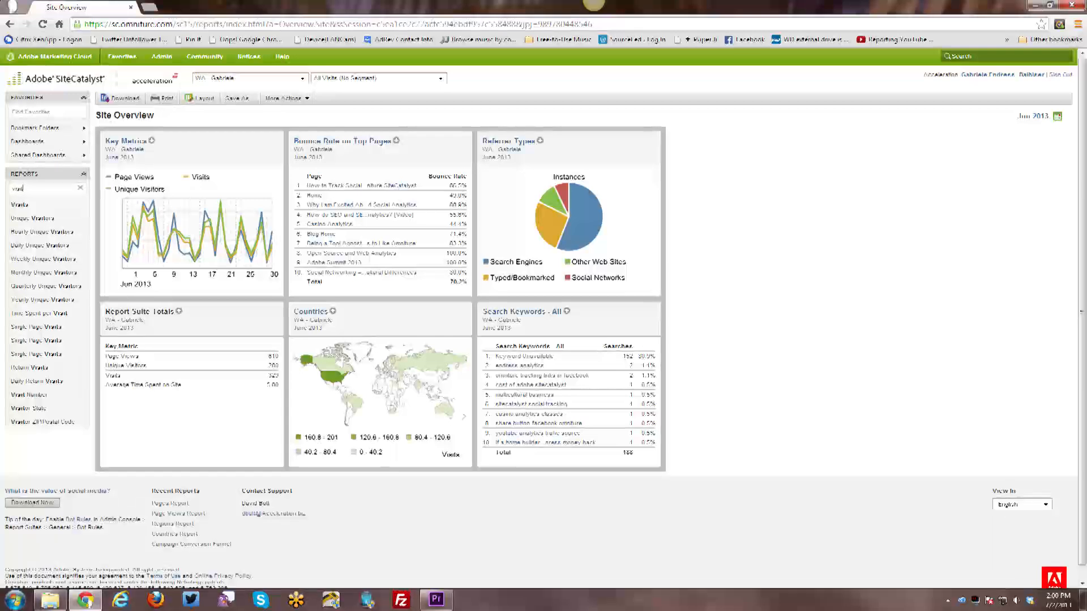
mouse_move(47, 204)
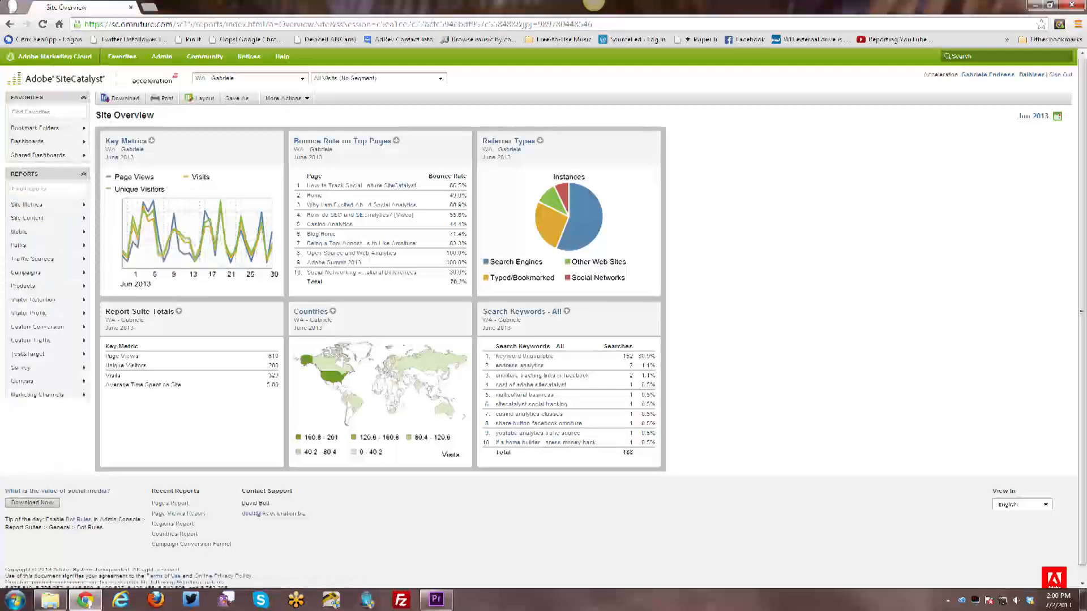
left_click(28, 204)
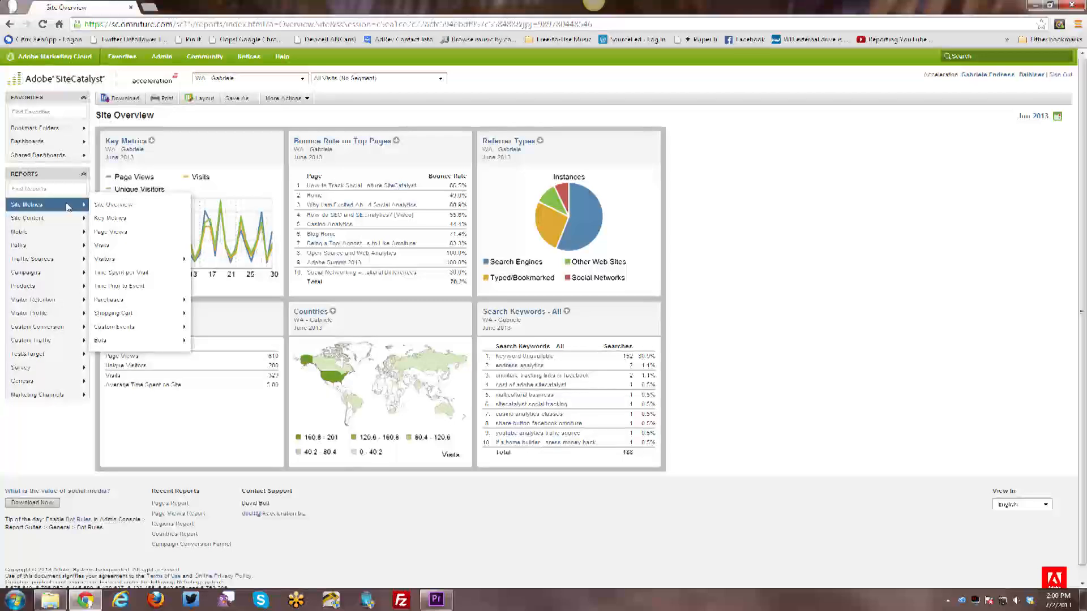
mouse_move(67, 209)
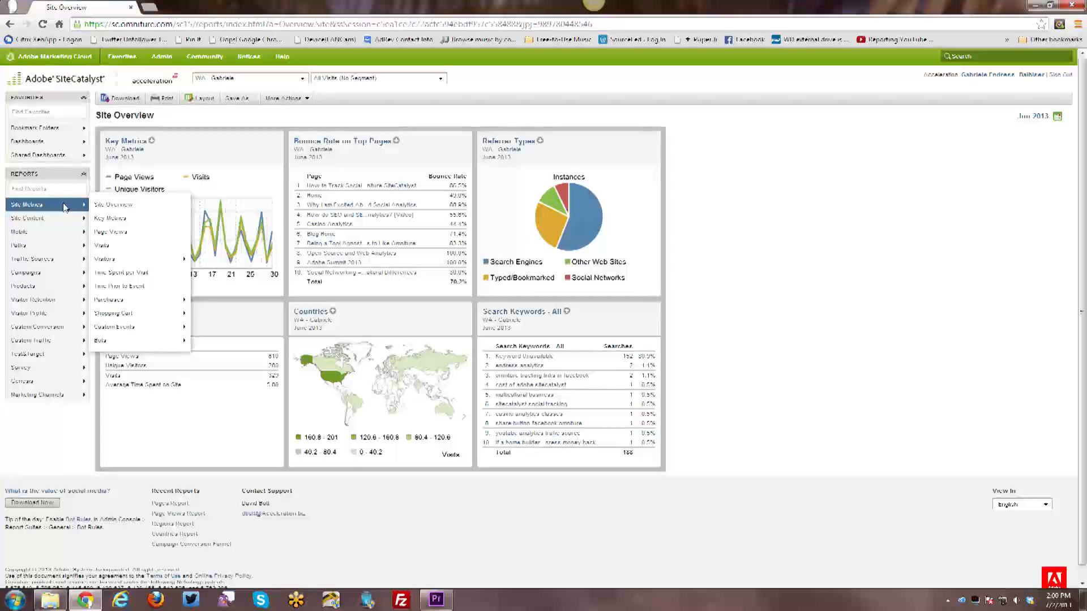
mouse_move(65, 209)
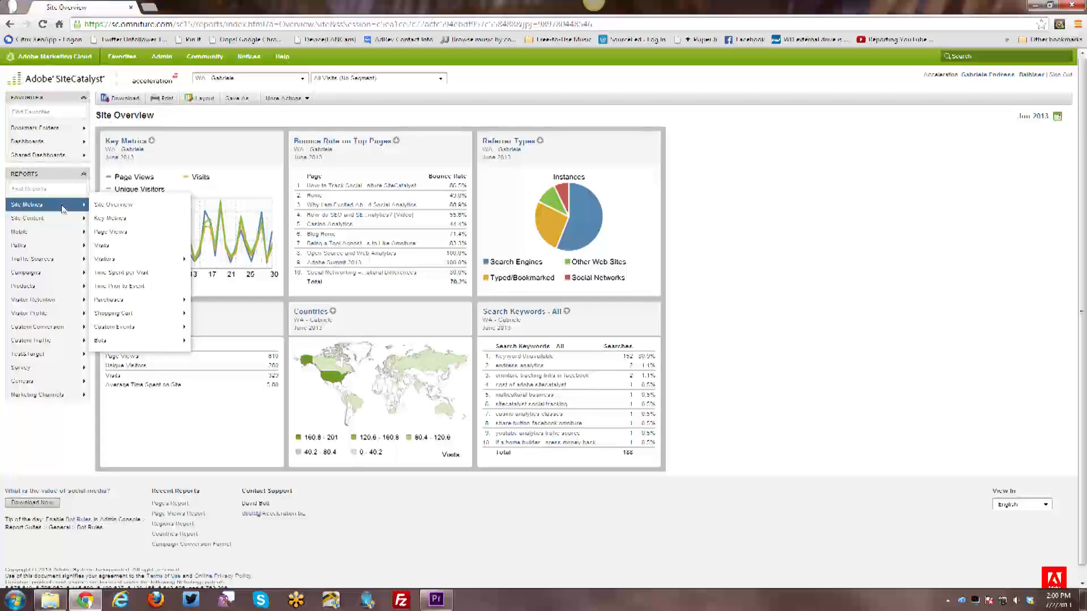
mouse_move(73, 213)
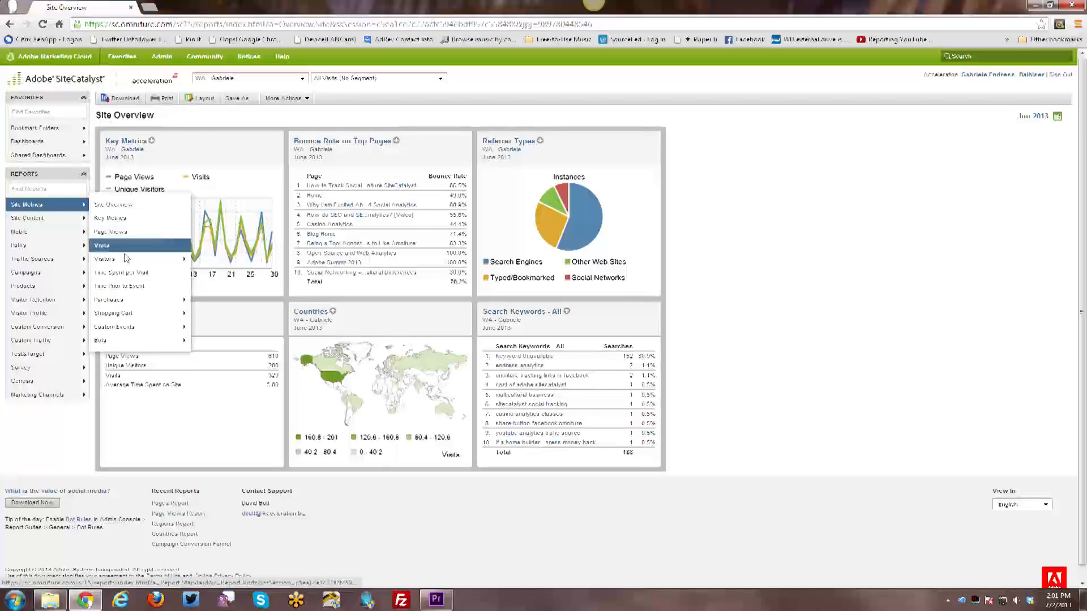
mouse_move(109, 299)
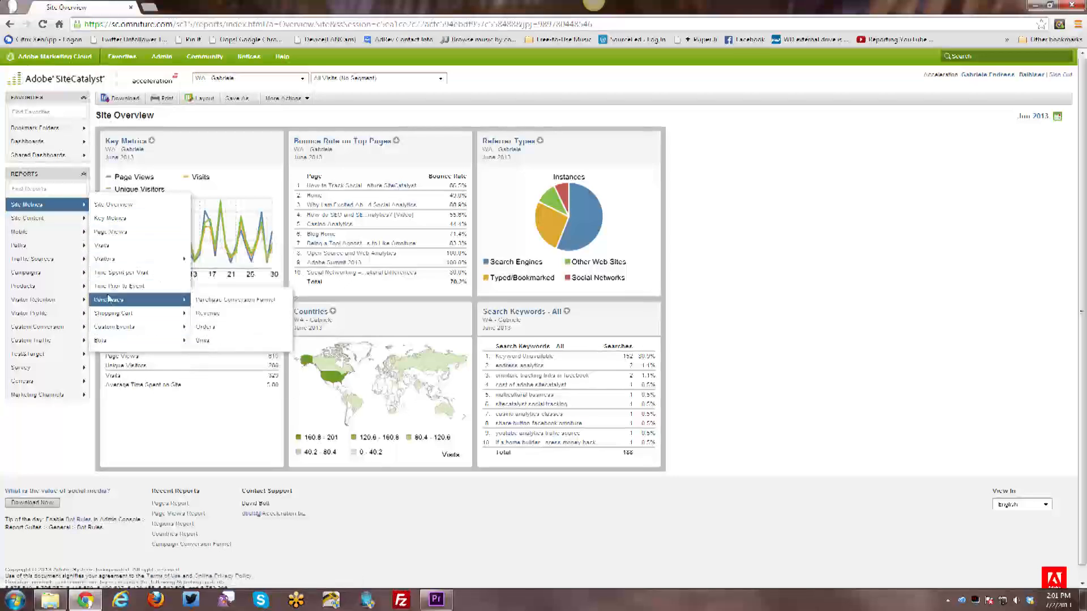
mouse_move(138, 327)
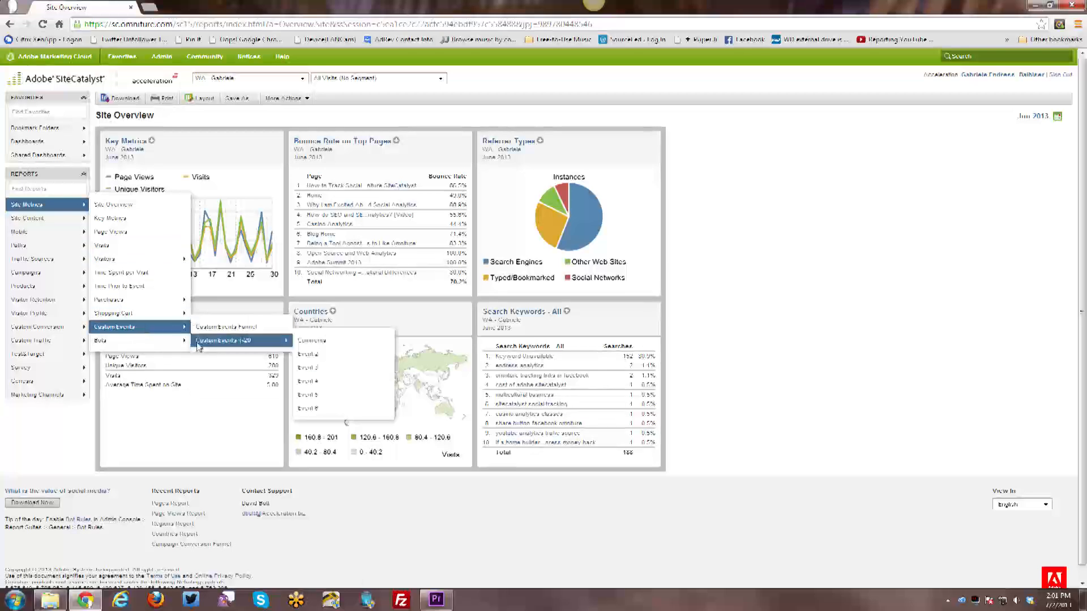
mouse_move(312, 340)
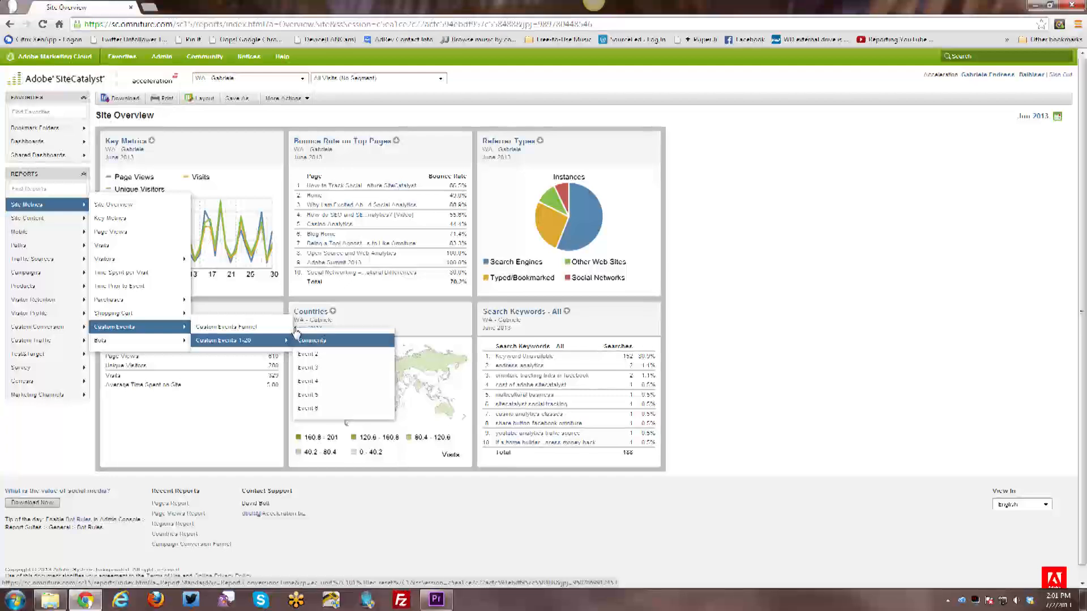
mouse_move(28, 204)
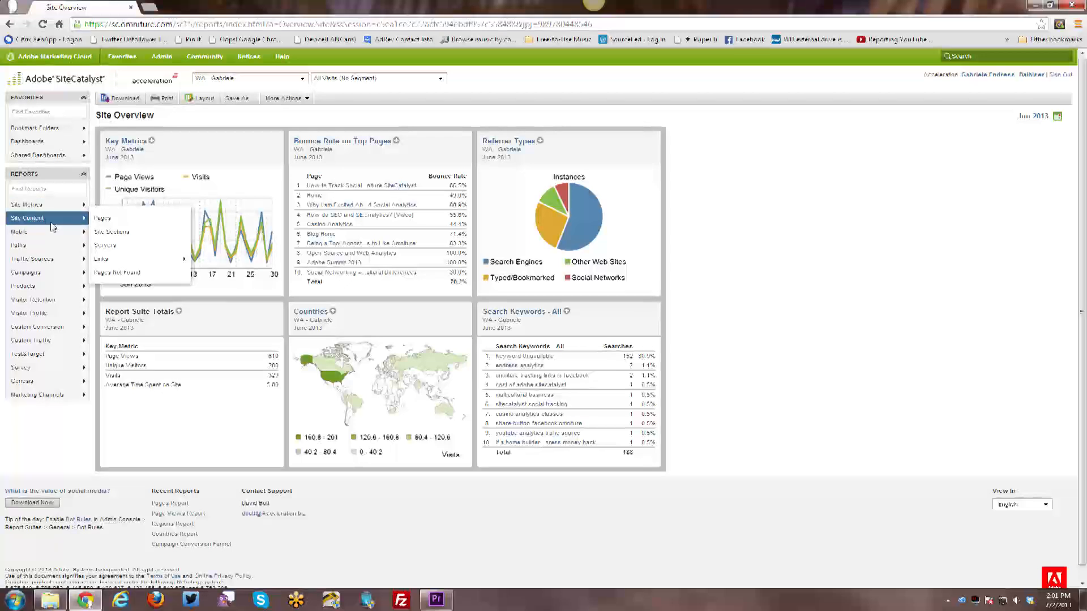
mouse_move(52, 228)
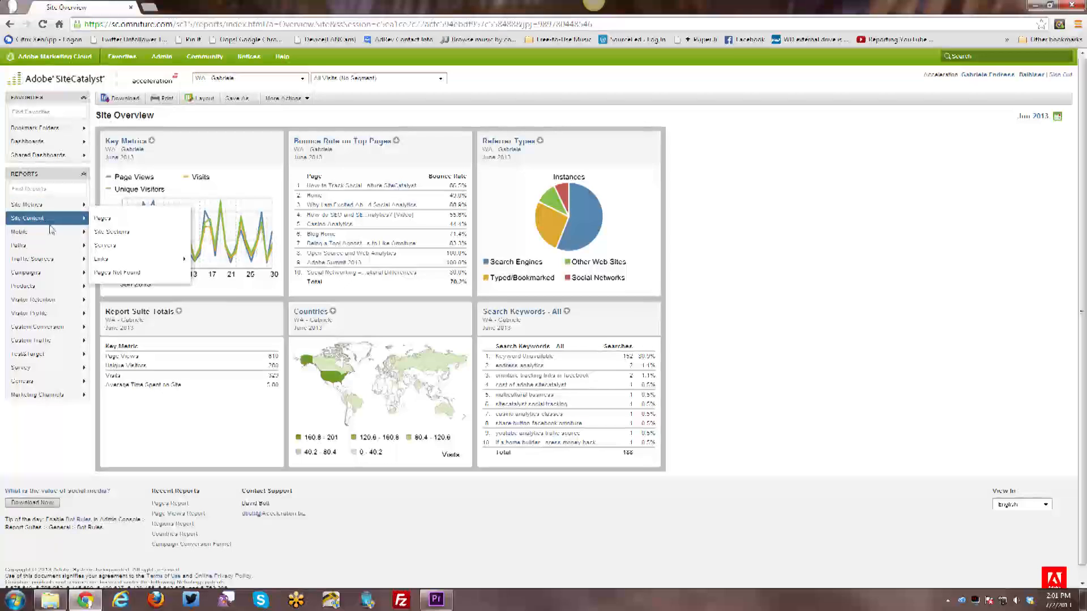
mouse_move(19, 231)
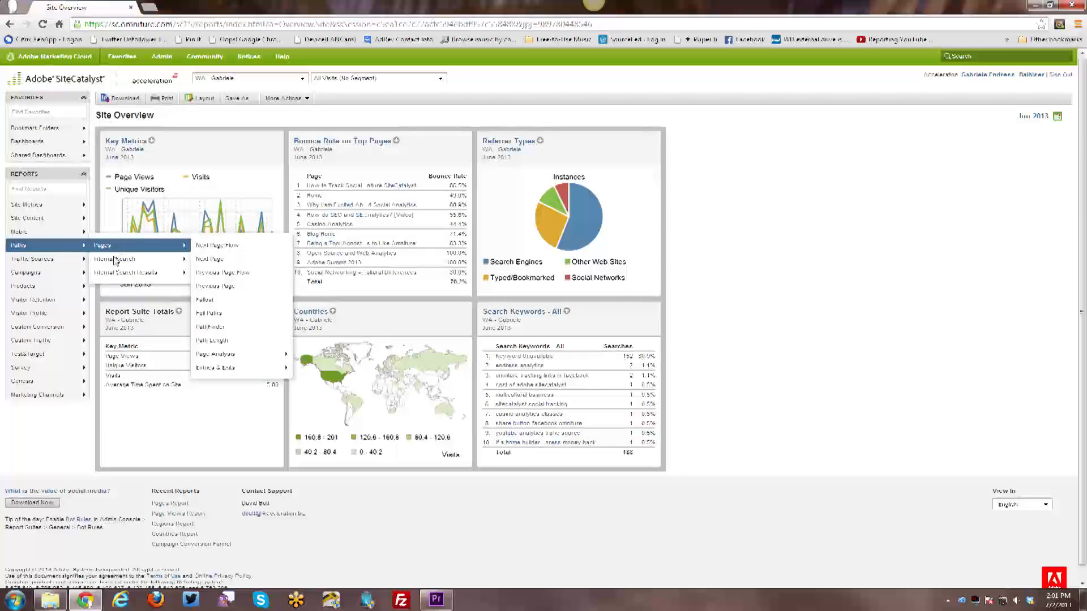
mouse_move(114, 259)
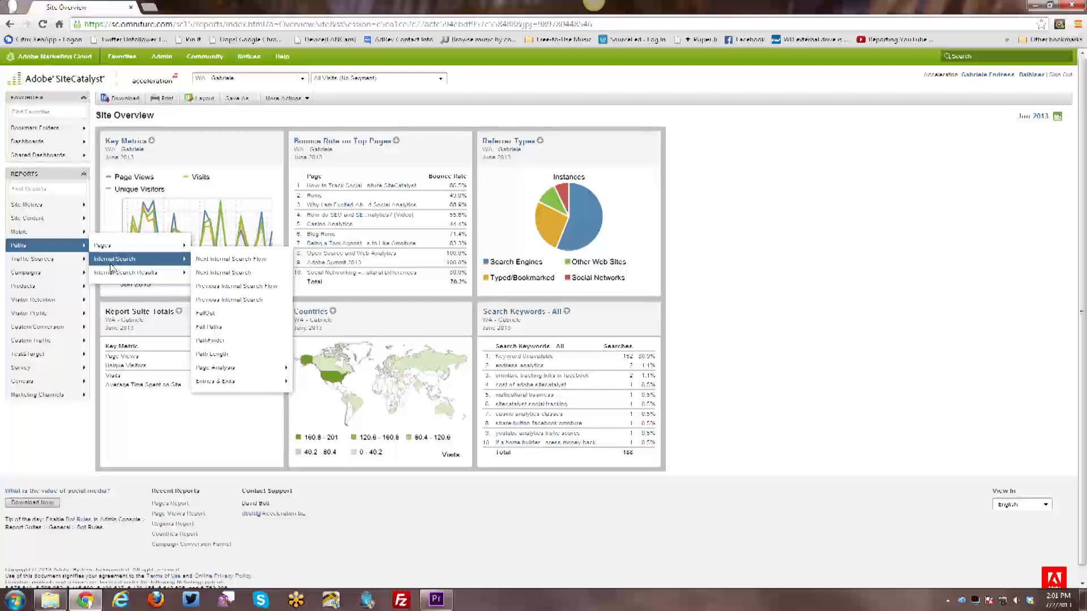
mouse_move(136, 272)
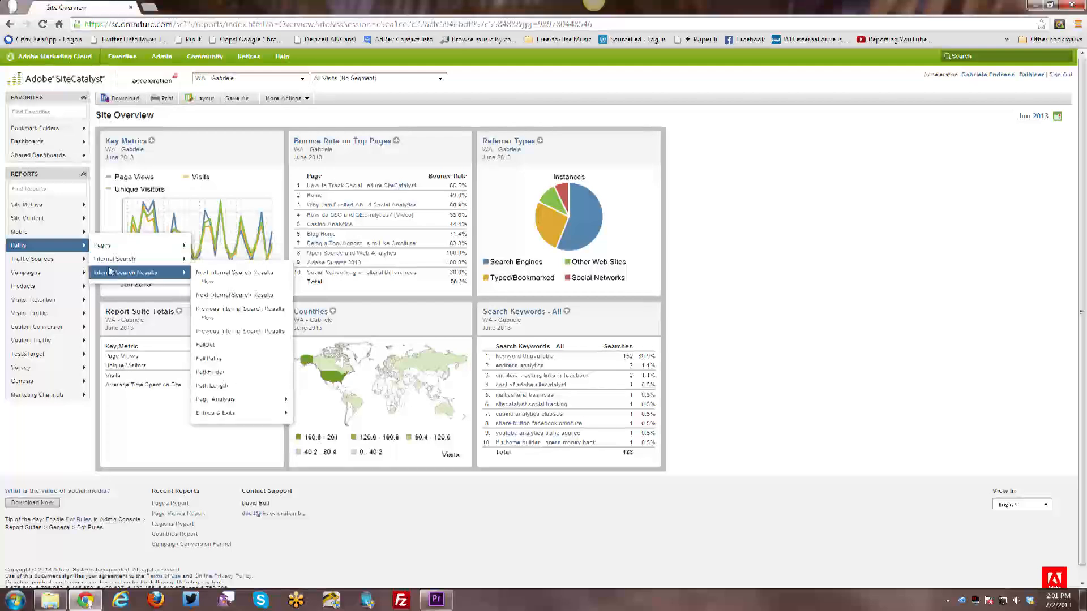
mouse_move(102, 245)
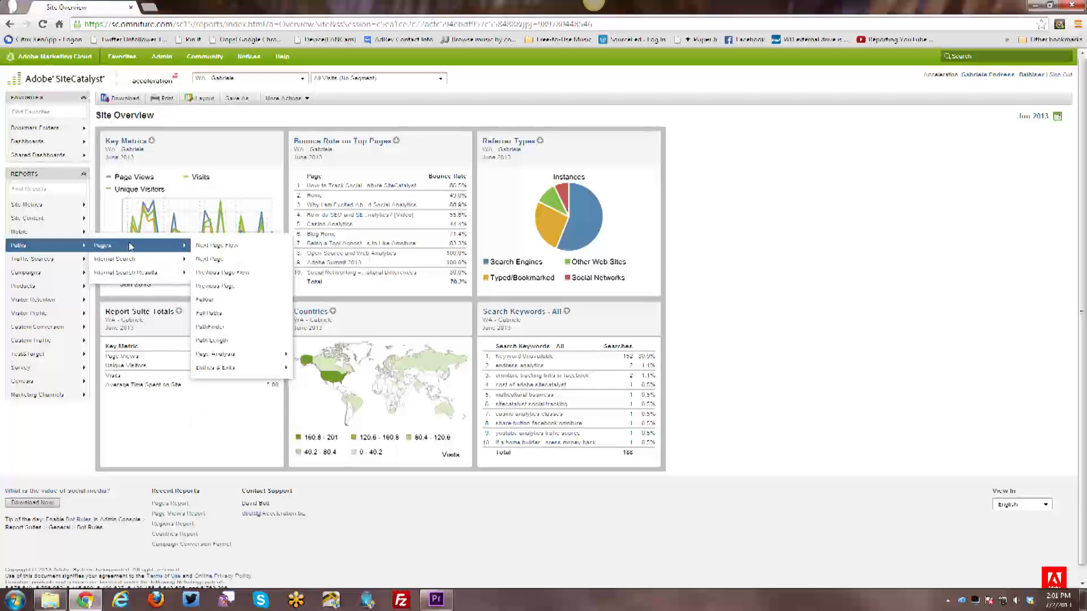
mouse_move(204, 300)
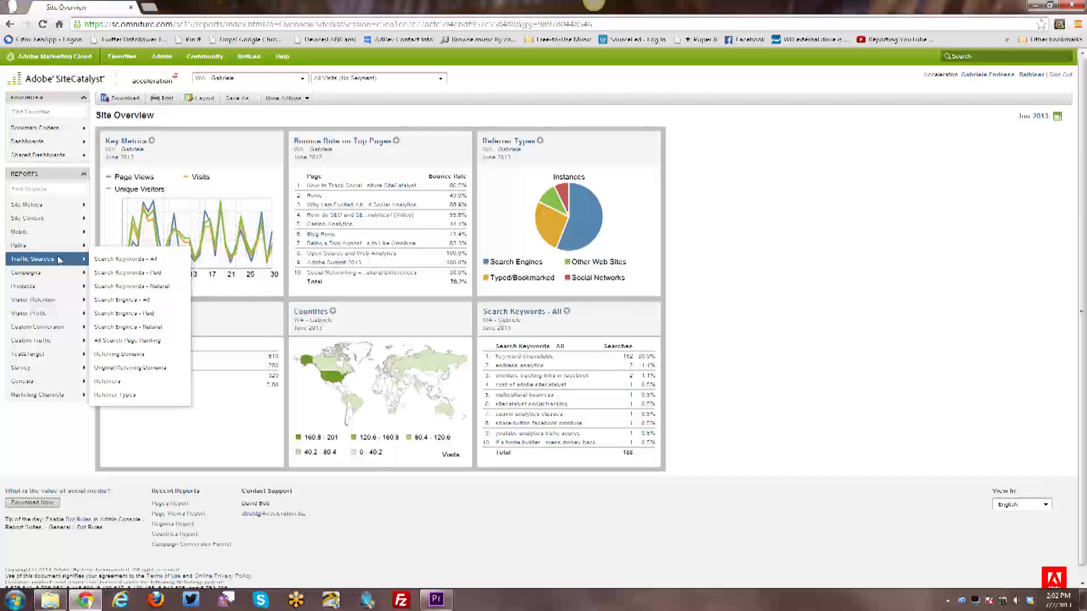
mouse_move(26, 271)
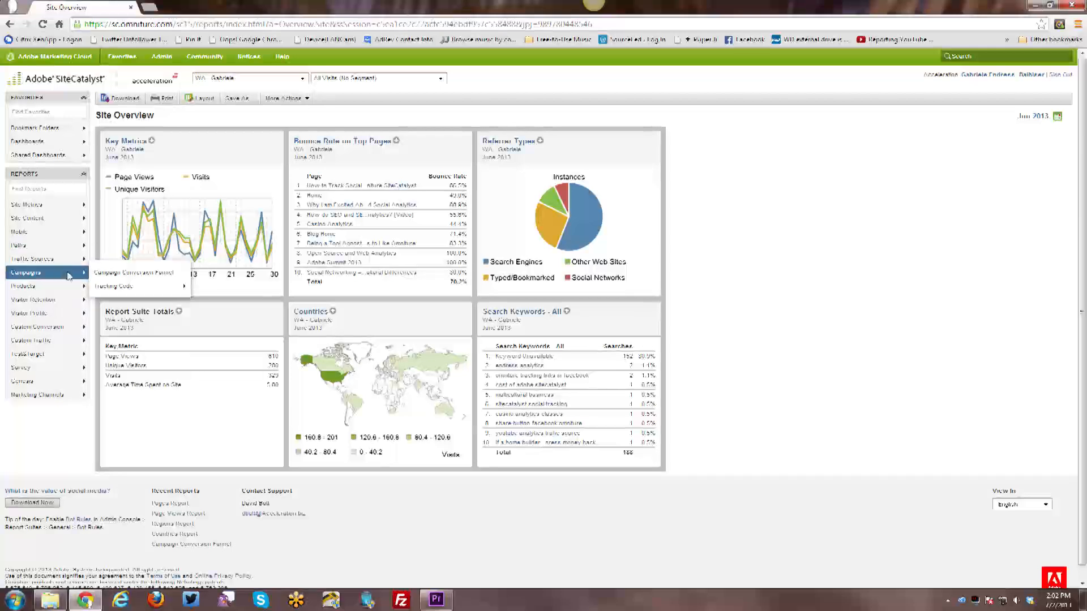
mouse_move(113, 287)
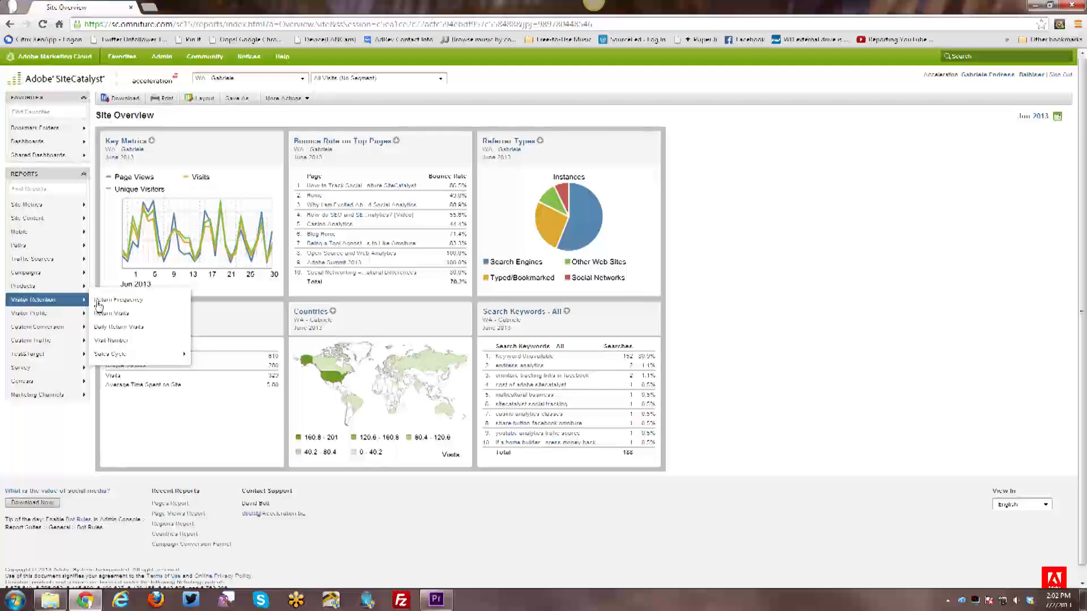
mouse_move(109, 353)
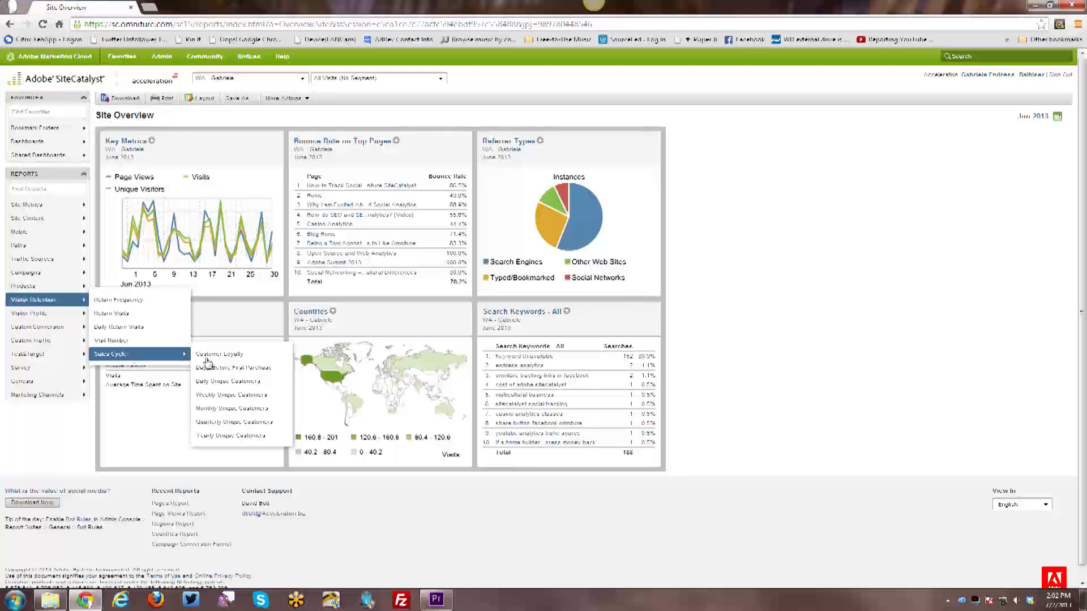
mouse_move(220, 354)
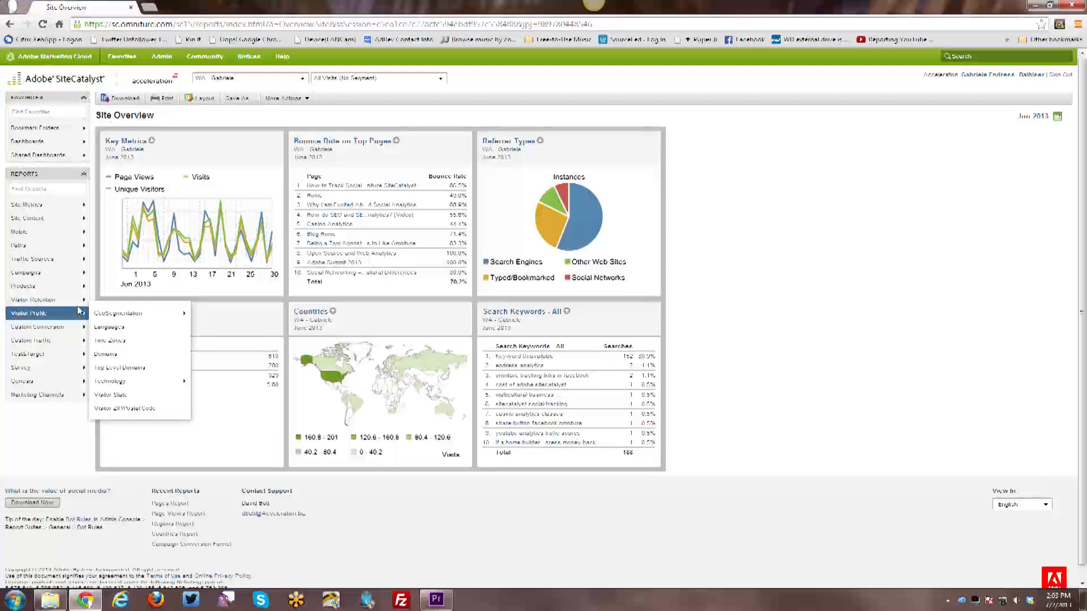
mouse_move(118, 313)
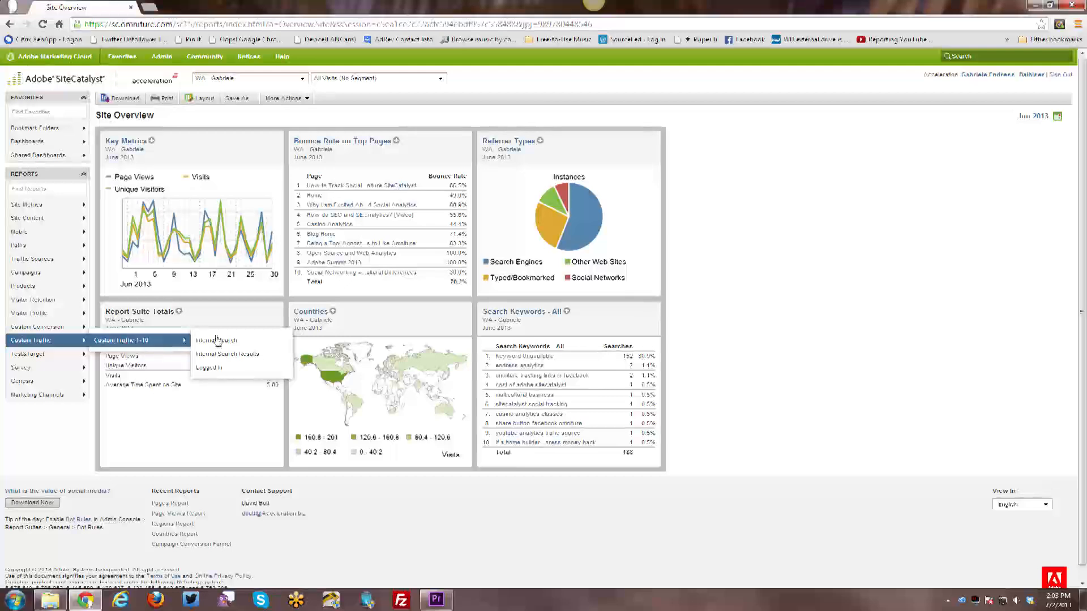
mouse_move(216, 340)
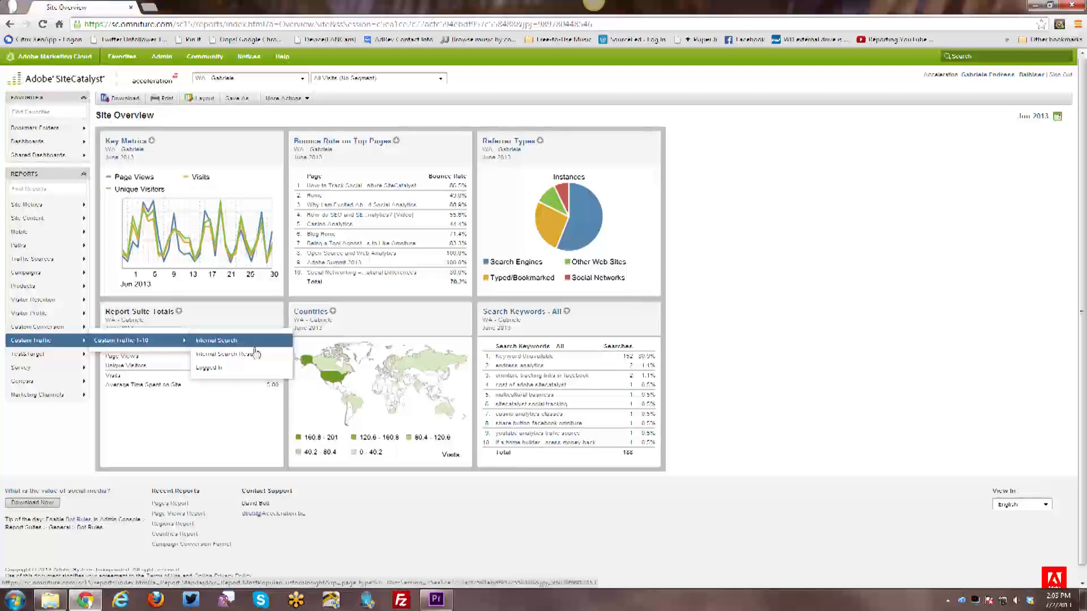
mouse_move(210, 367)
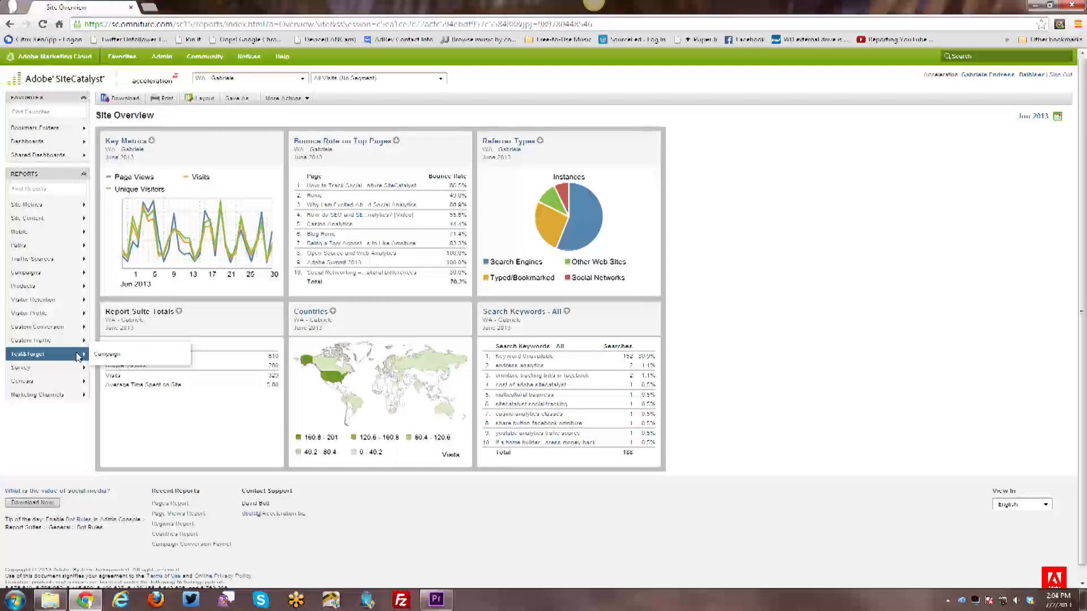
mouse_move(27, 368)
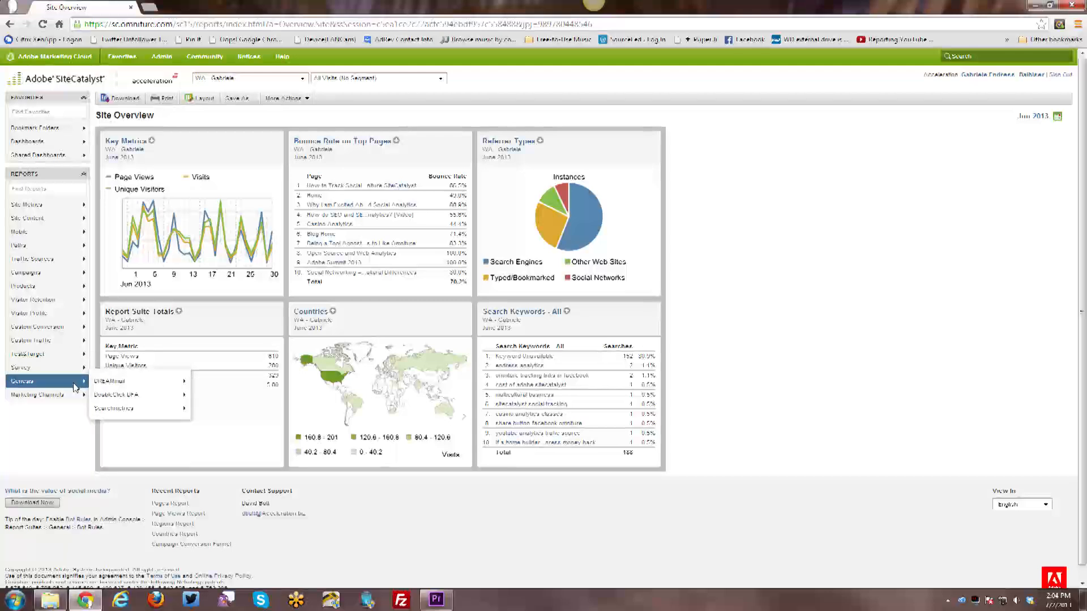
mouse_move(37, 395)
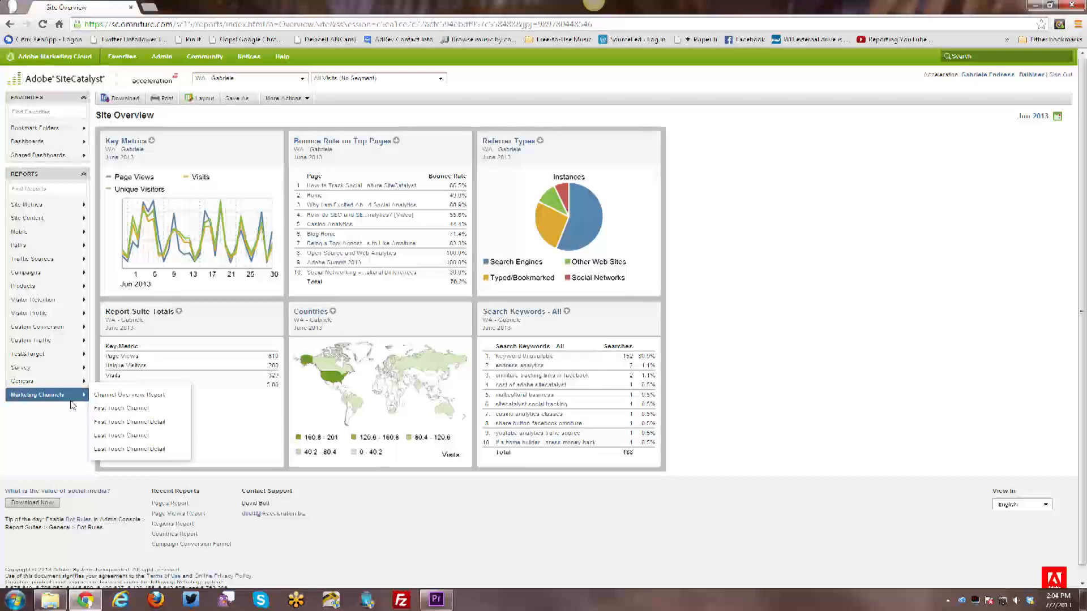
mouse_move(66, 432)
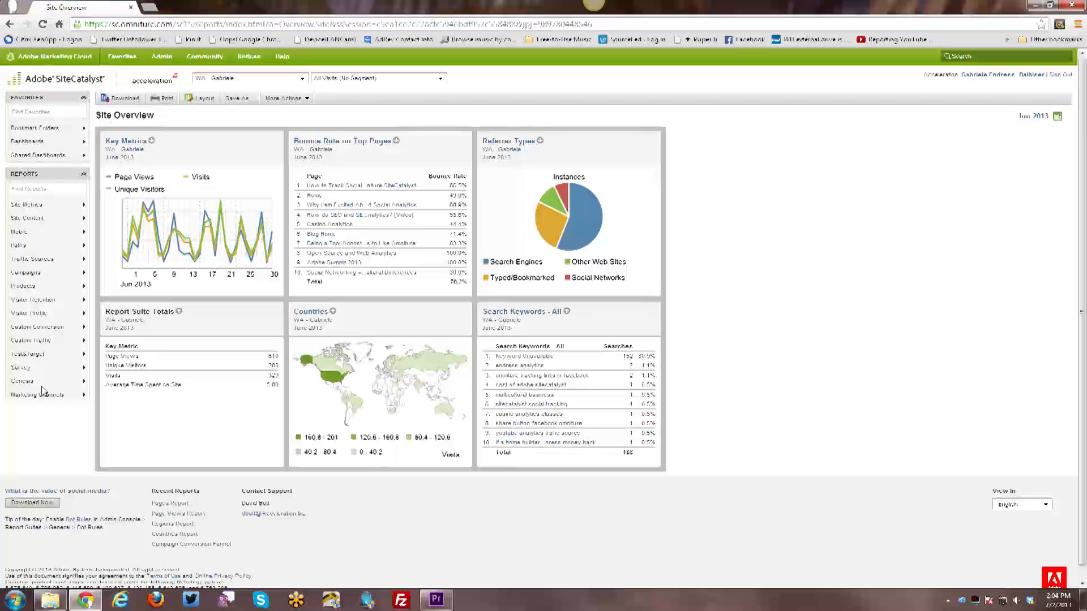
mouse_move(41, 232)
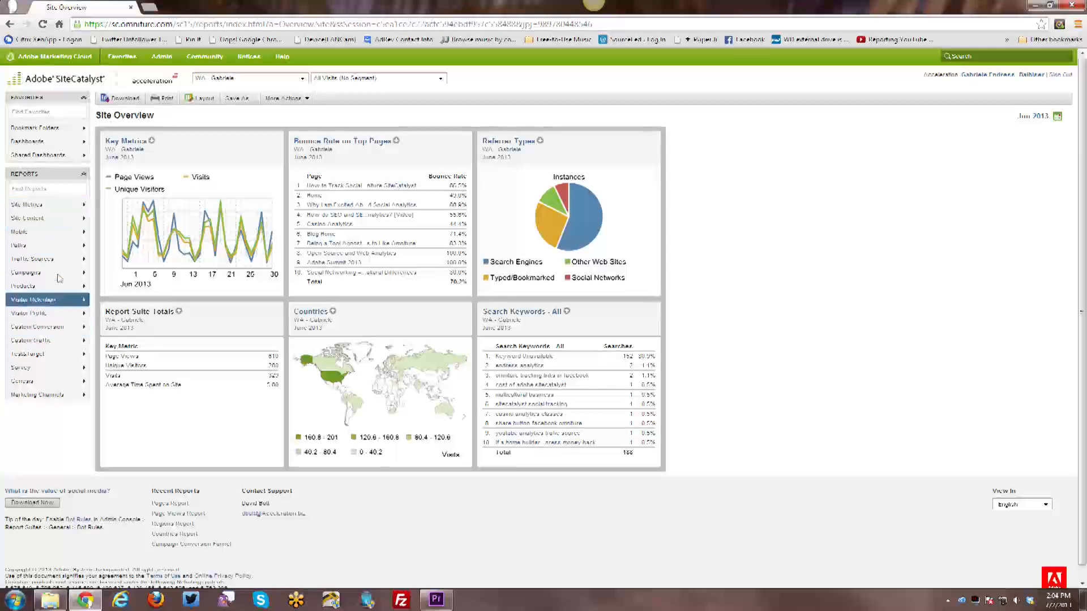
mouse_move(43, 259)
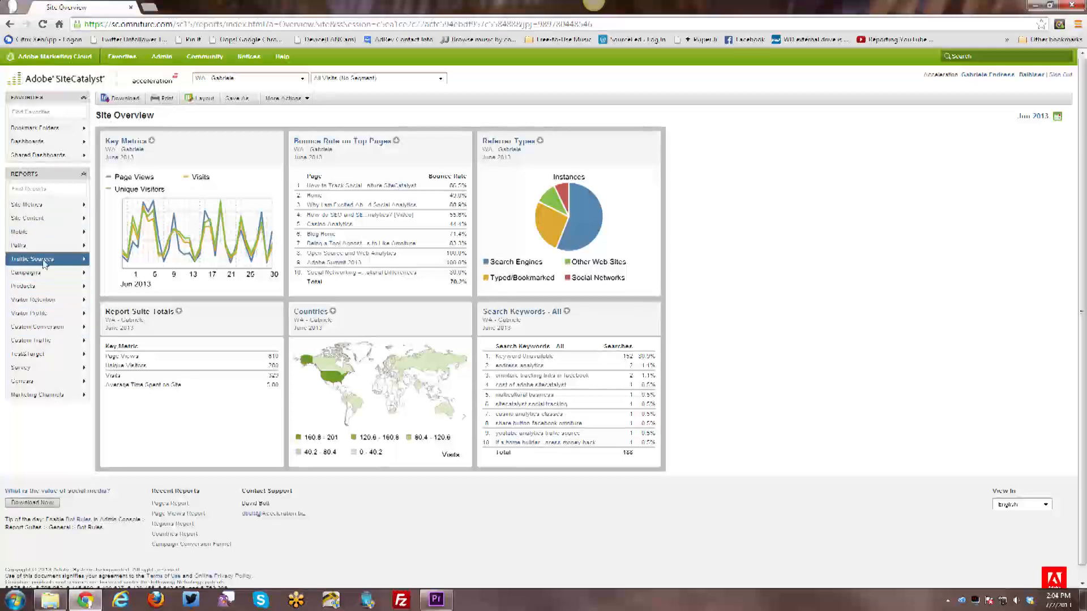
left_click(34, 258)
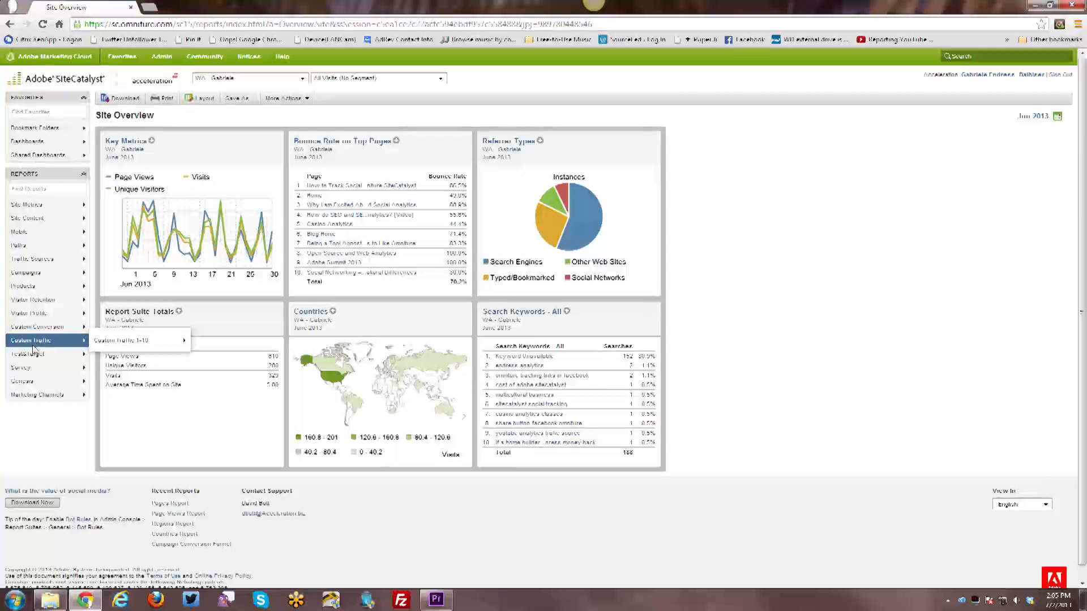
mouse_move(28, 353)
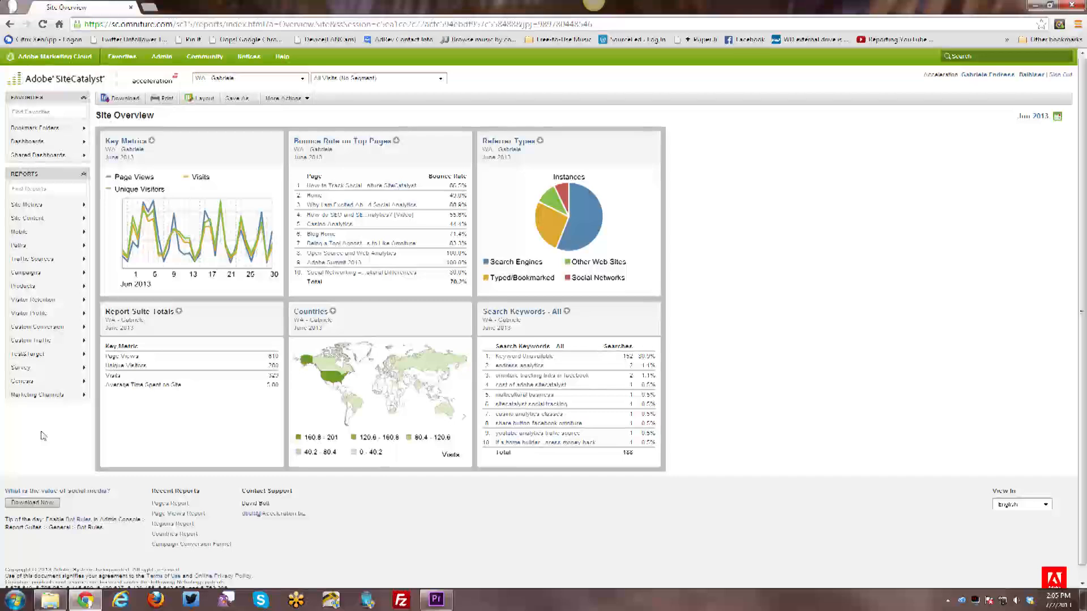
mouse_move(44, 445)
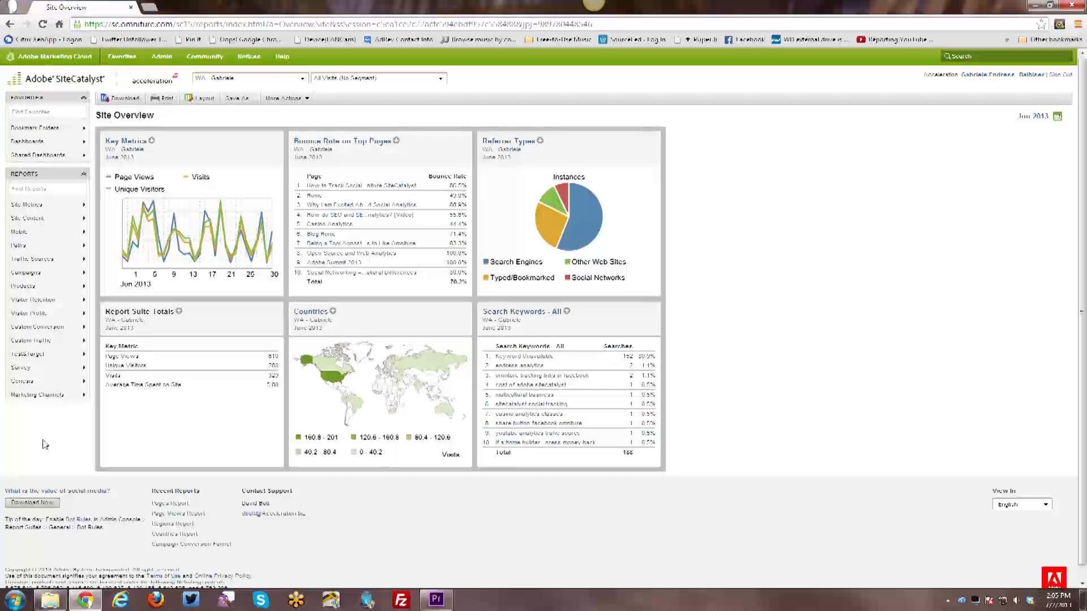
mouse_move(58, 473)
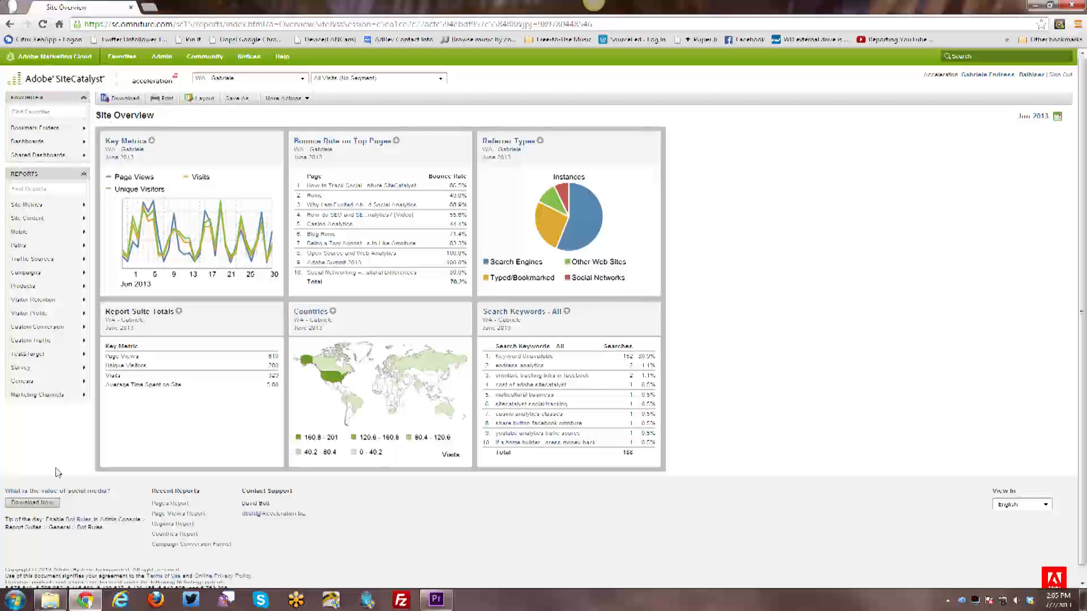
mouse_move(143, 139)
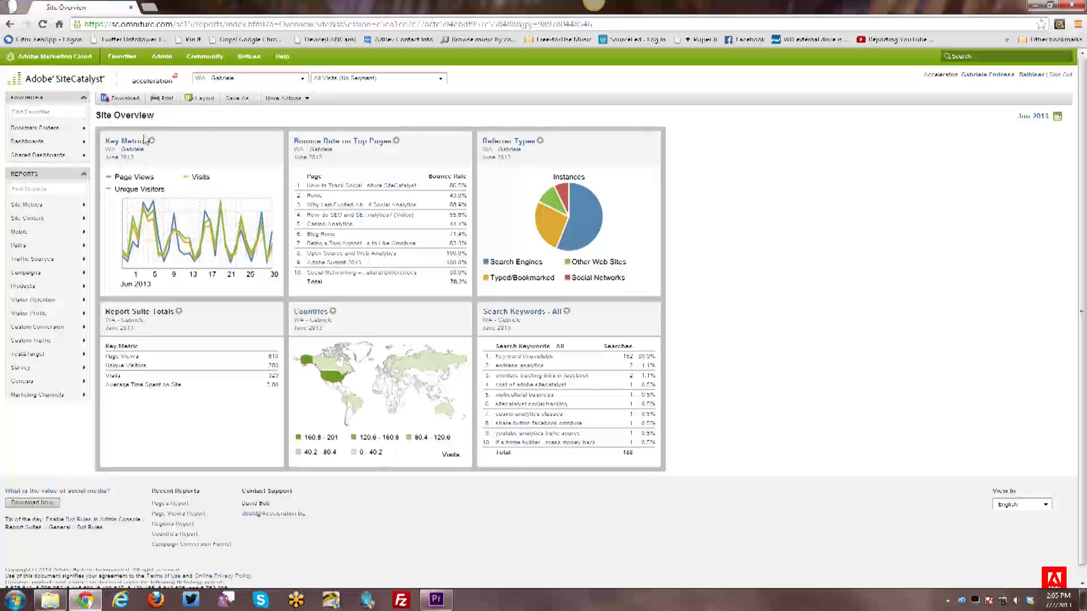
mouse_move(703, 331)
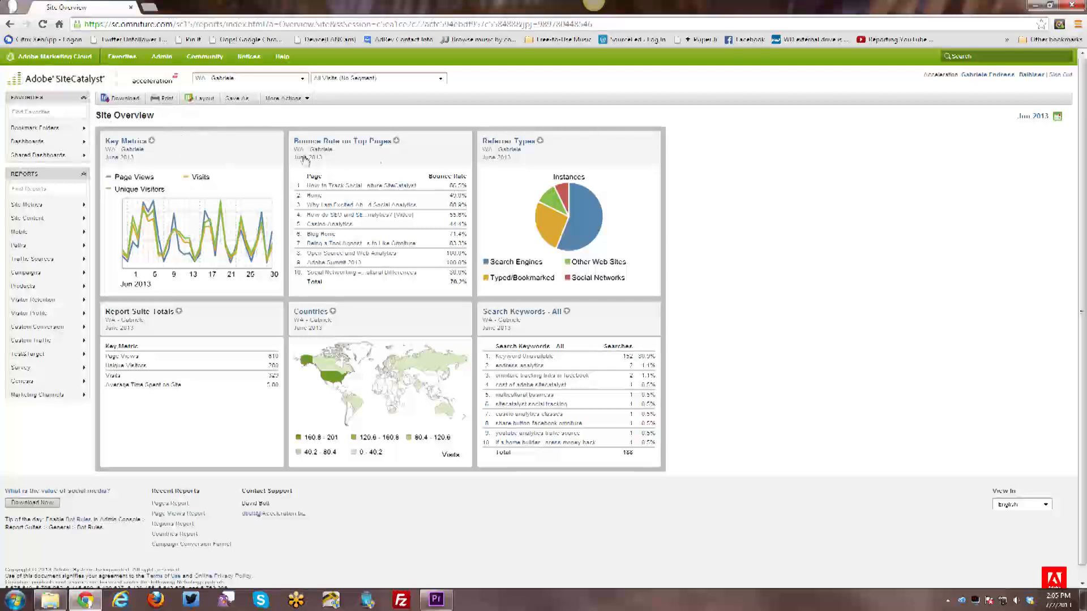
mouse_move(208, 158)
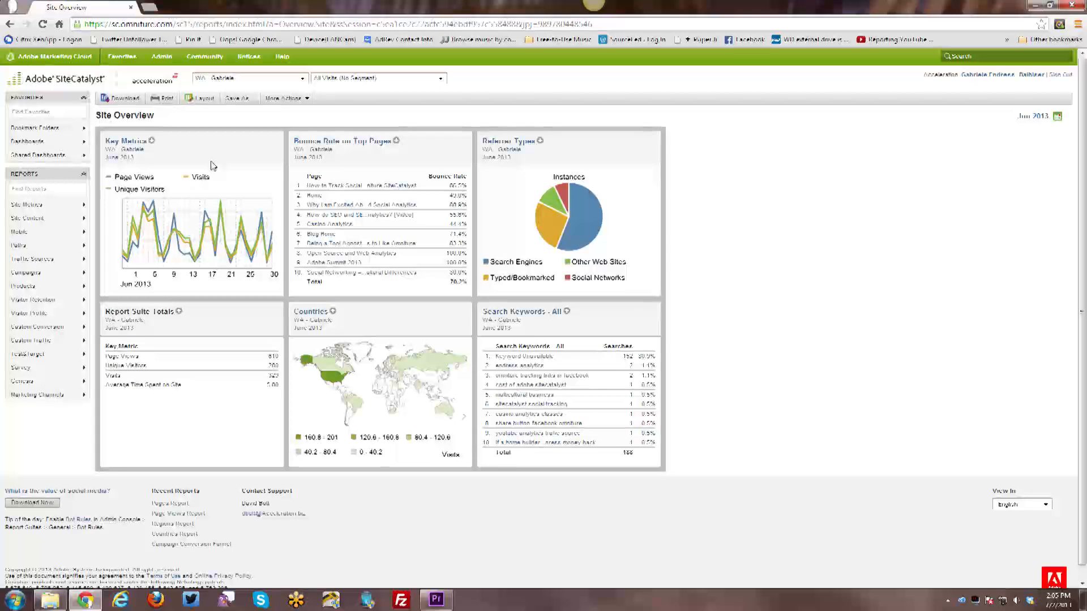
mouse_move(258, 186)
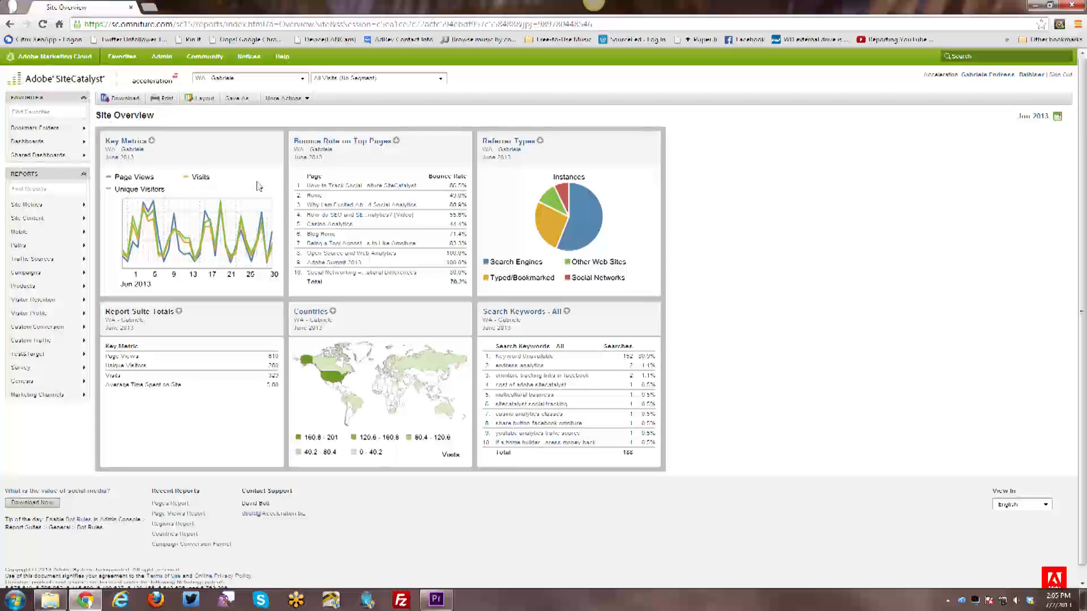
mouse_move(248, 288)
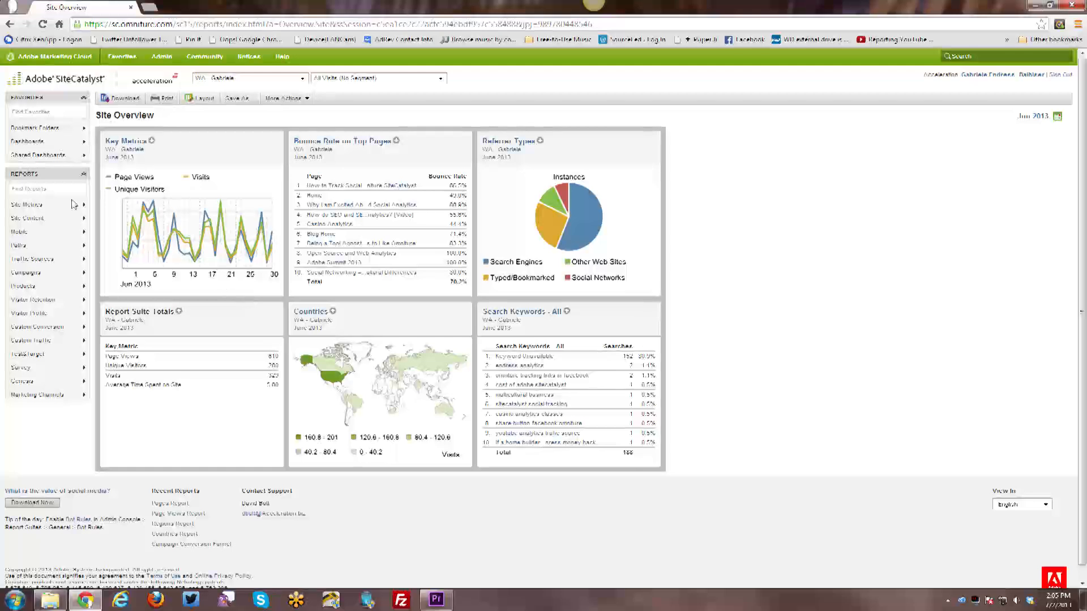
left_click(27, 205)
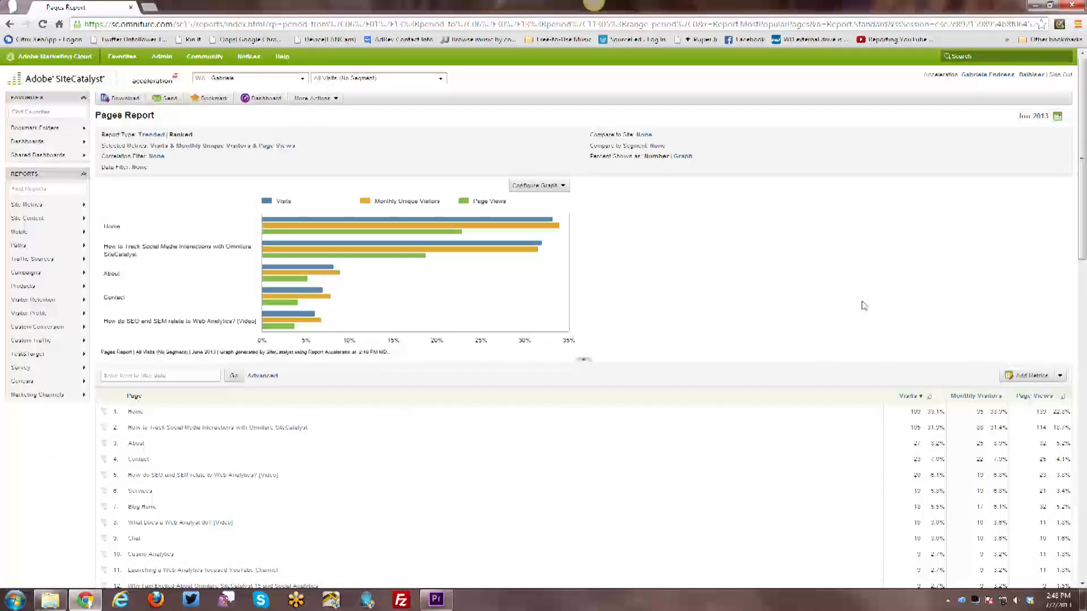
mouse_move(865, 301)
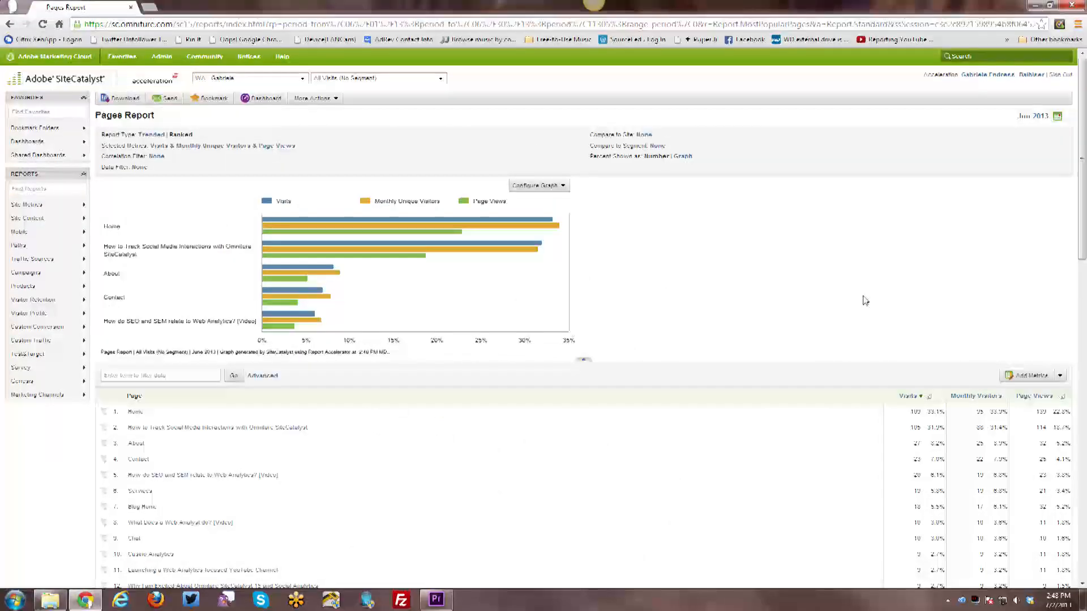
mouse_move(317, 324)
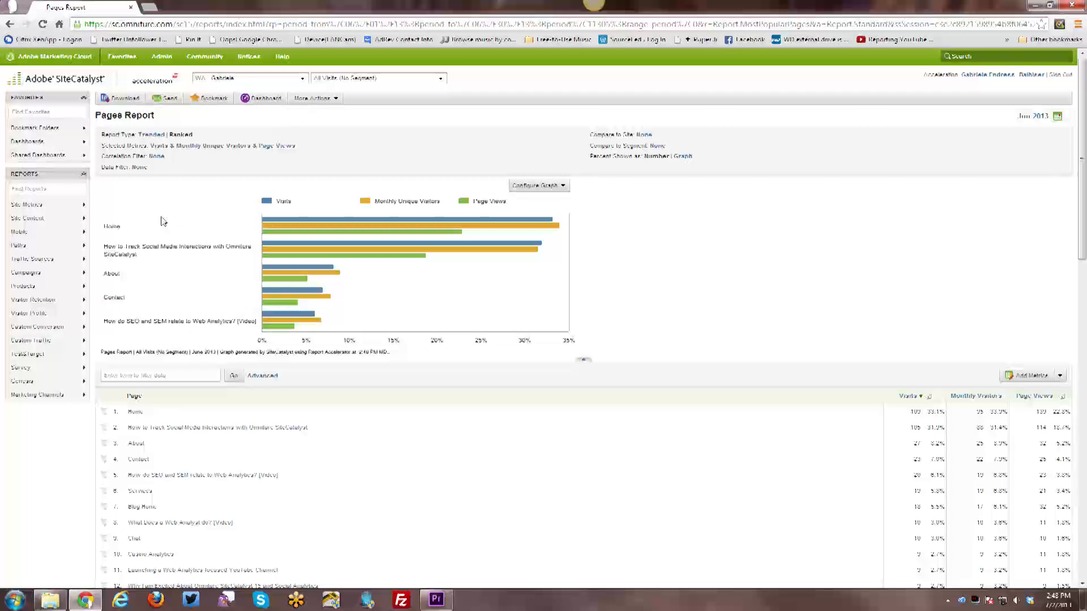
mouse_move(148, 223)
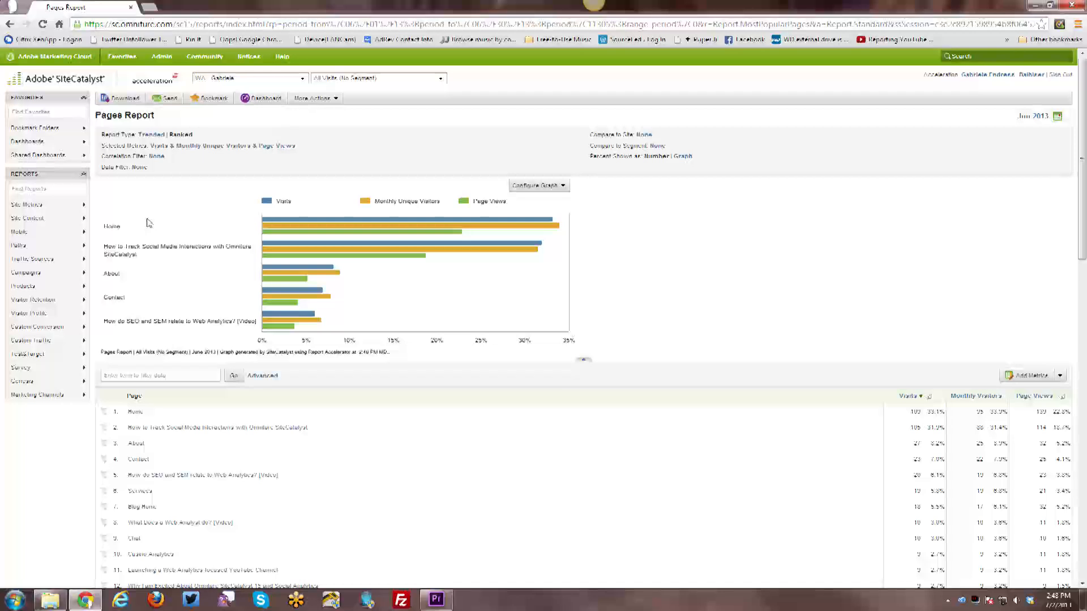
mouse_move(104, 155)
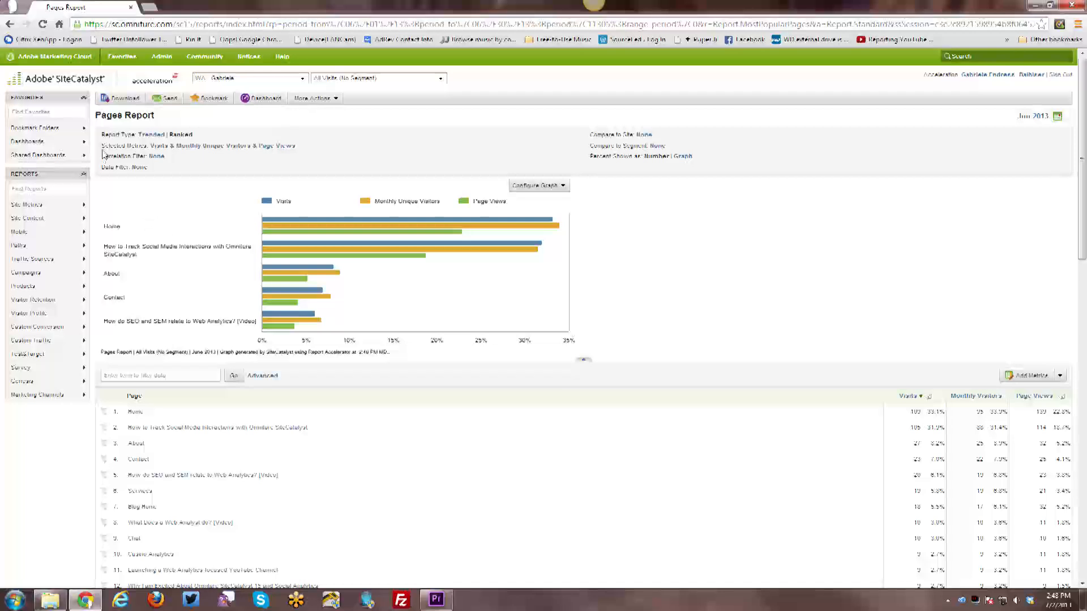
mouse_move(120, 103)
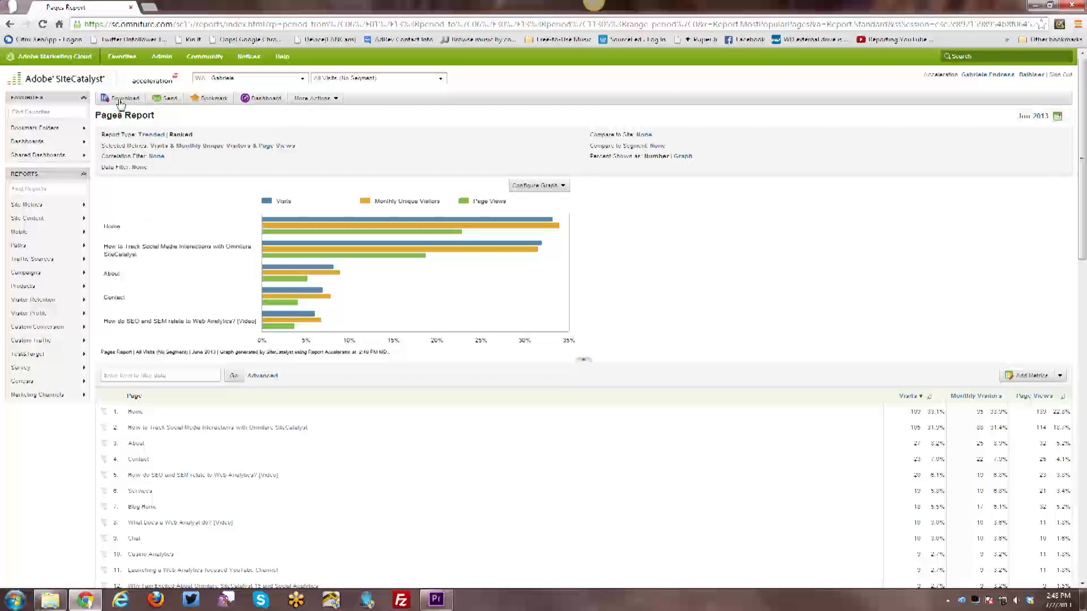
- Show the Pages Report's PDF, CSV, Excel and Word download formats, then its email options
left_click(120, 98)
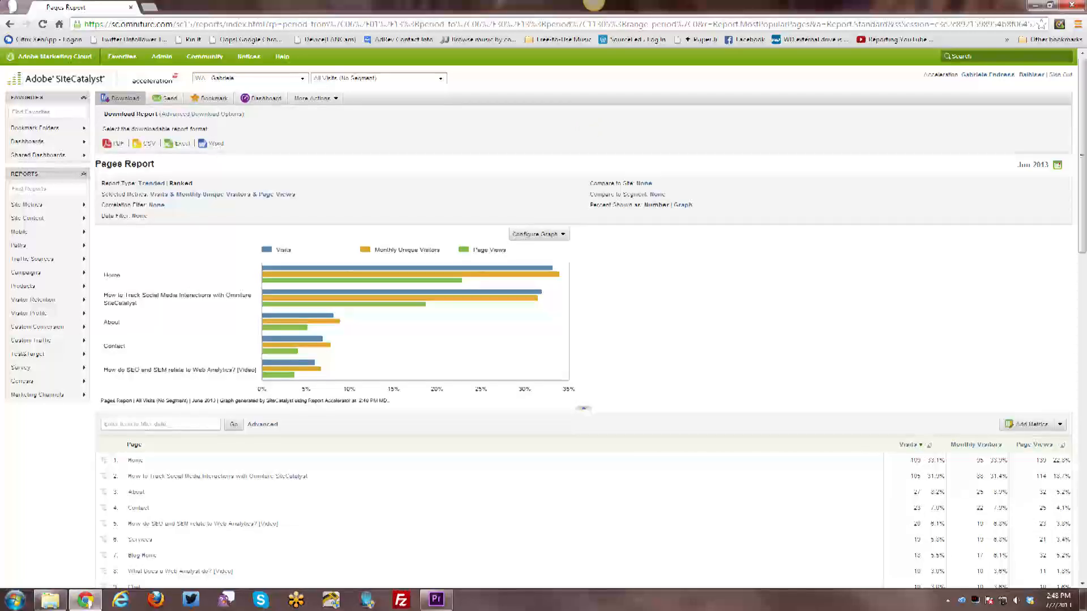
left_click(169, 98)
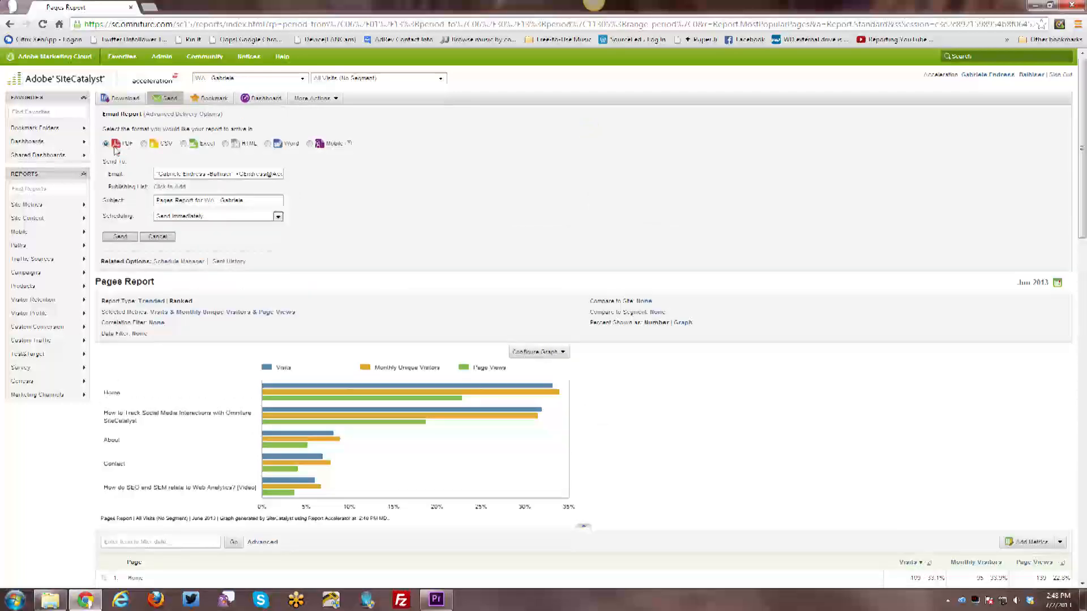
mouse_move(132, 147)
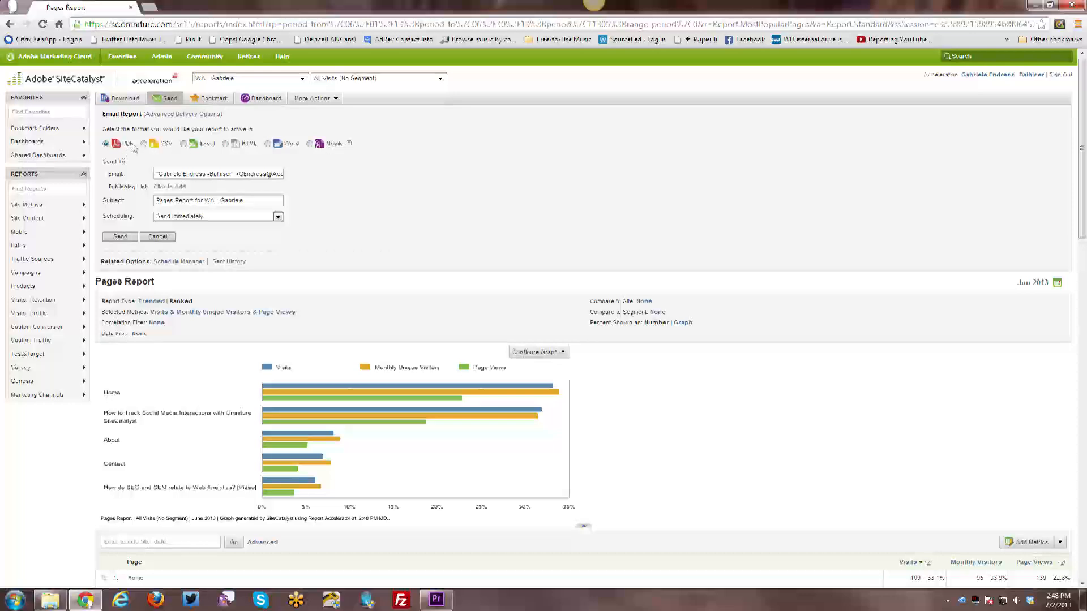
mouse_move(342, 152)
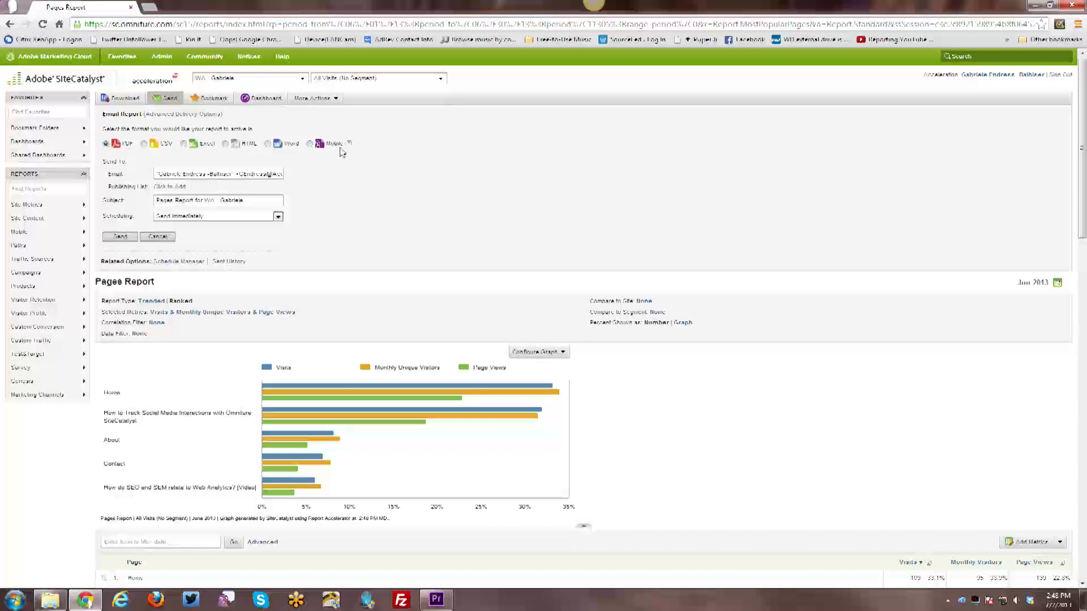
mouse_move(246, 225)
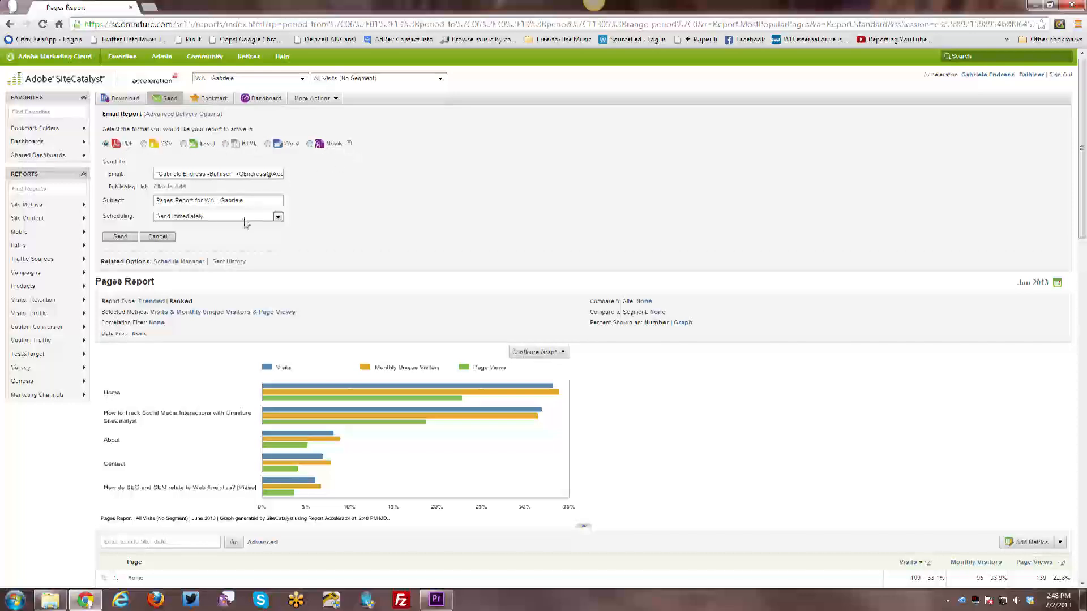
- Review email Scheduling, keep immediate sending, close email options, and show Add Bookmark
left_click(278, 216)
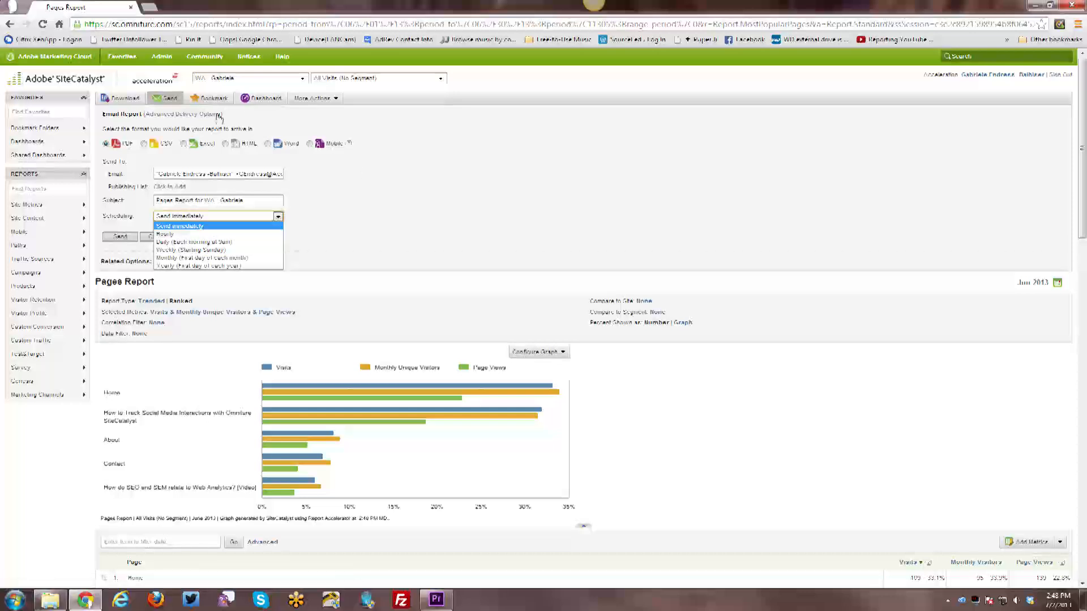
left_click(179, 225)
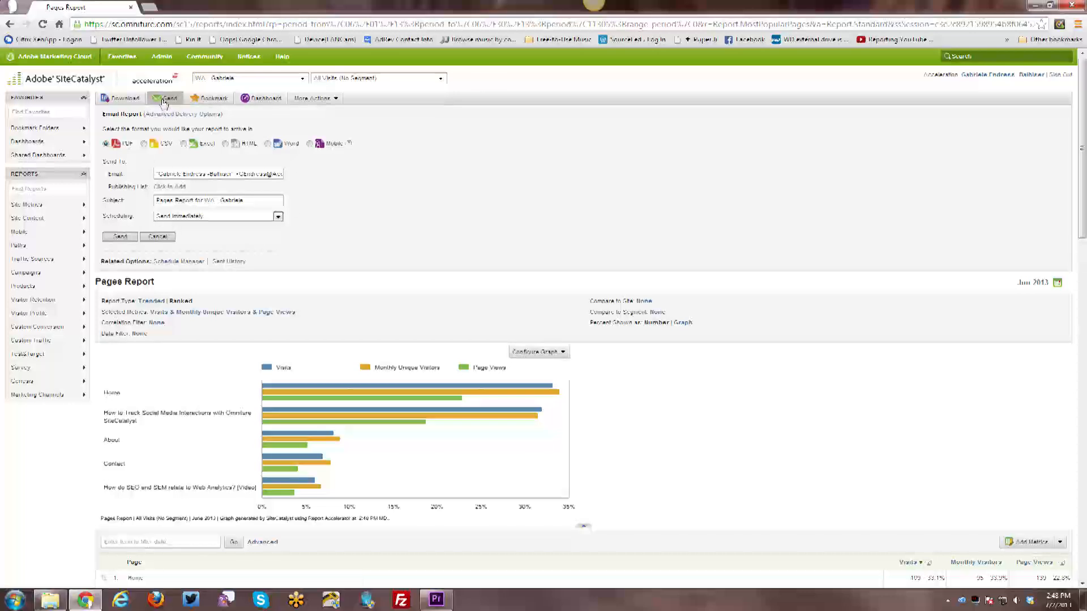
left_click(158, 237)
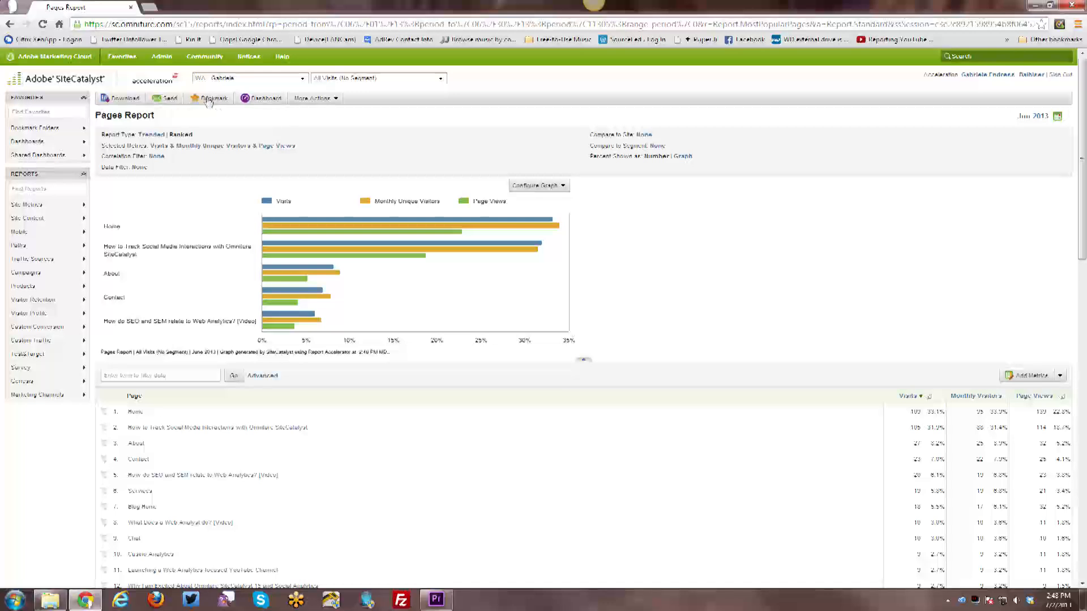
left_click(211, 98)
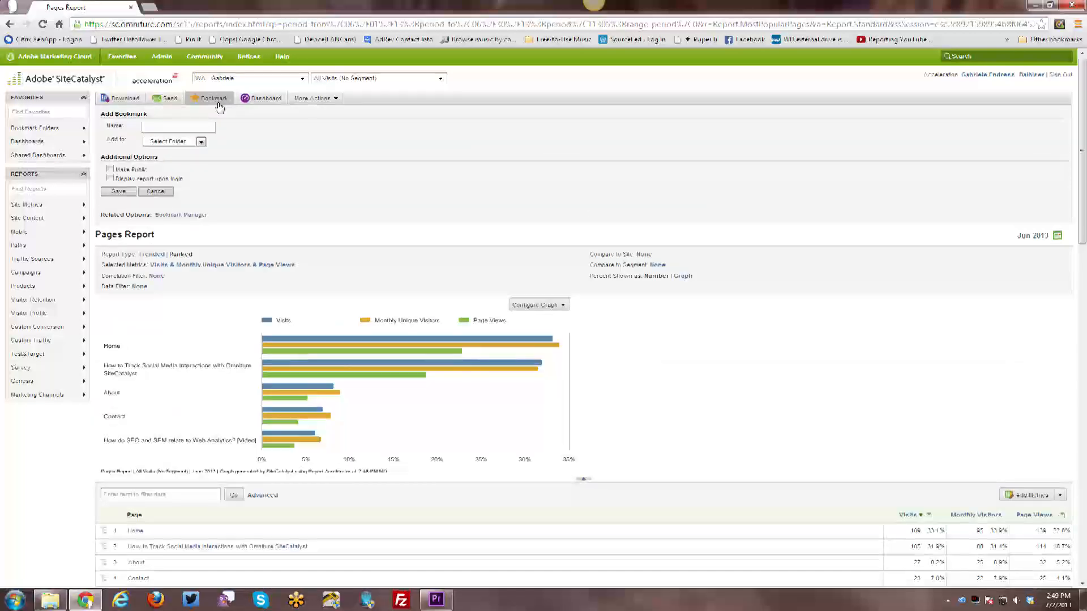
left_click(177, 127)
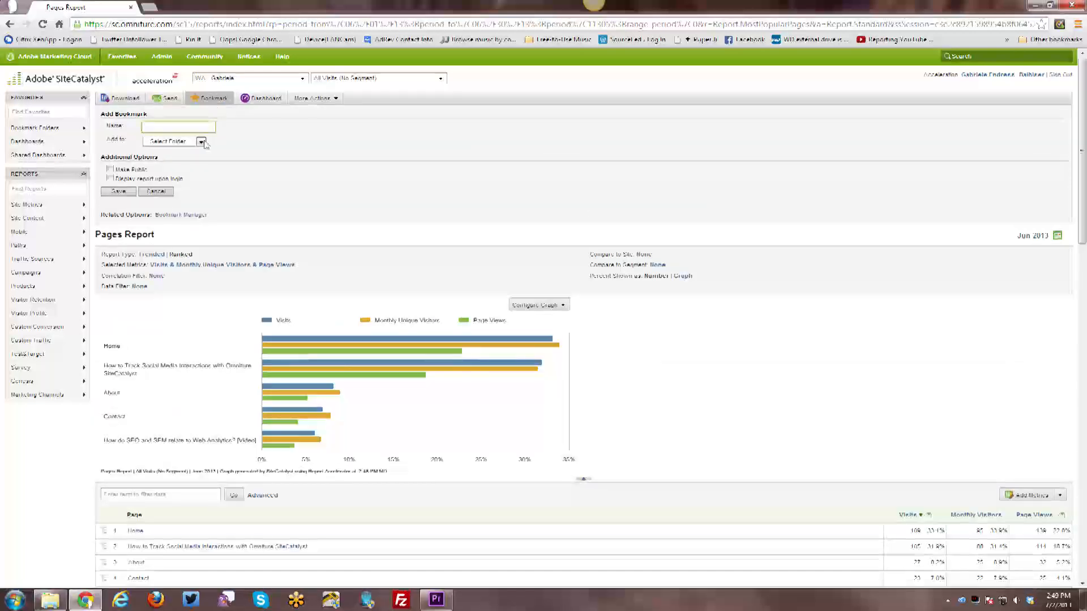
left_click(201, 141)
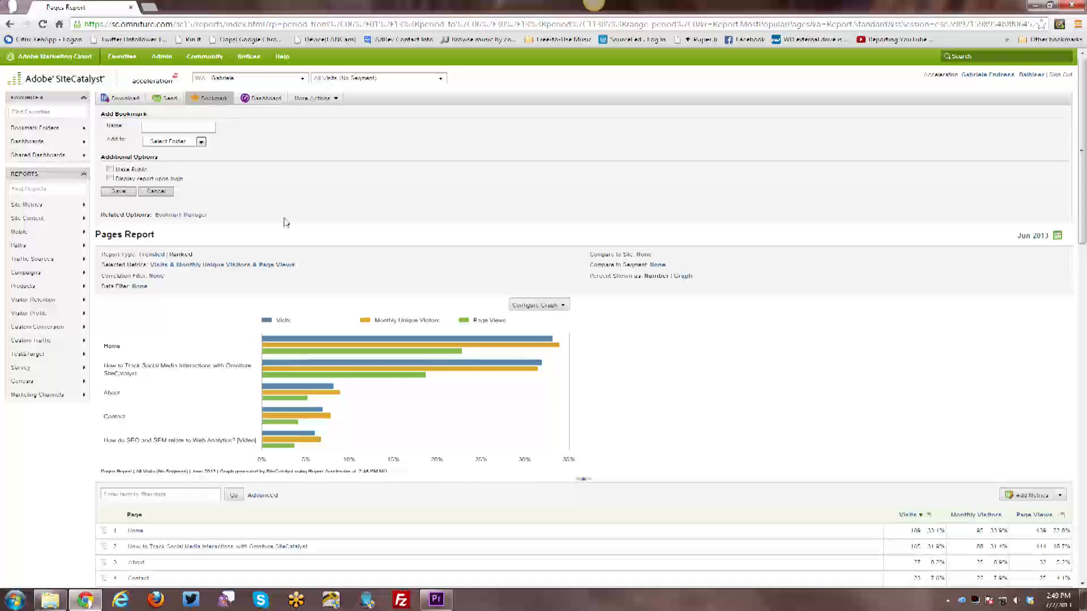
mouse_move(308, 239)
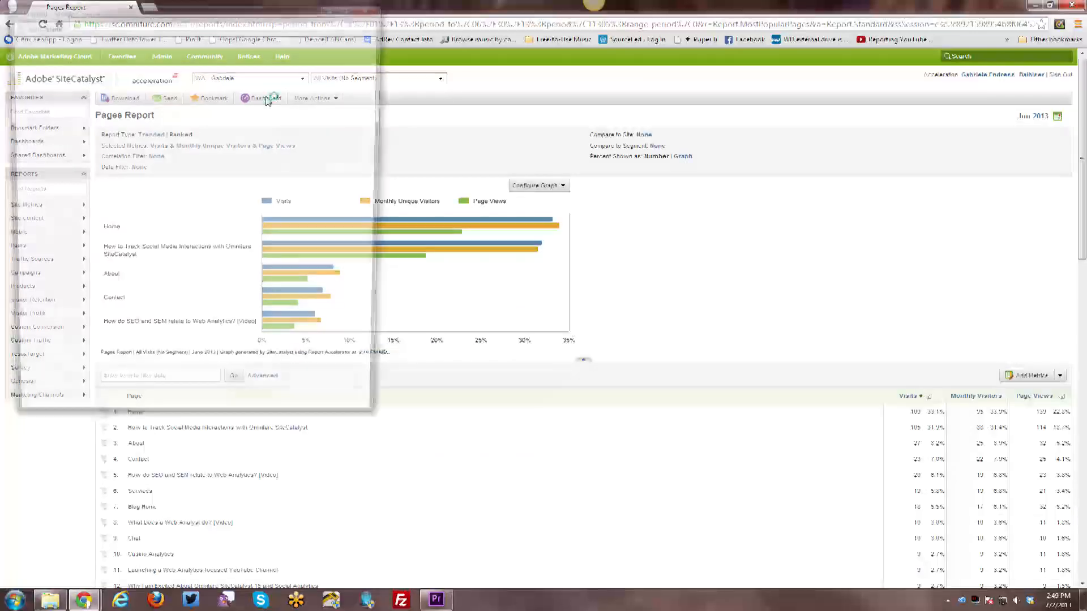
left_click(263, 98)
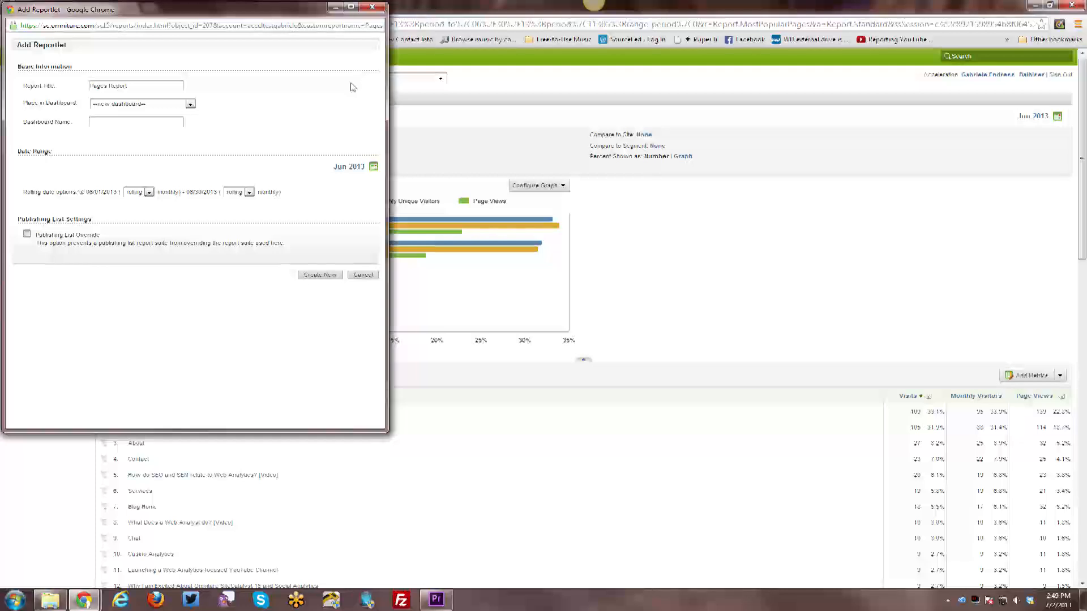
left_click(363, 274)
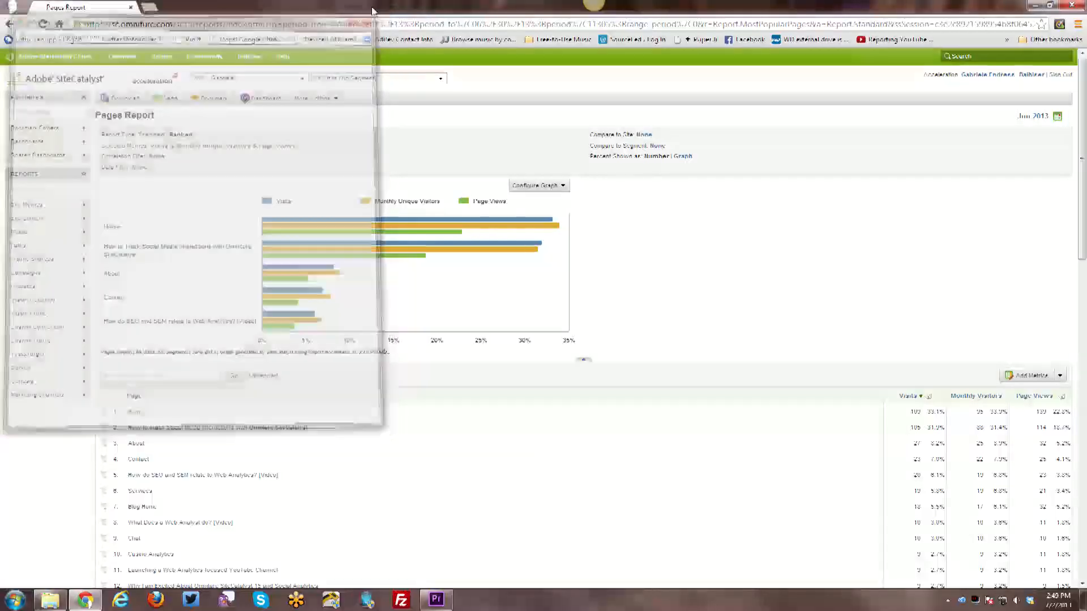
- List the More Actions for the Pages Report, including Add Alert and Create Custom Report
left_click(313, 98)
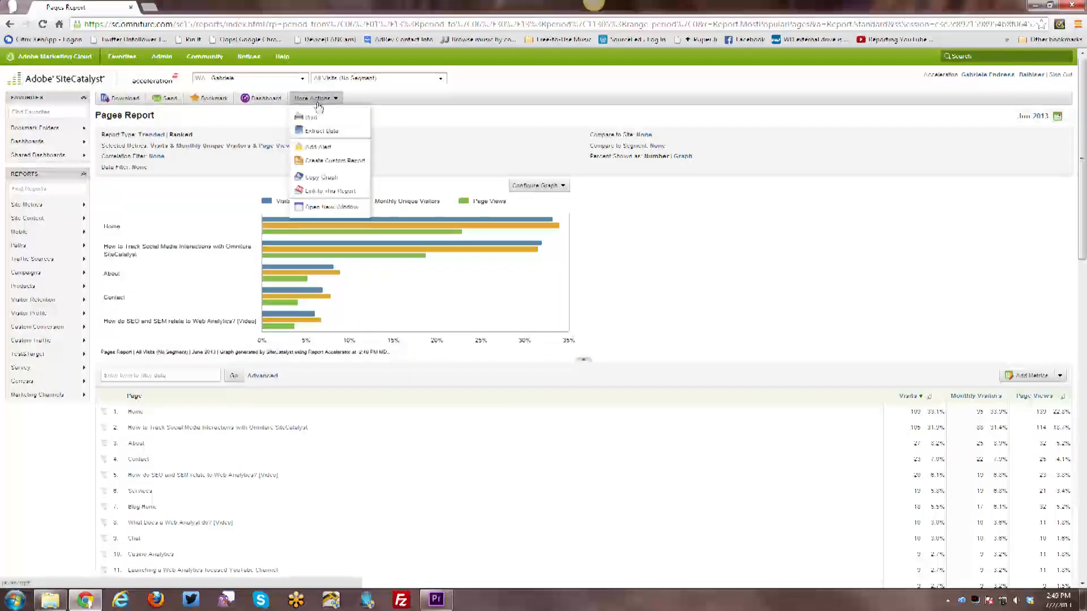
mouse_move(312, 117)
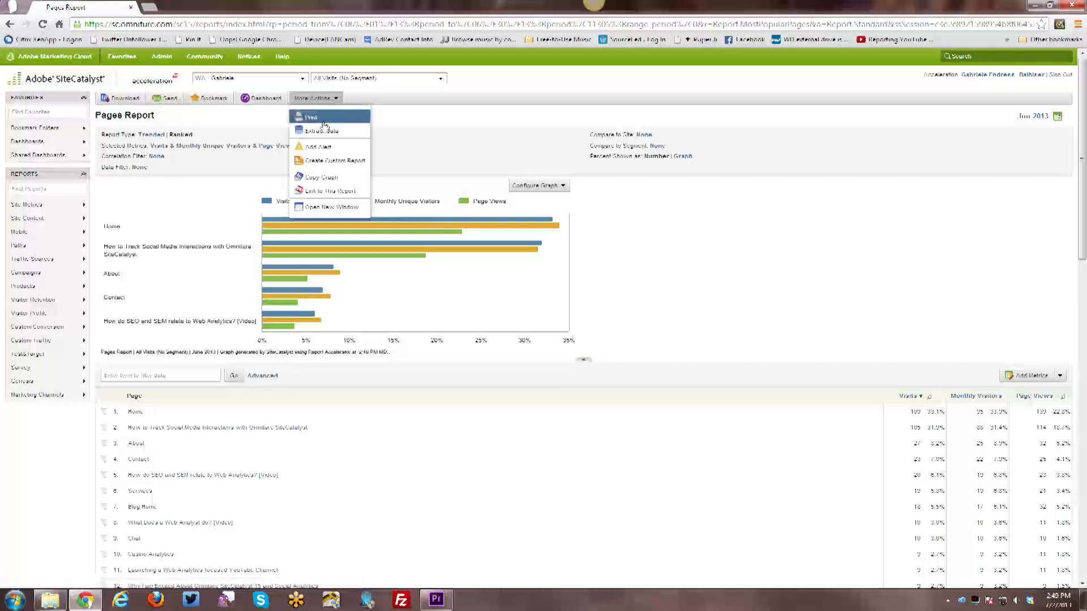
mouse_move(329, 130)
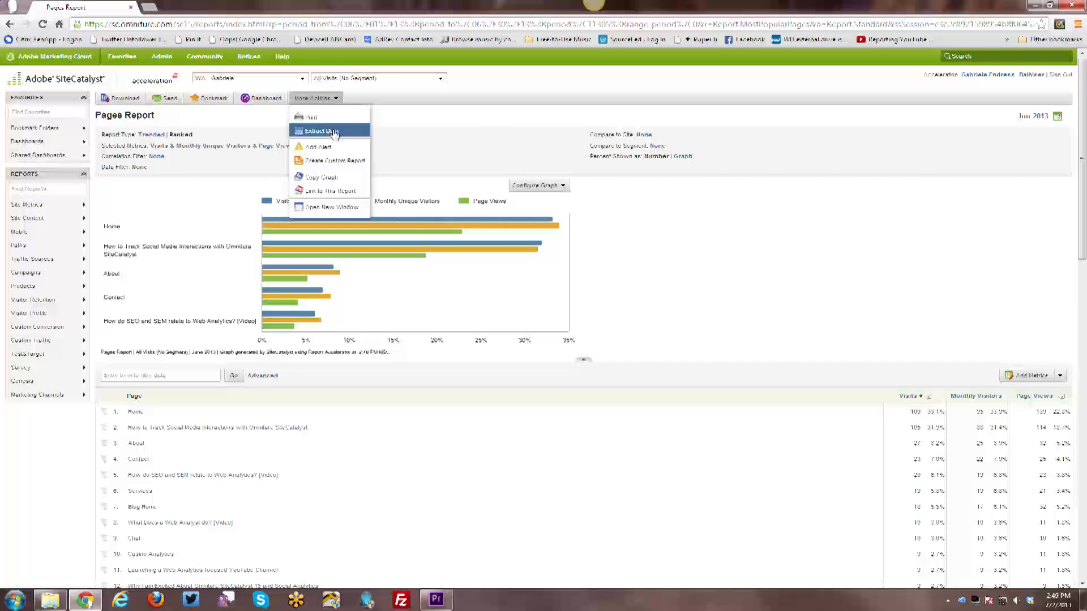
mouse_move(331, 132)
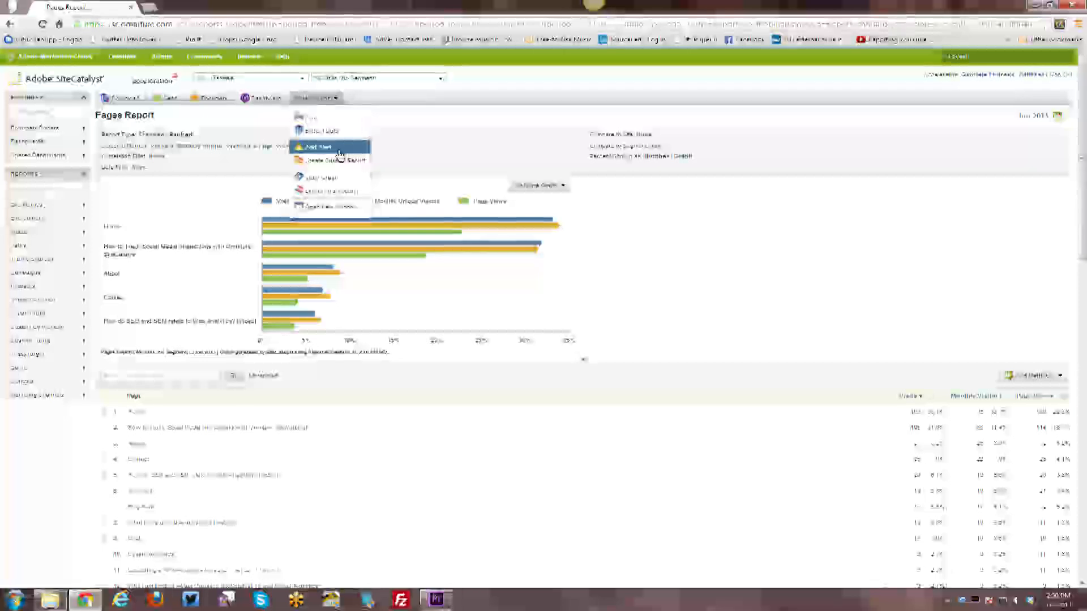
mouse_move(331, 160)
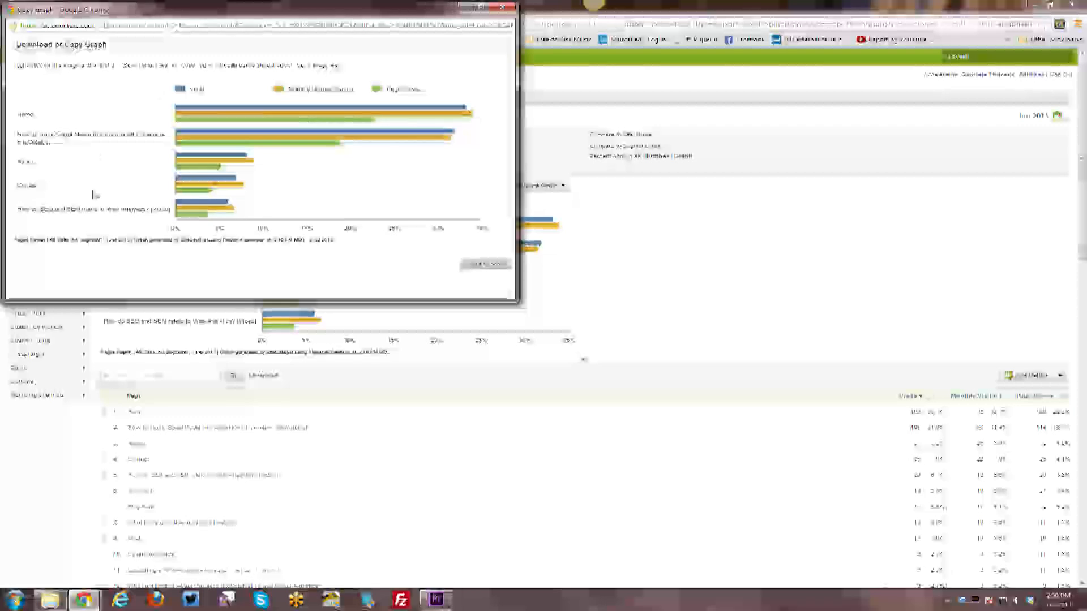
- Right-click the Pages Report graph image to bring up its copy options
right_click(295, 151)
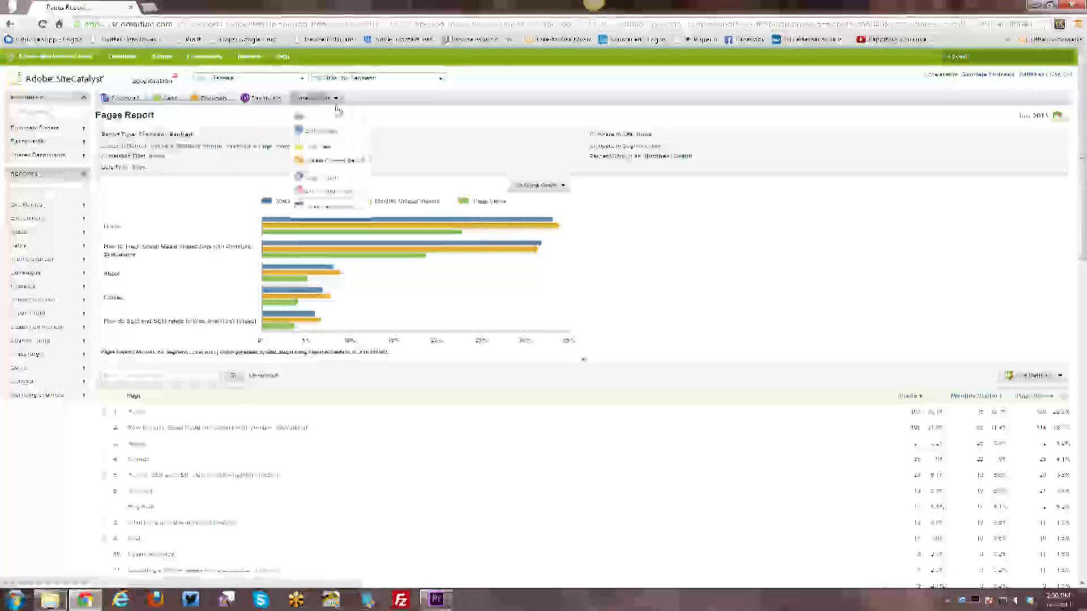
mouse_move(331, 190)
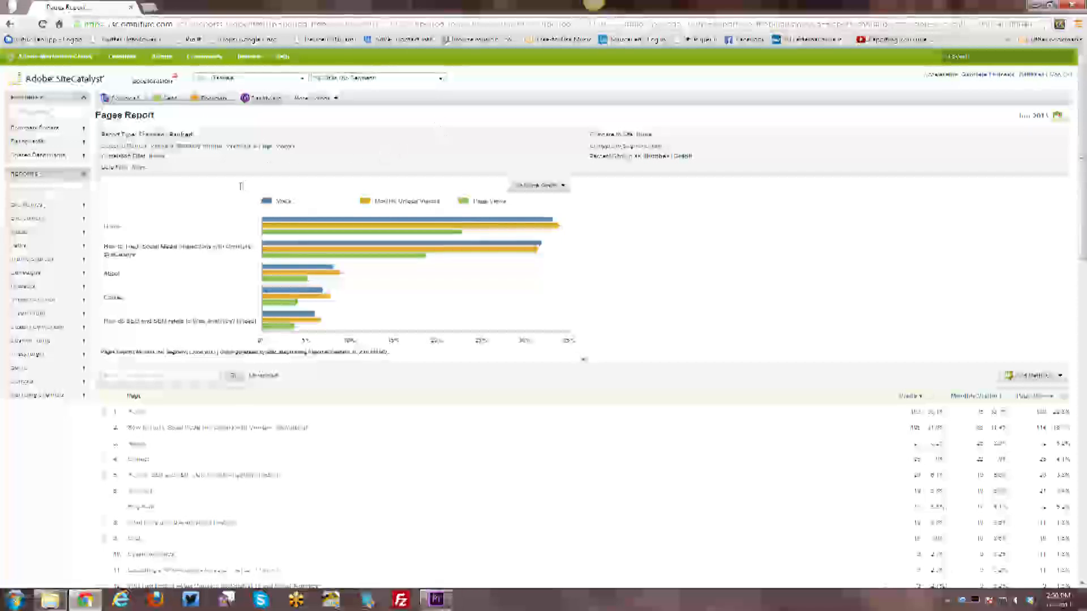
mouse_move(237, 189)
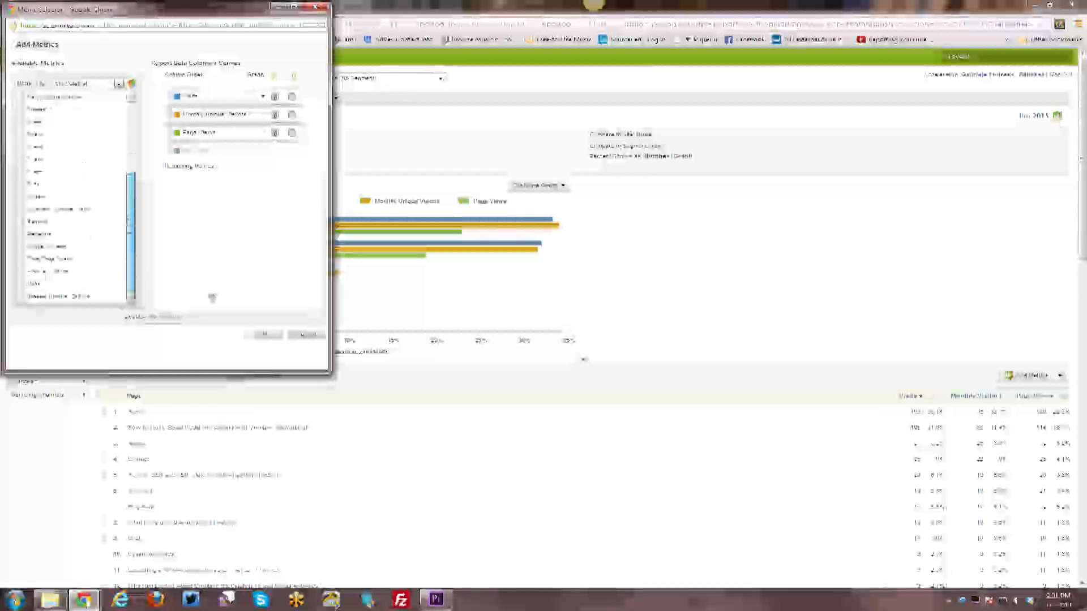
- Scroll down through the Available Metrics list in the Add Metrics window
scroll("down", 3)
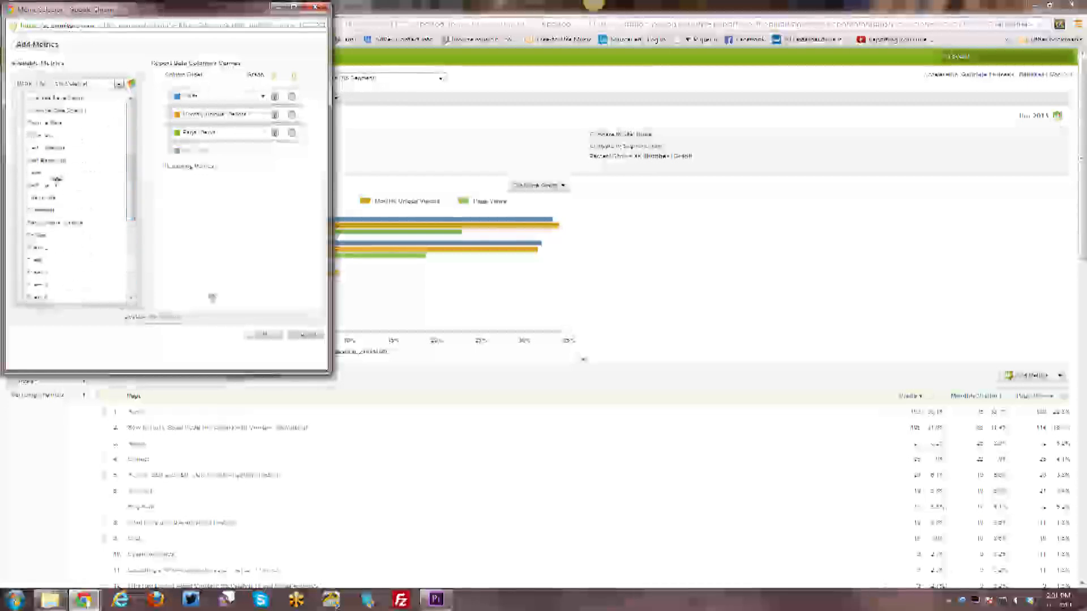
scroll("down", 3)
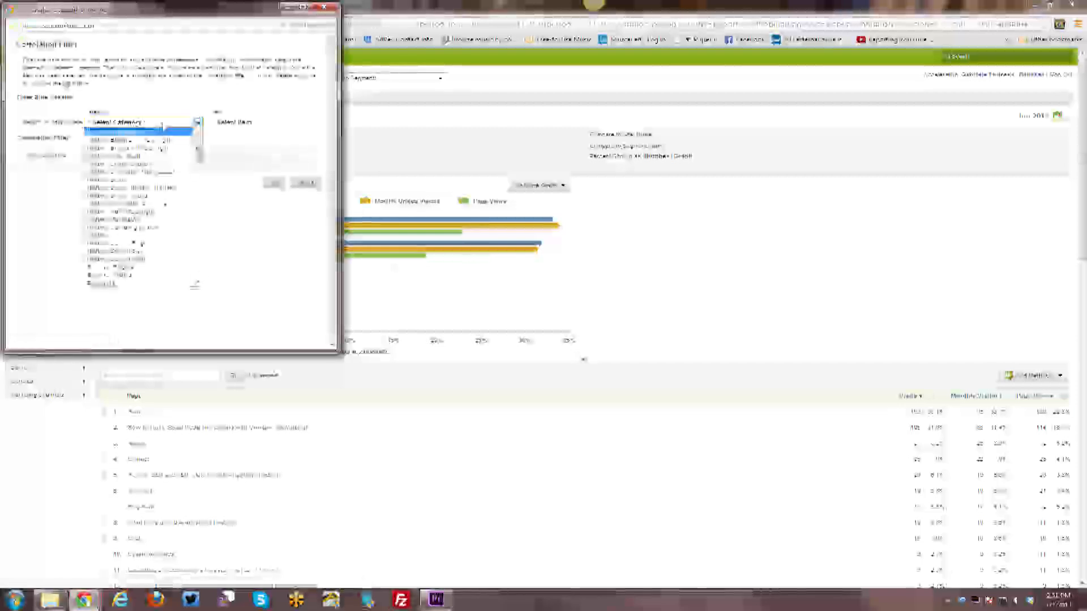
- View the Correlation Filter category choices and close the list without picking one
left_click(143, 123)
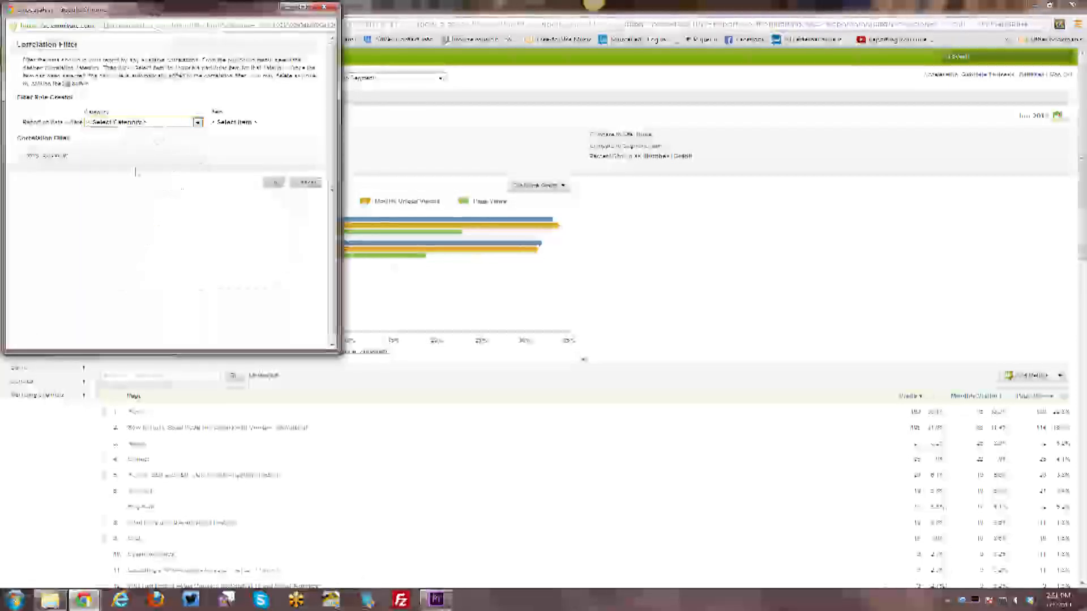
left_click(325, 7)
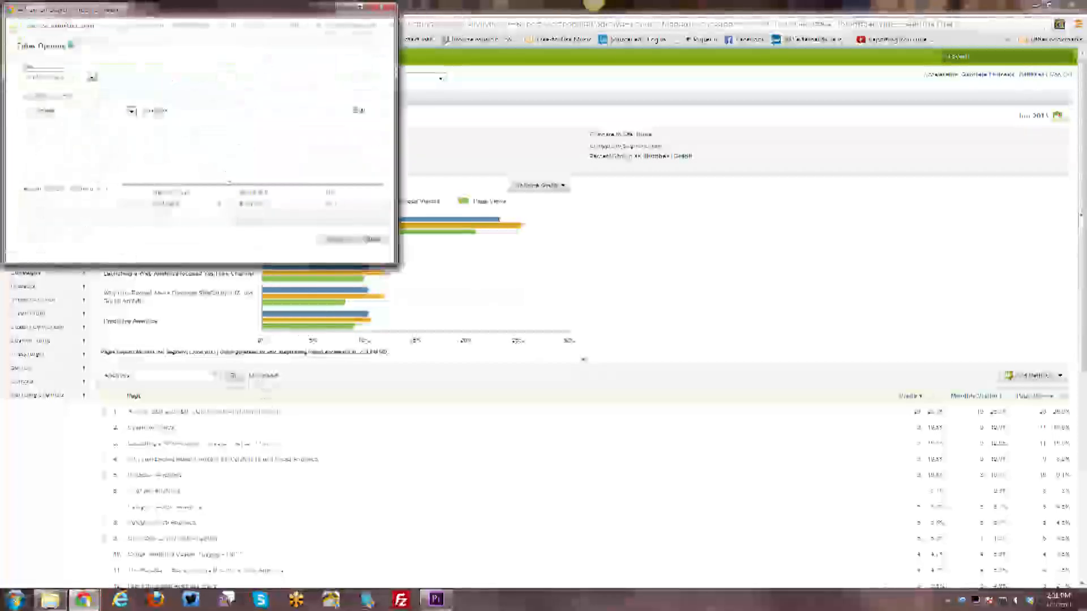
- Choose a matching rule for the search term and keep the current match all/any setting
left_click(131, 111)
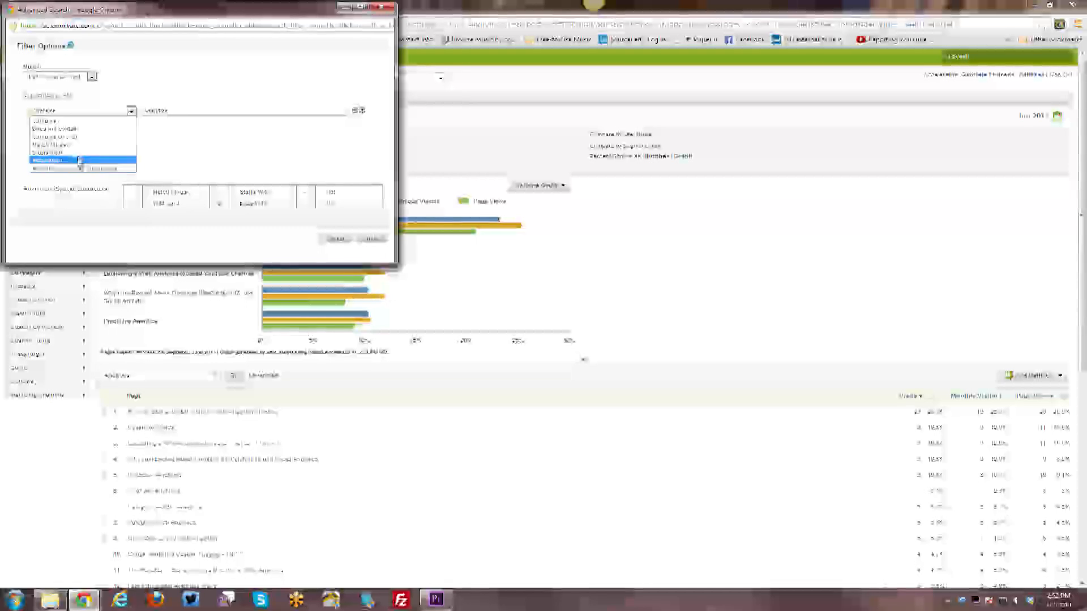
left_click(53, 160)
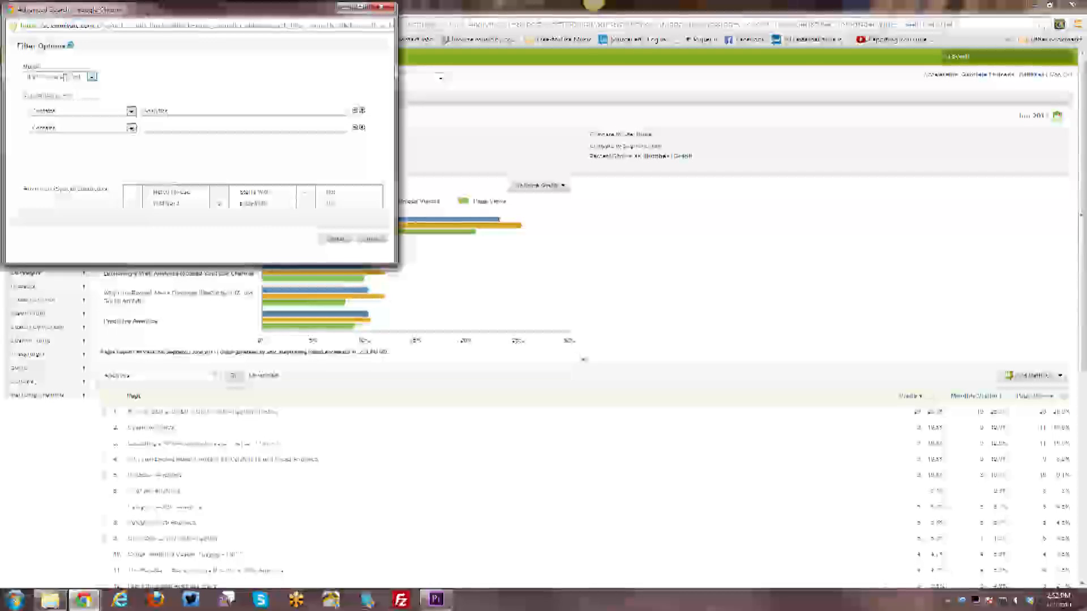
left_click(91, 76)
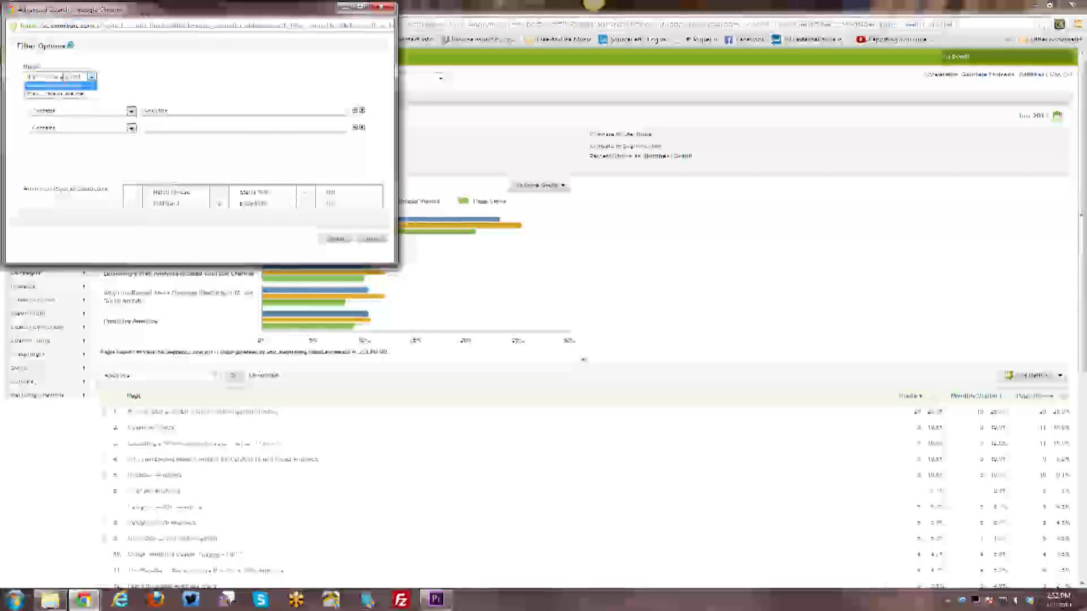
left_click(59, 76)
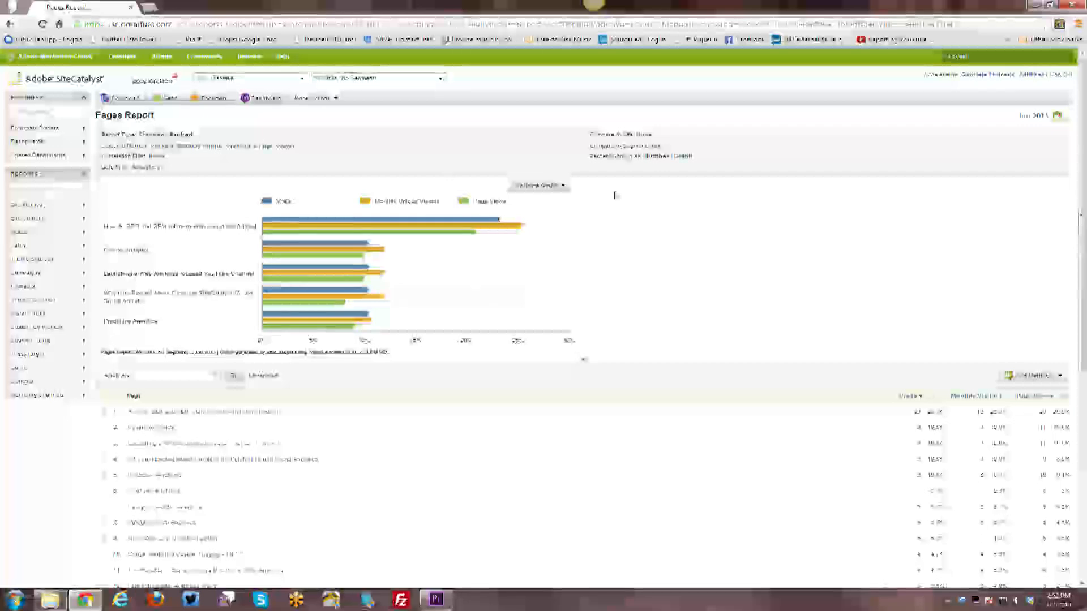
- Clear the search filter so Home and the other top pages return to the report
left_click(163, 375)
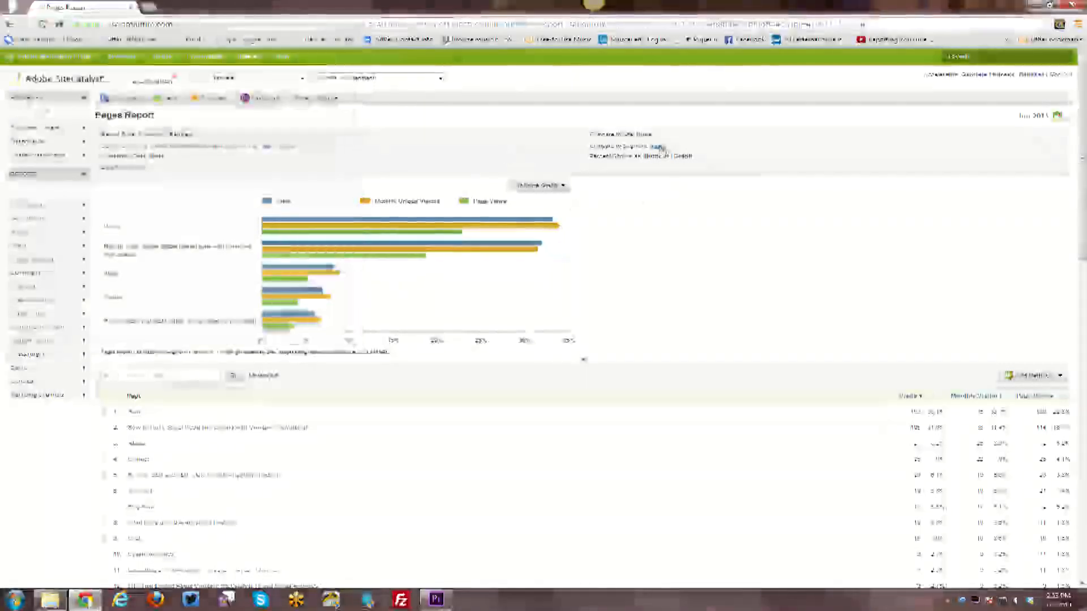
left_click(657, 146)
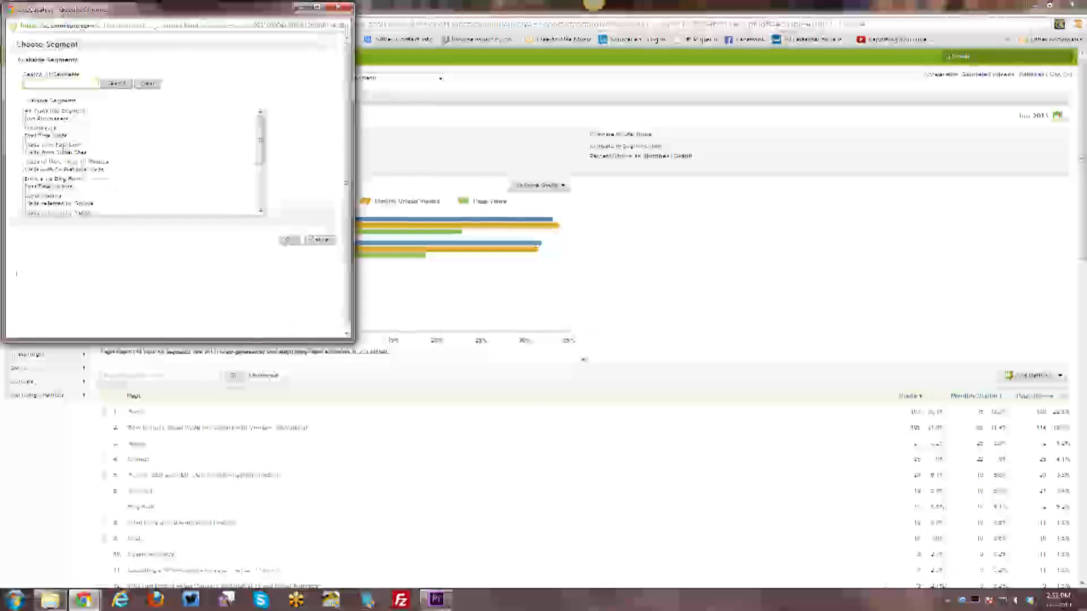
left_click(63, 145)
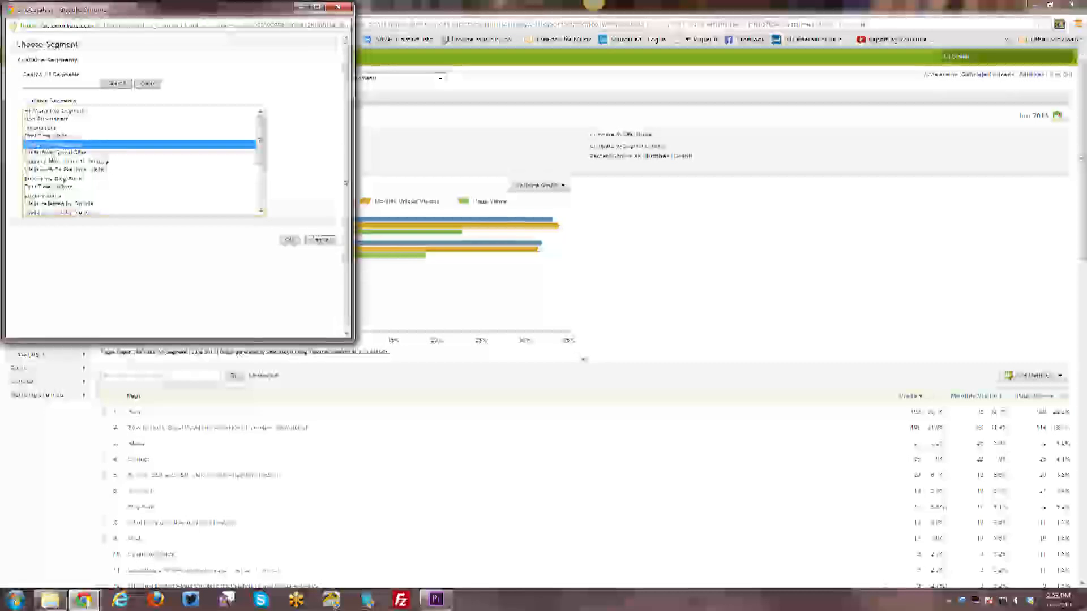
left_click(139, 151)
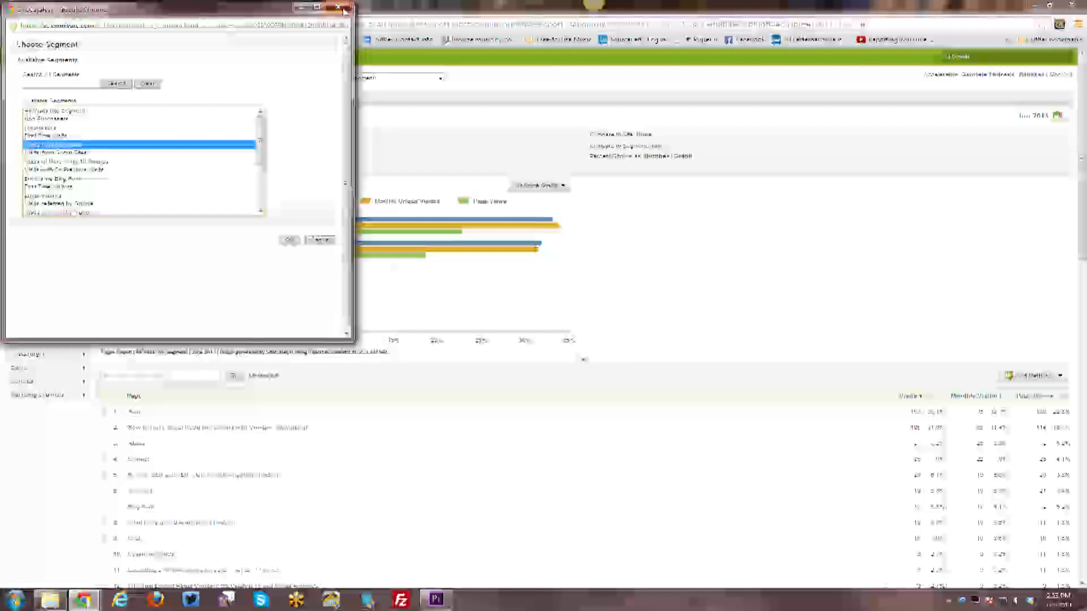
left_click(340, 9)
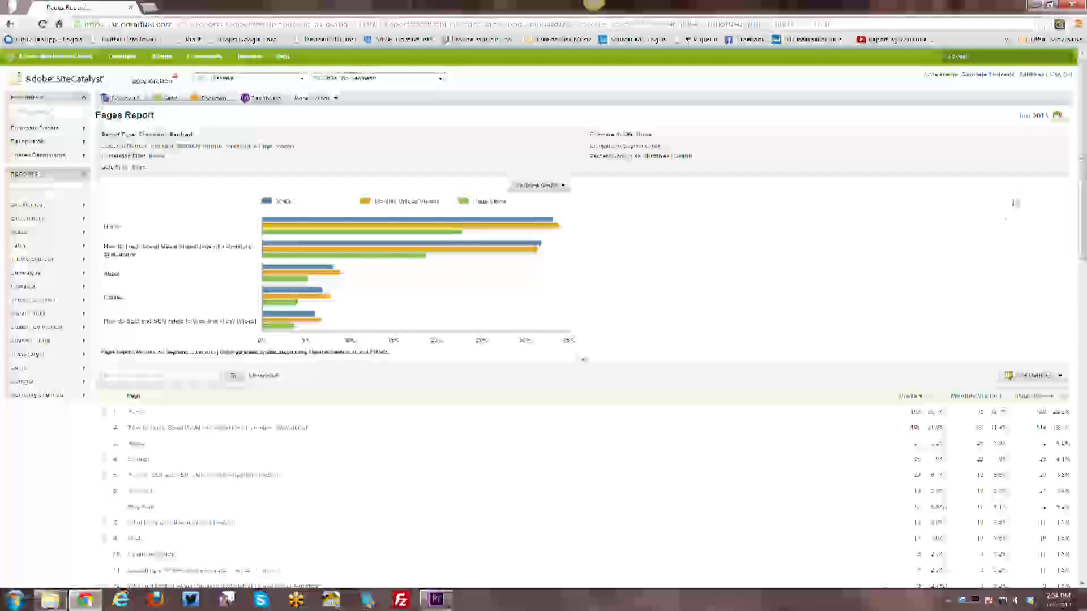
- Scroll down the Pages Report to view inline bars beside Visits, Unique Visitors and Page Views
scroll("down", 3)
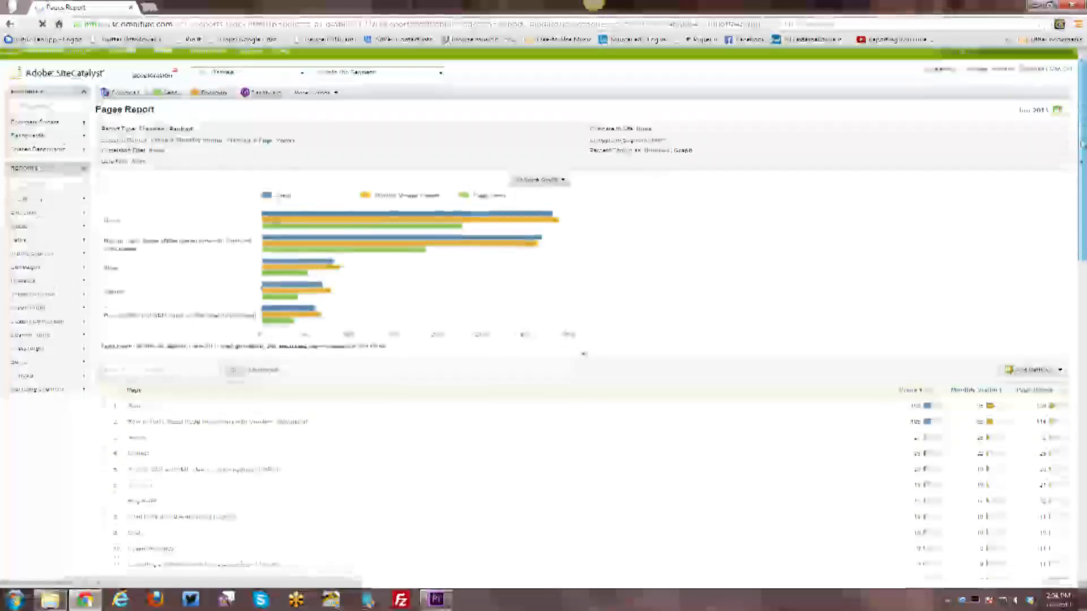
scroll("down", 3)
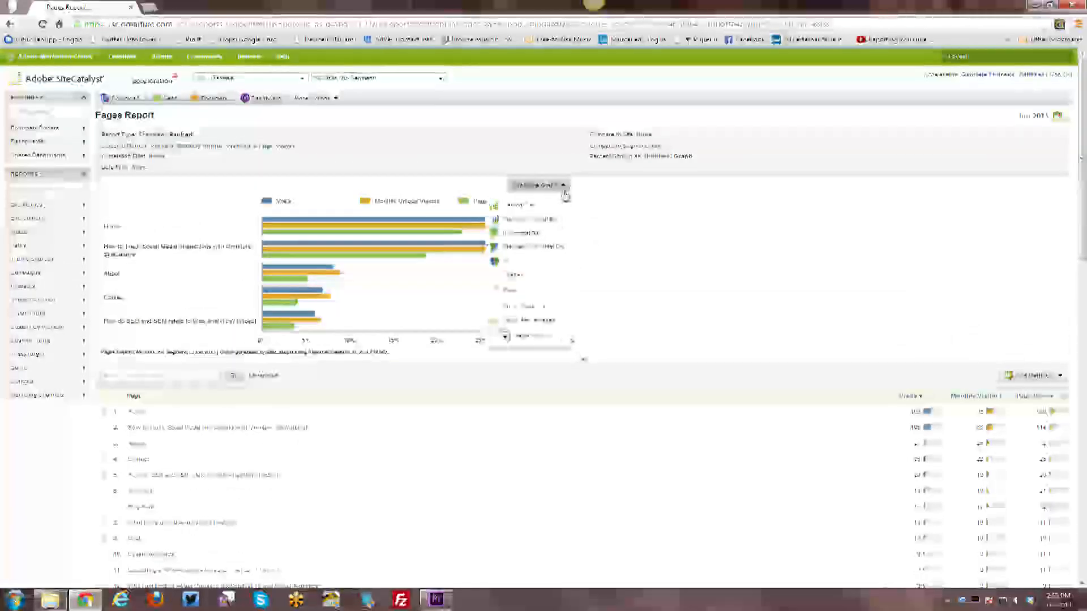
- Change the graph to Stacked Horizontal Bar, then reopen the graph-type list
left_click(540, 185)
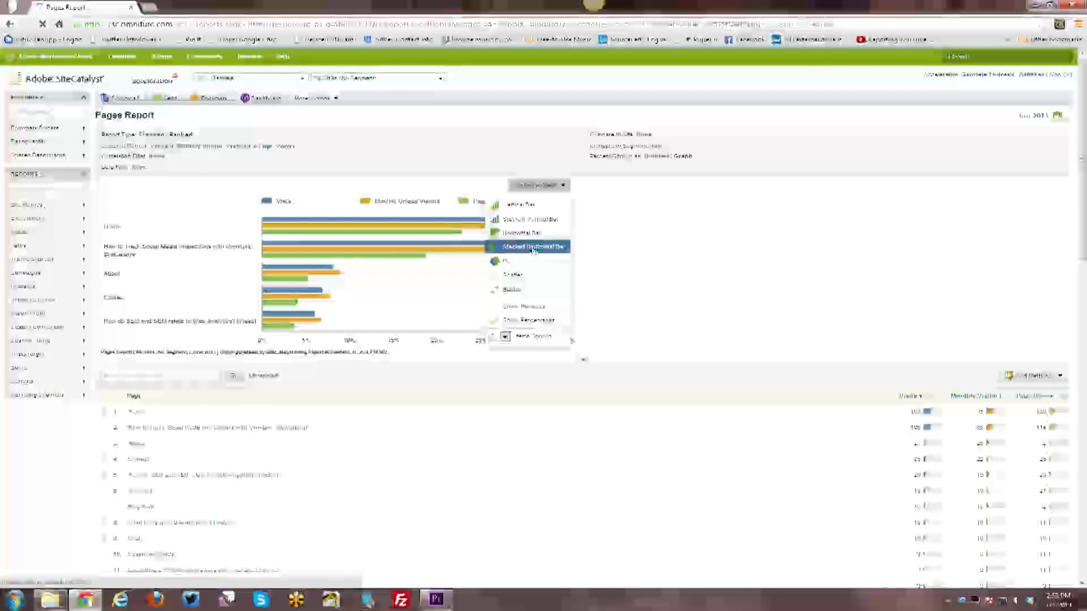
left_click(533, 247)
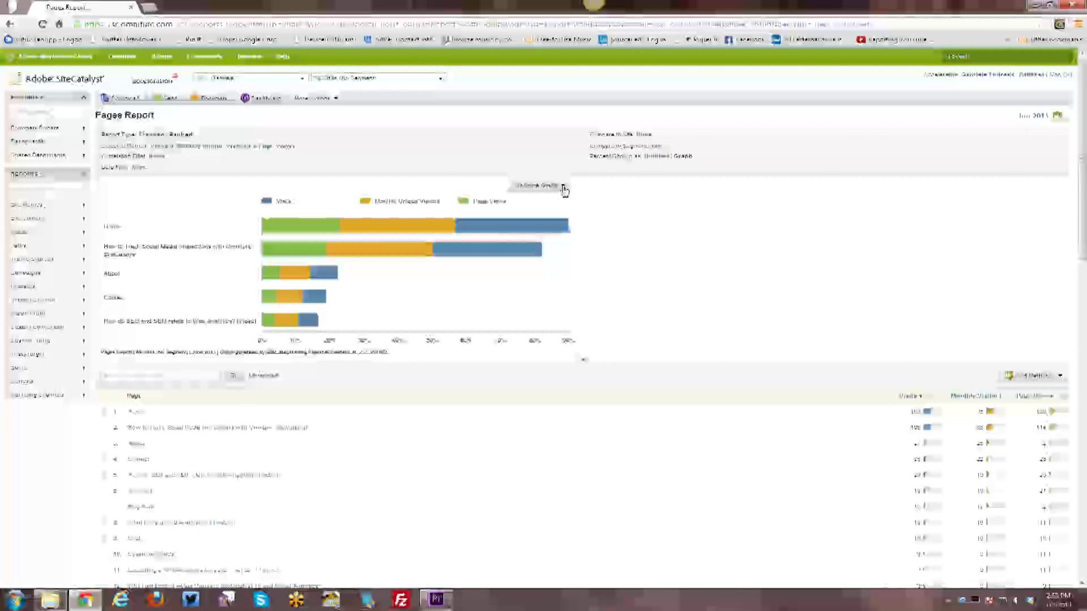
left_click(538, 185)
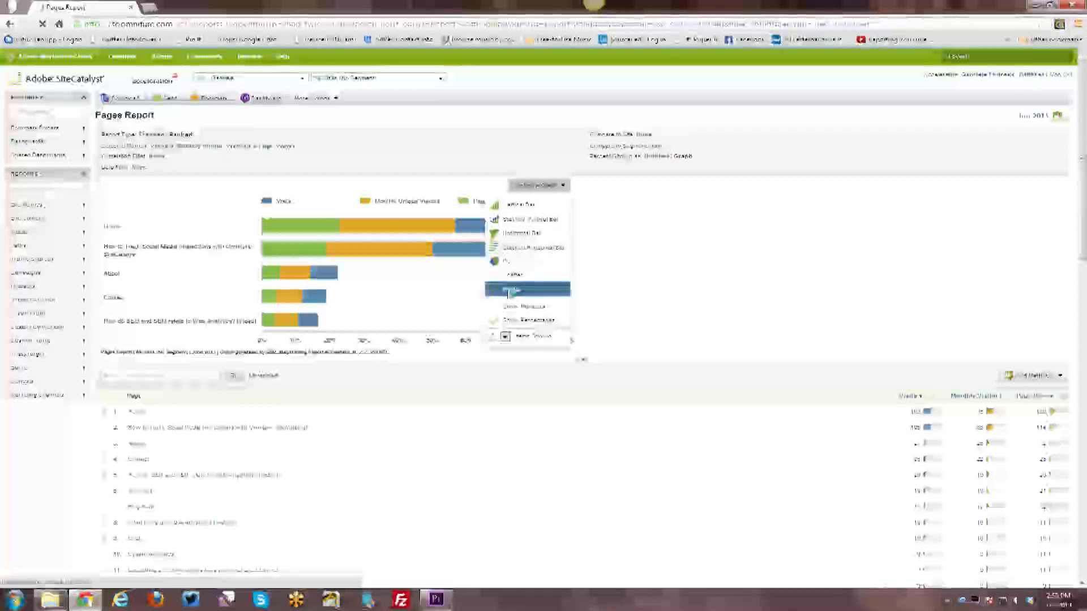
- Switch the graph to a Bubble point plot, then to Pie charts
left_click(527, 290)
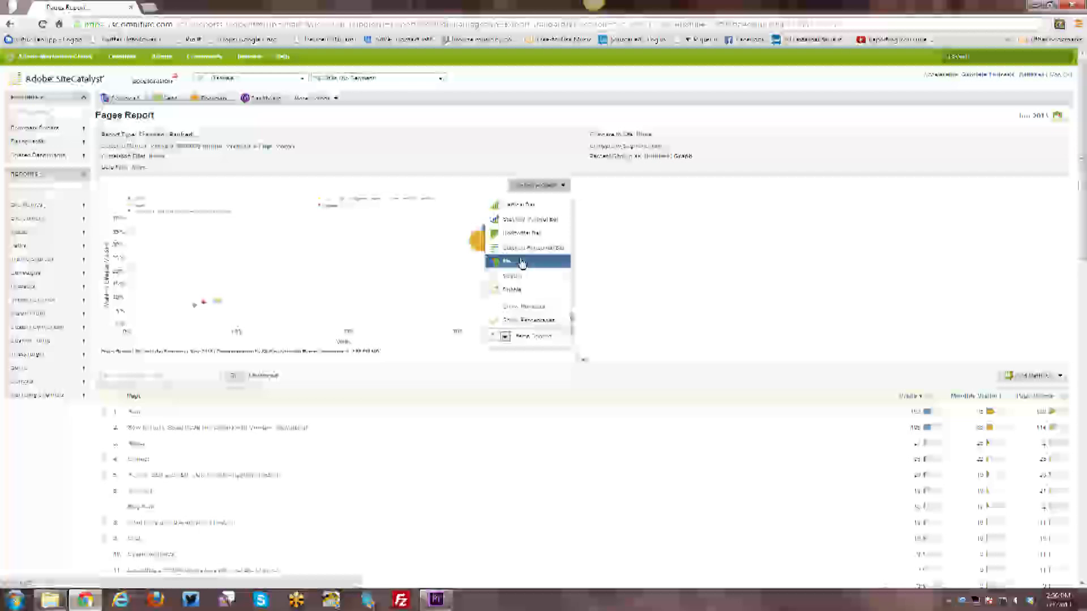
left_click(513, 262)
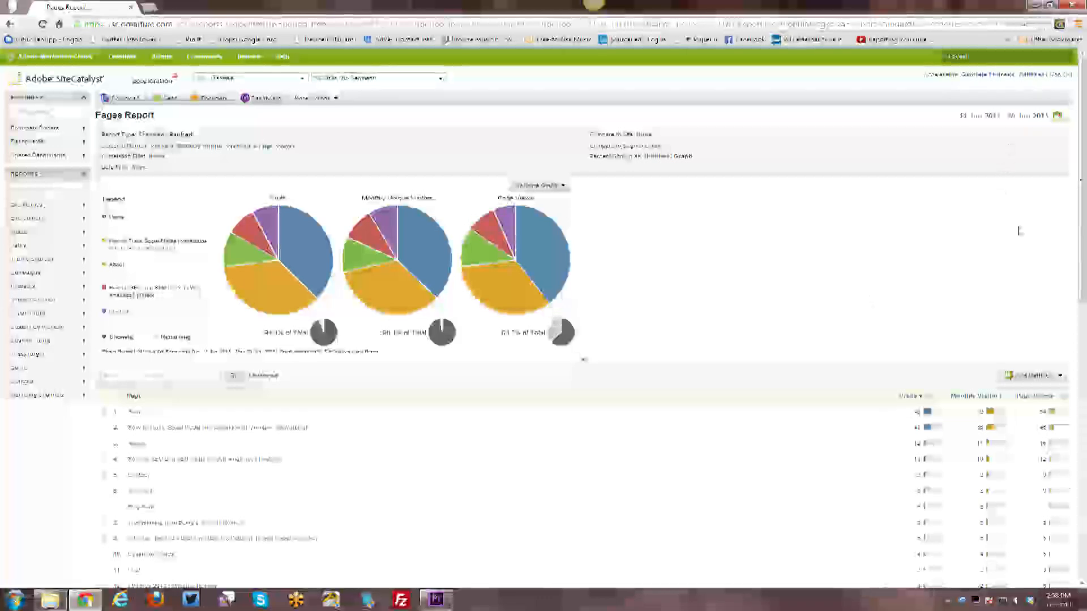
- Open the calendar control to set the June 2011 date range
left_click(1058, 115)
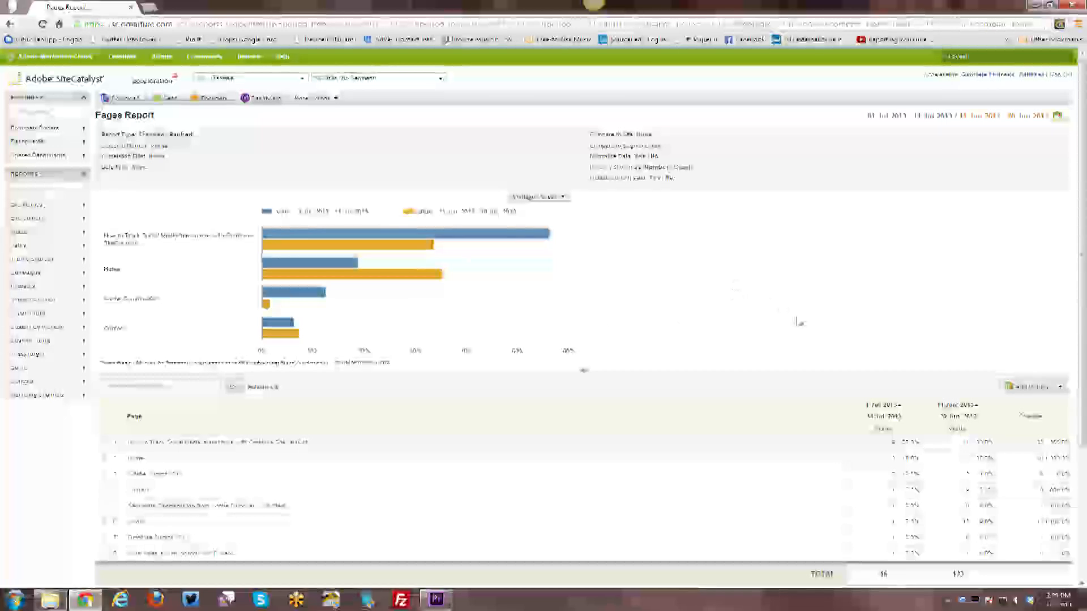
mouse_move(797, 321)
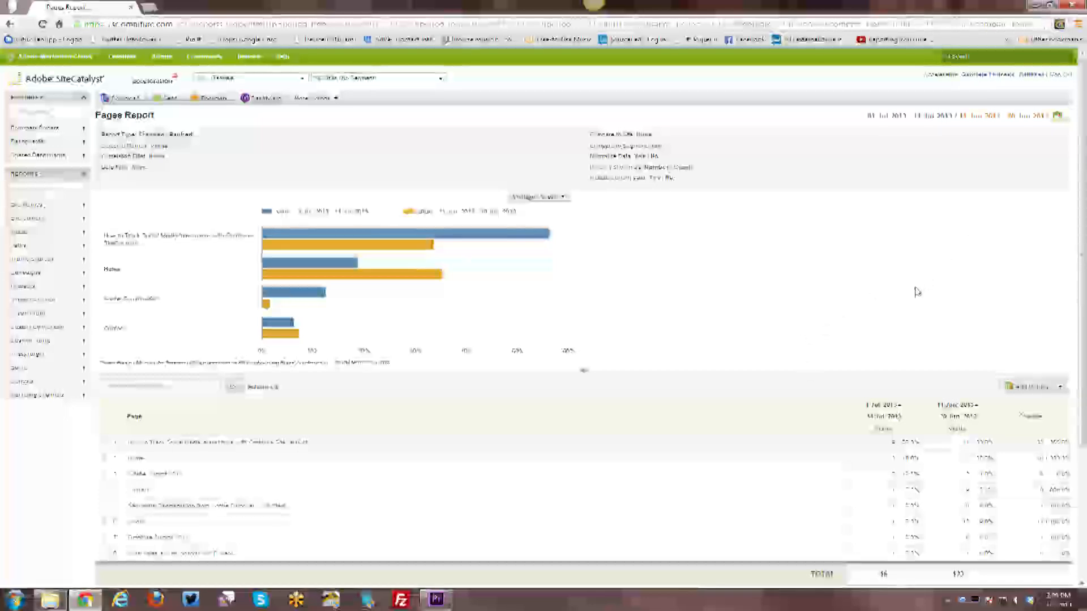
scroll("down", 3)
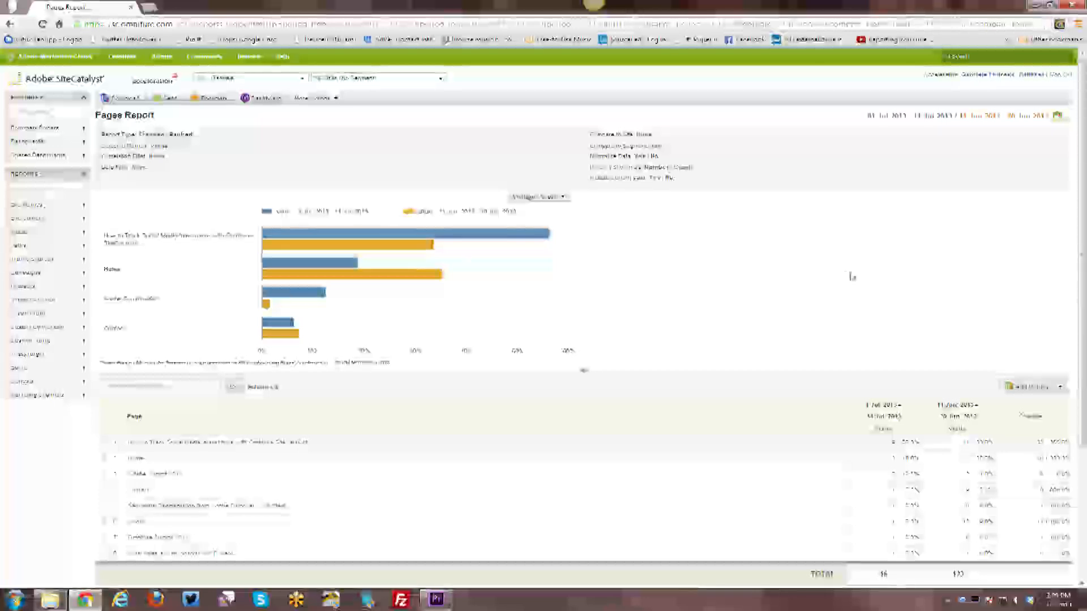
mouse_move(852, 277)
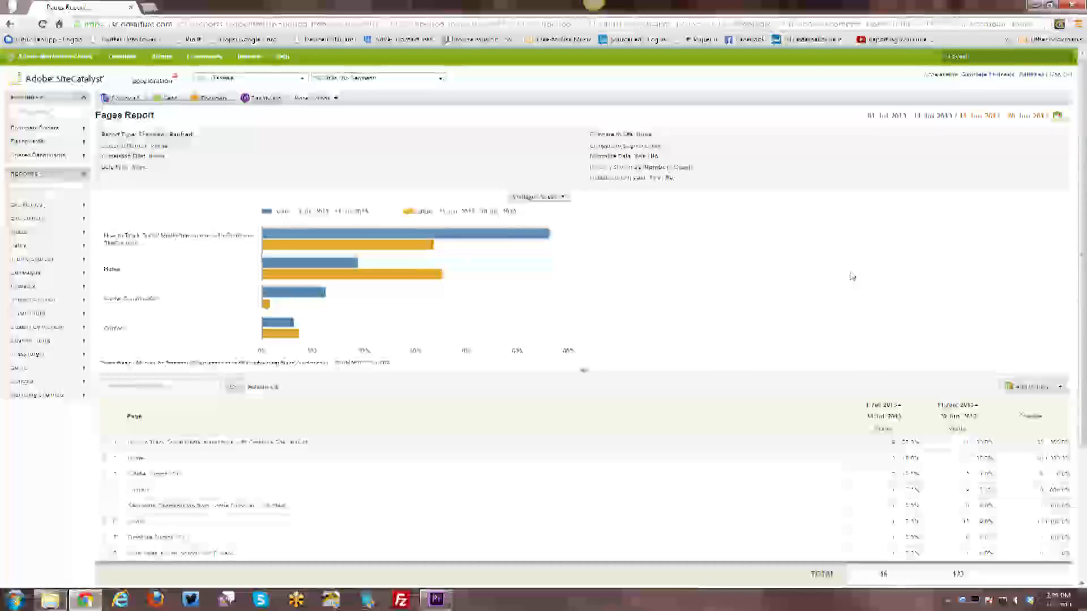